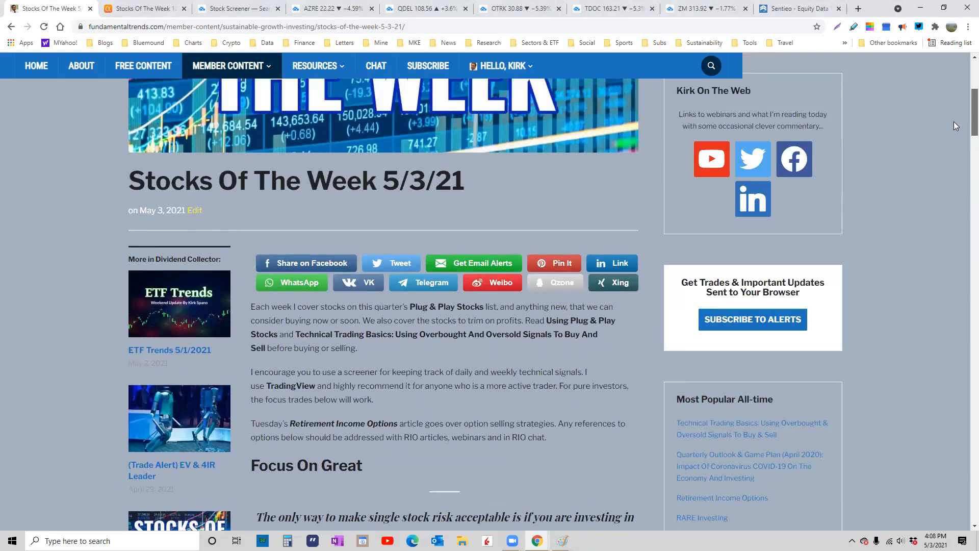
- Switch to the older Seeking Alpha article and scroll through its opening sections
scroll("up", 3)
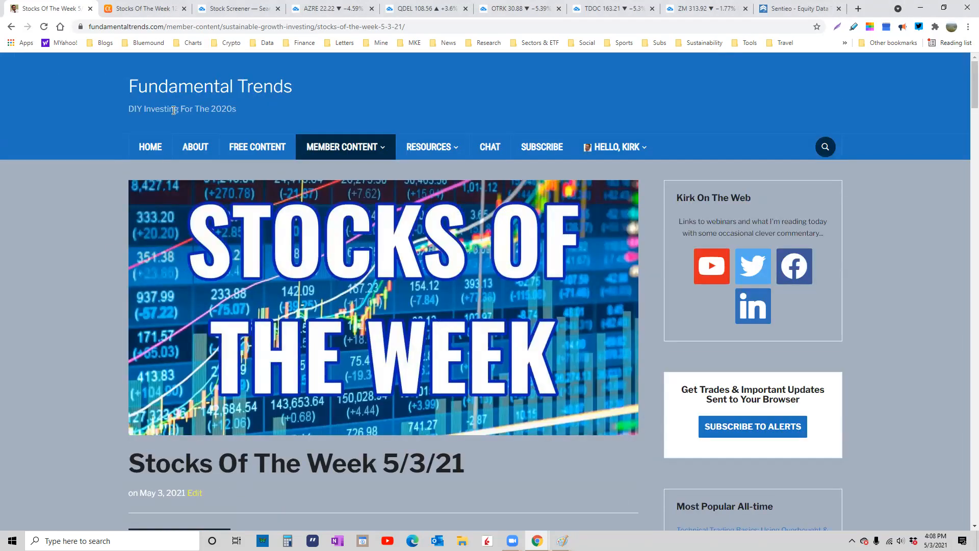
left_click(144, 8)
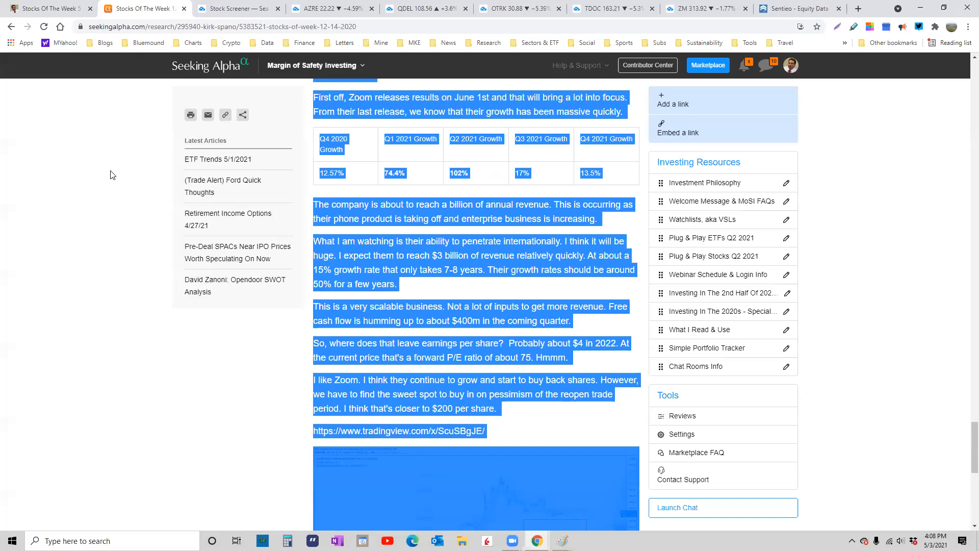
scroll("up", 3)
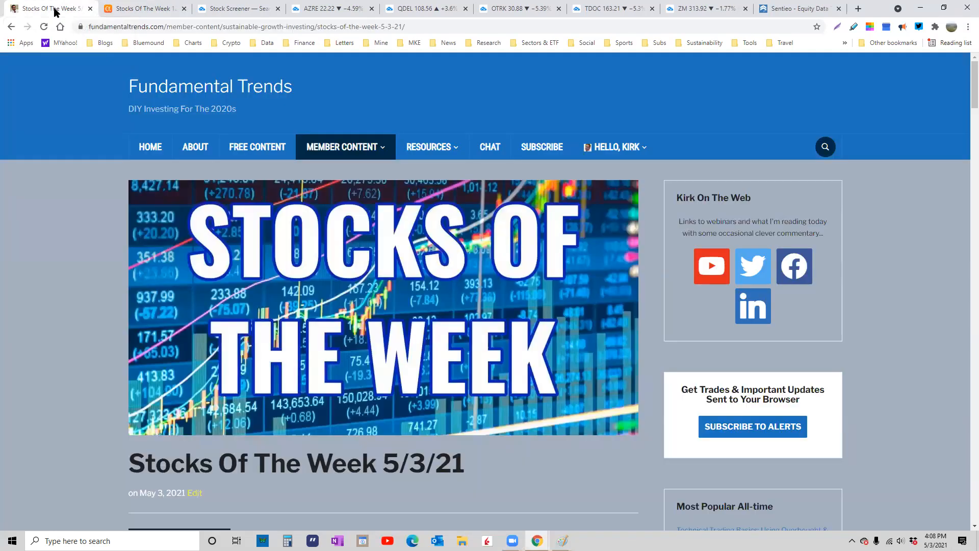
scroll("down", 3)
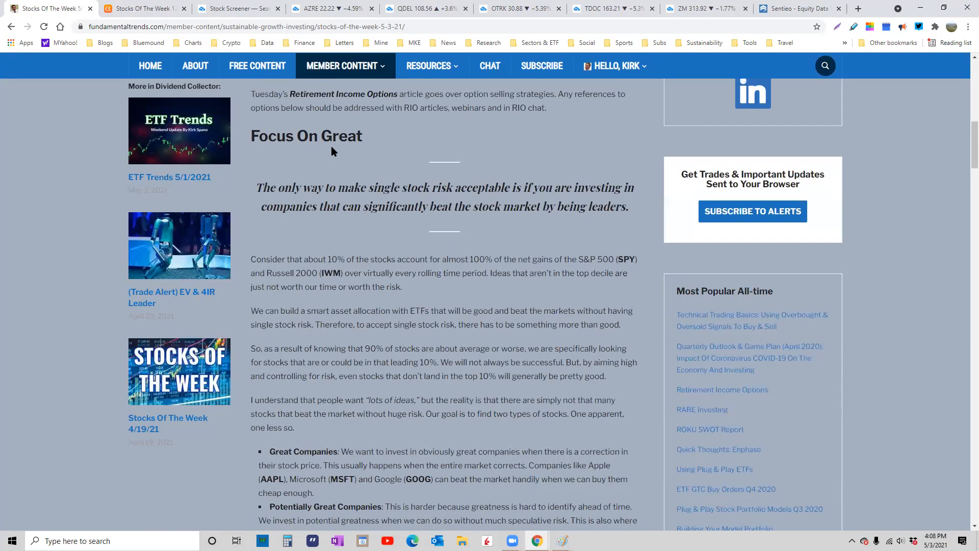
mouse_move(484, 350)
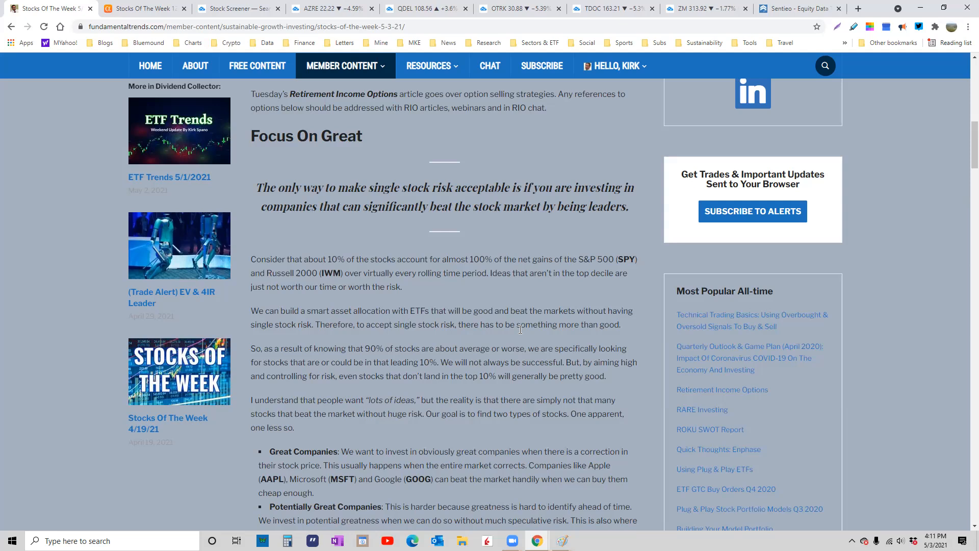
scroll("down", 3)
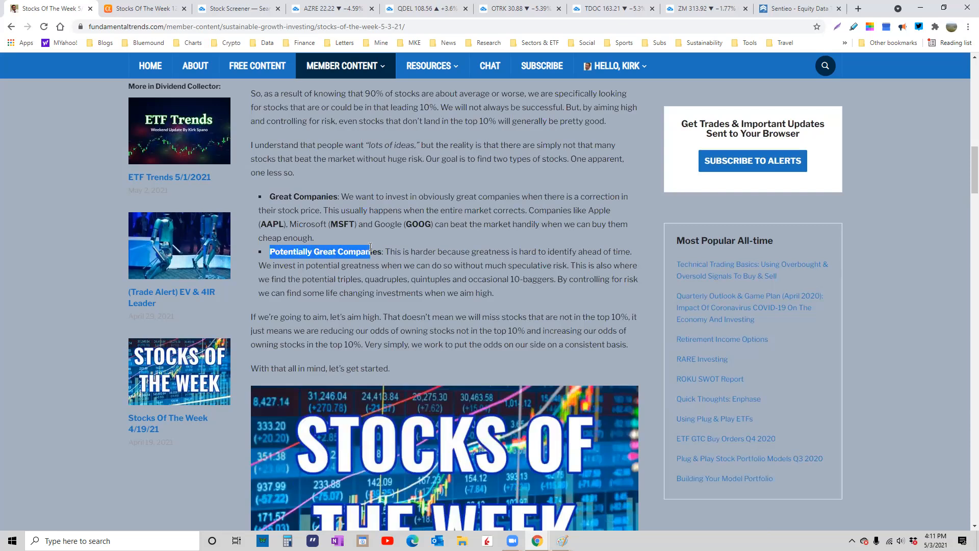
left_click(330, 181)
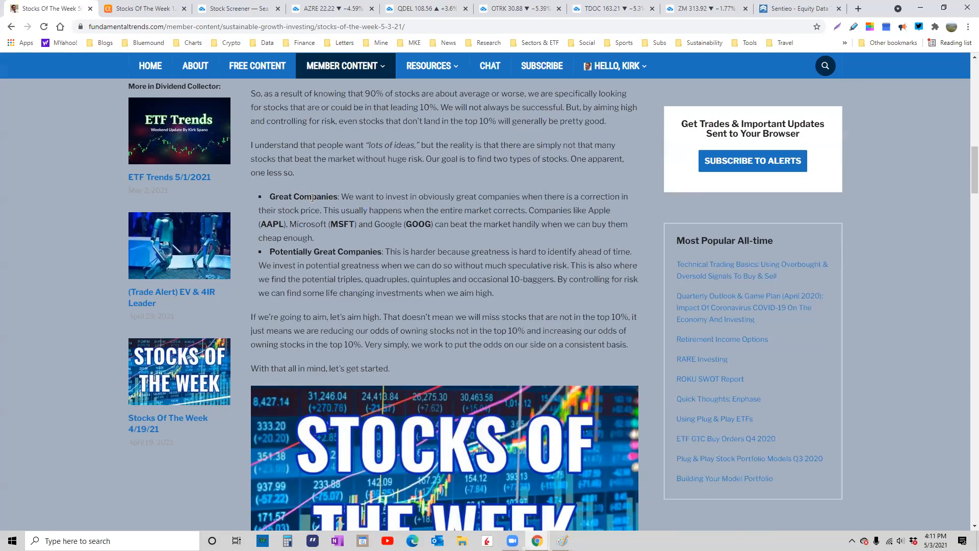
mouse_move(342, 223)
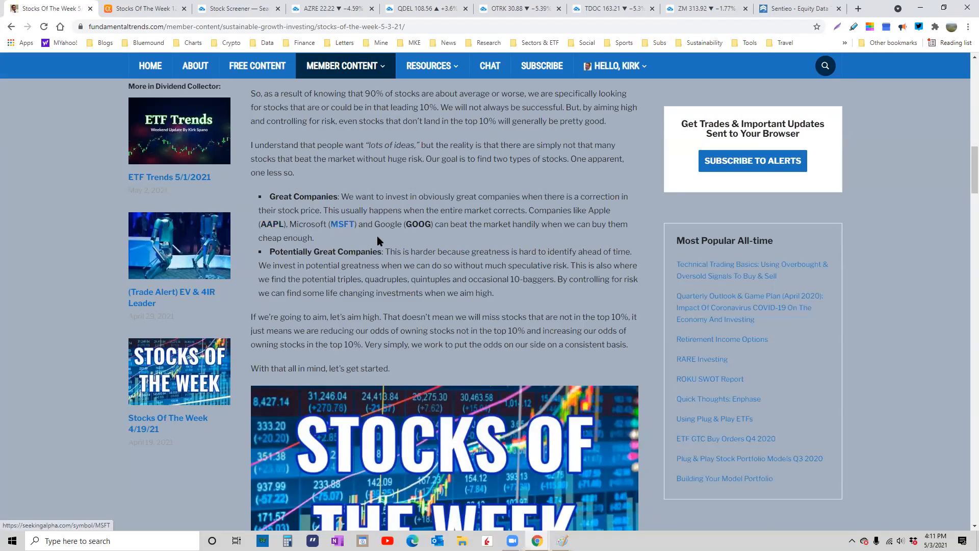
mouse_move(450, 236)
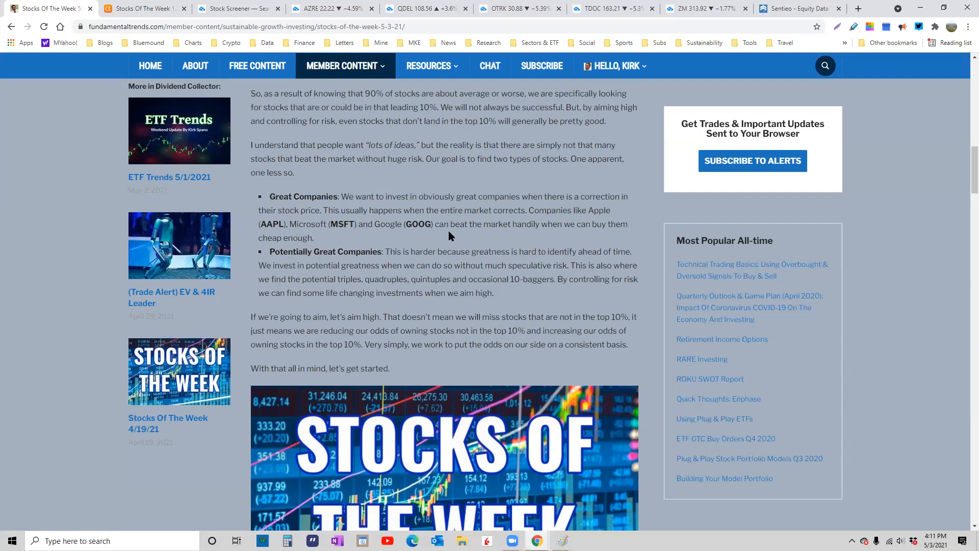
mouse_move(474, 210)
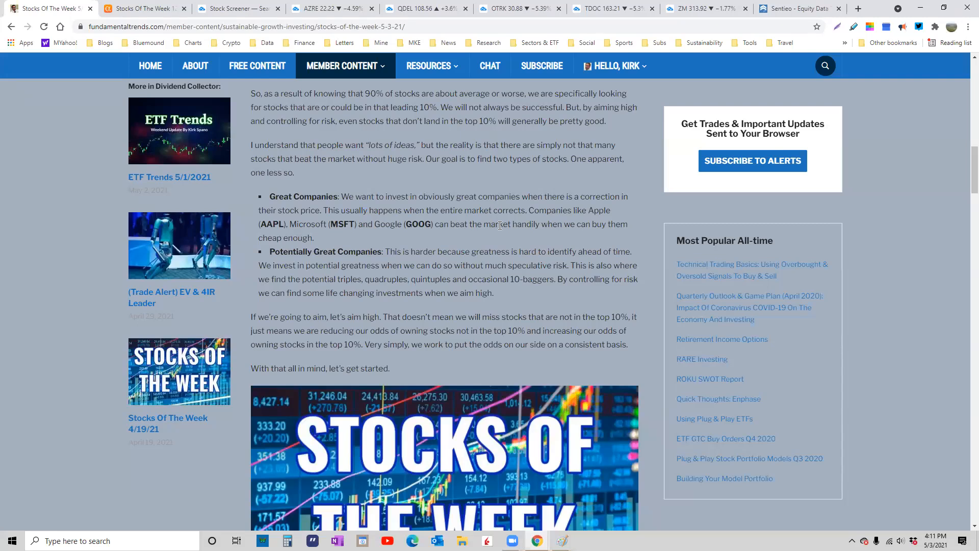
mouse_move(496, 243)
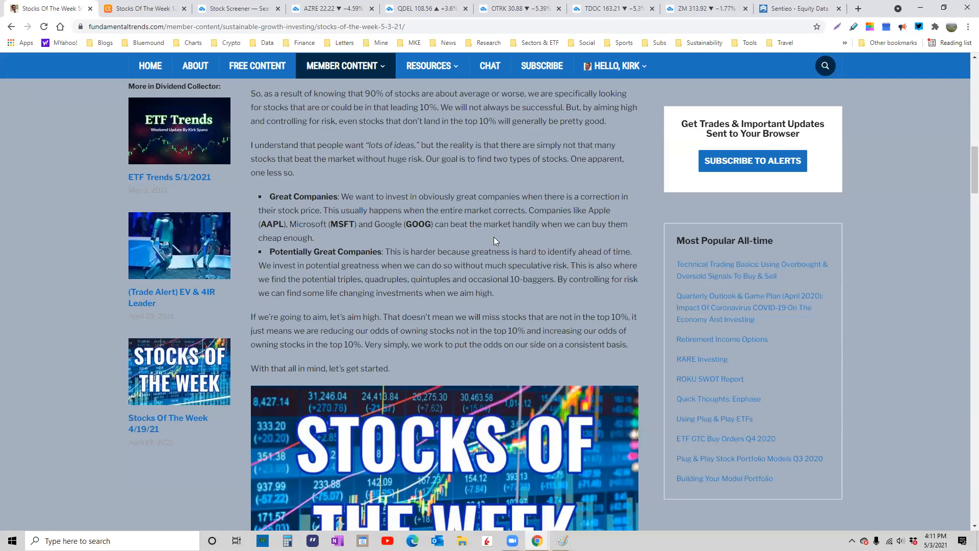
mouse_move(492, 237)
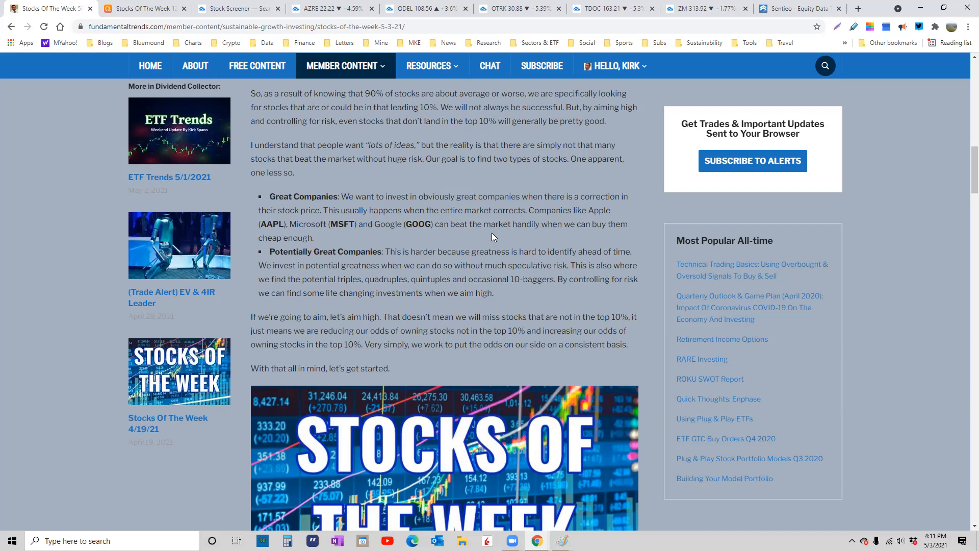
mouse_move(343, 278)
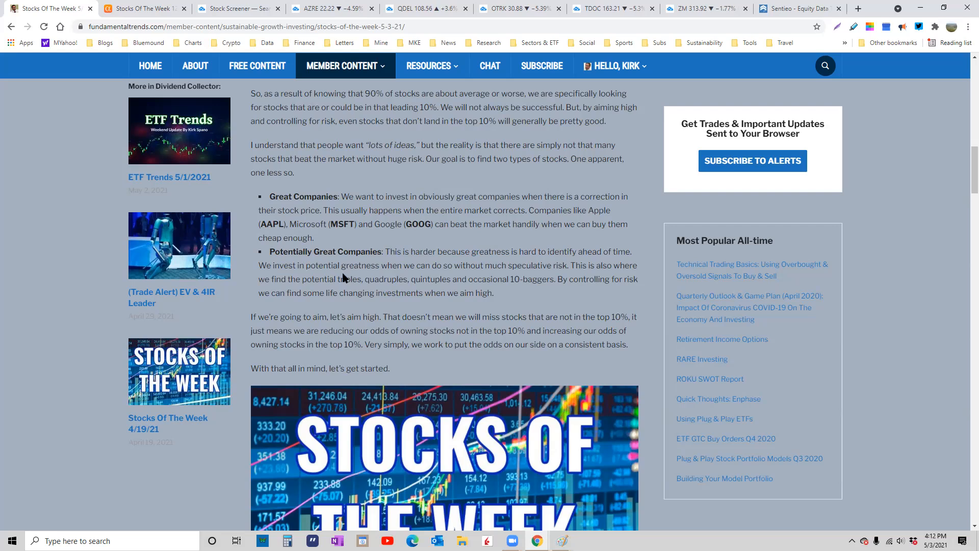
mouse_move(506, 297)
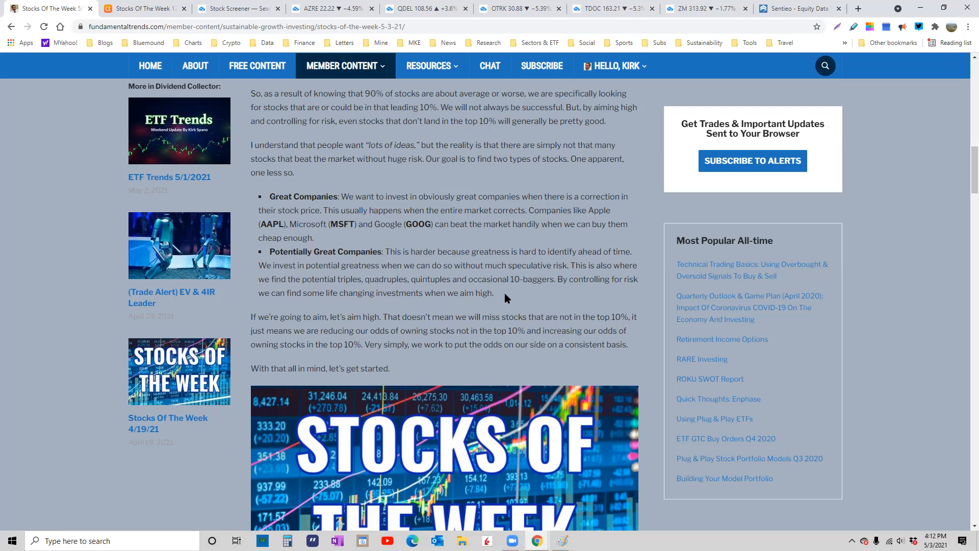
- Scroll to the Azure Global Power (AZRE) section and enlarge its embedded chart
scroll("down", 3)
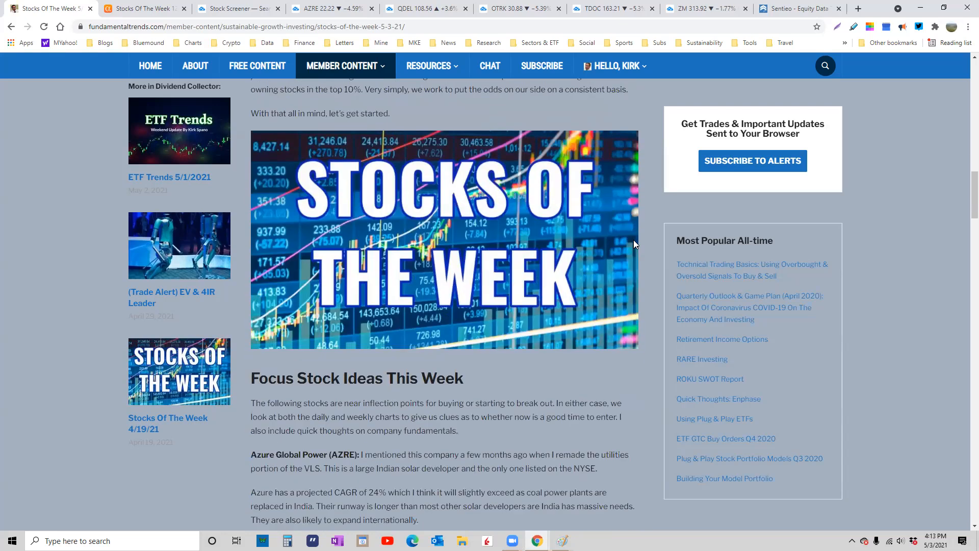
scroll("down", 3)
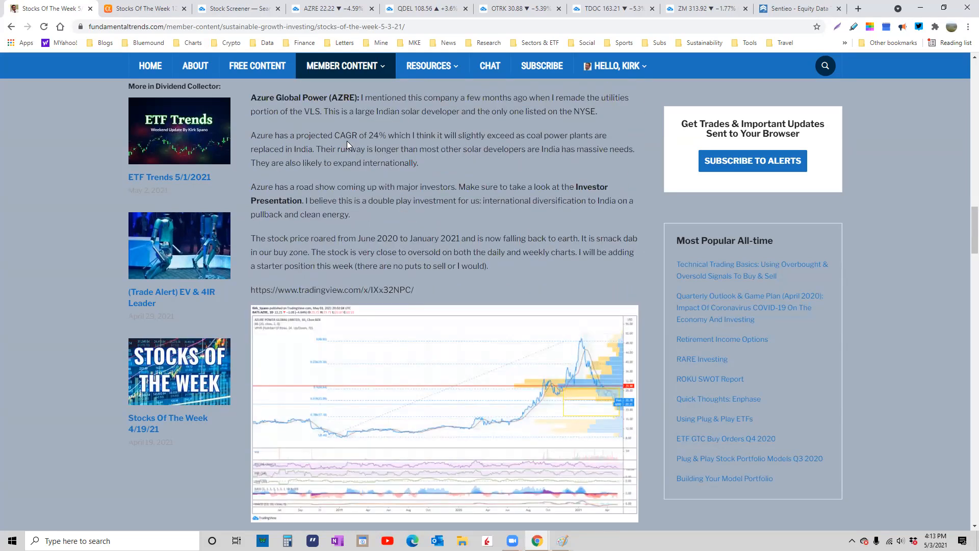
mouse_move(660, 278)
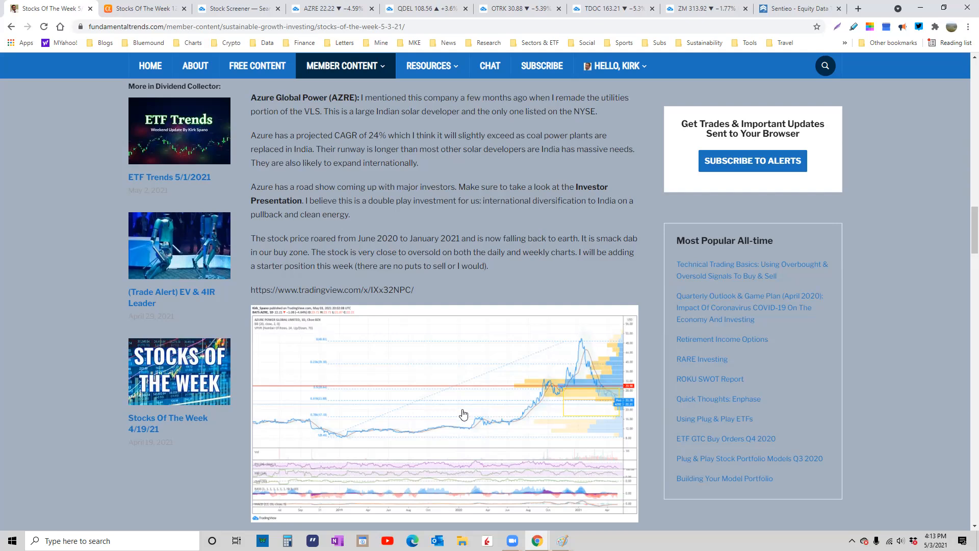
left_click(447, 412)
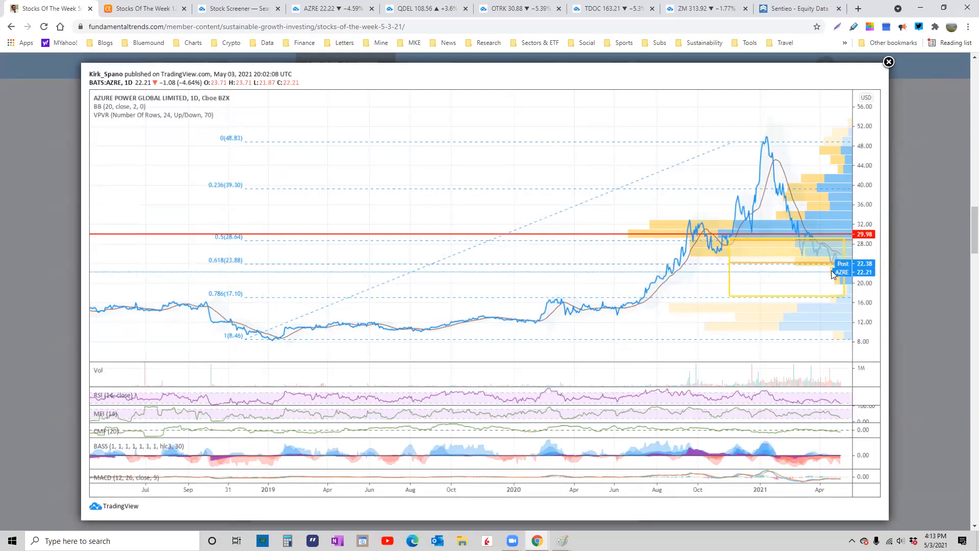
left_click(888, 63)
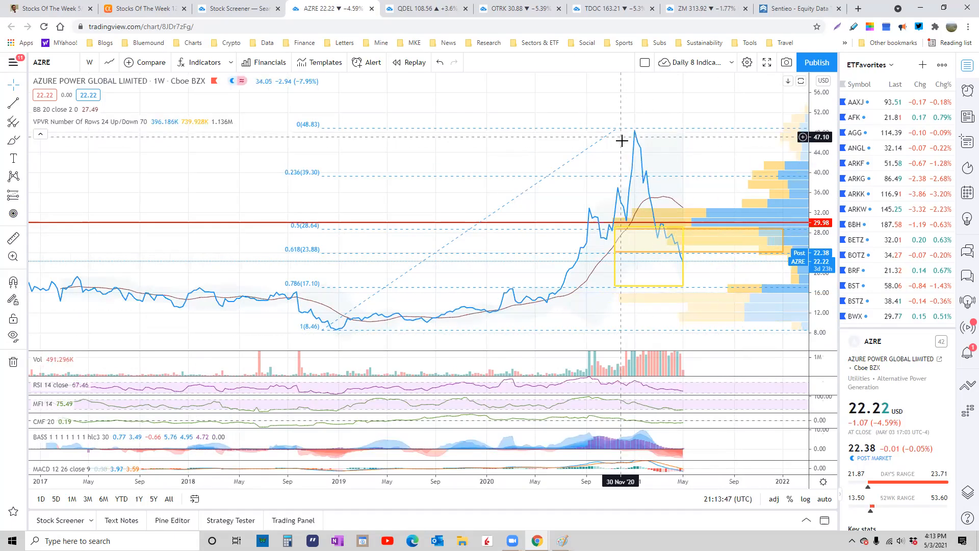
mouse_move(690, 265)
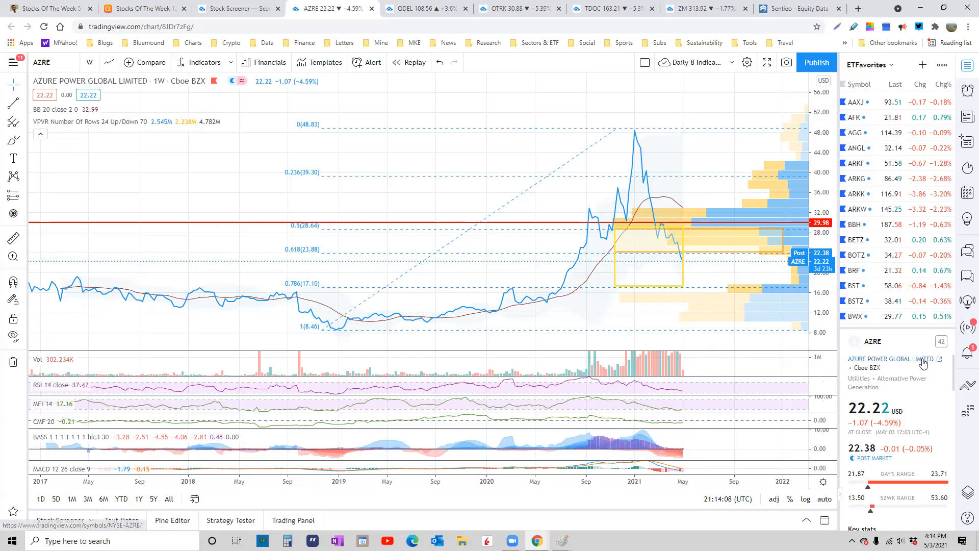
mouse_move(636, 132)
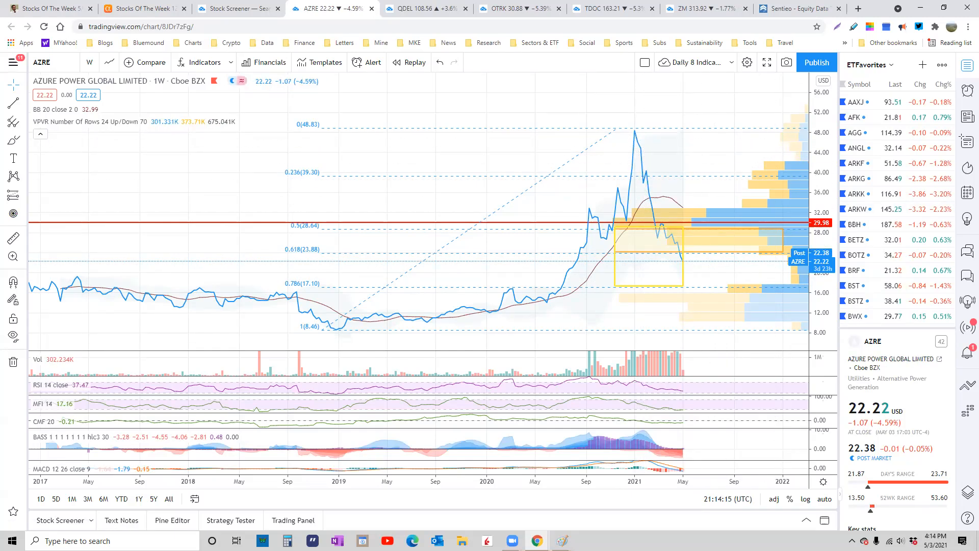
mouse_move(254, 100)
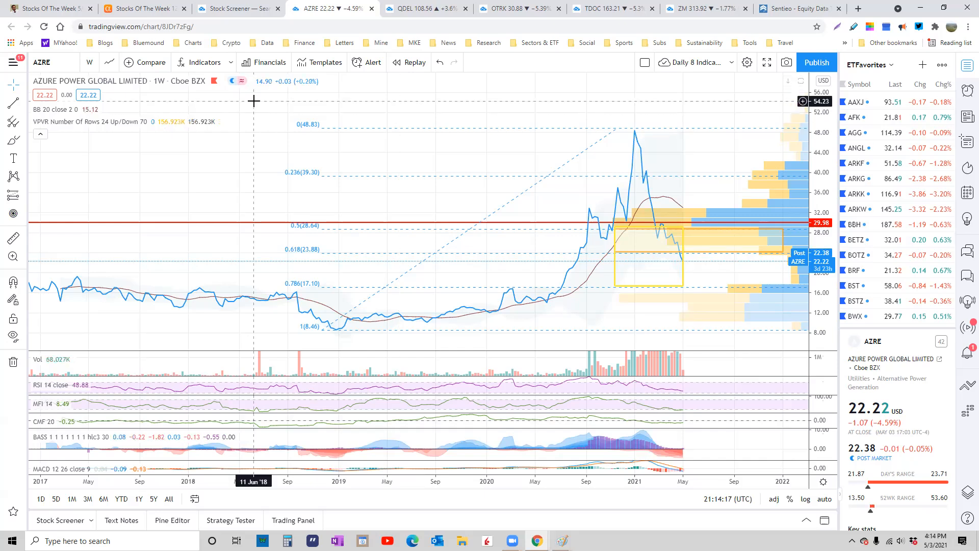
left_click(47, 8)
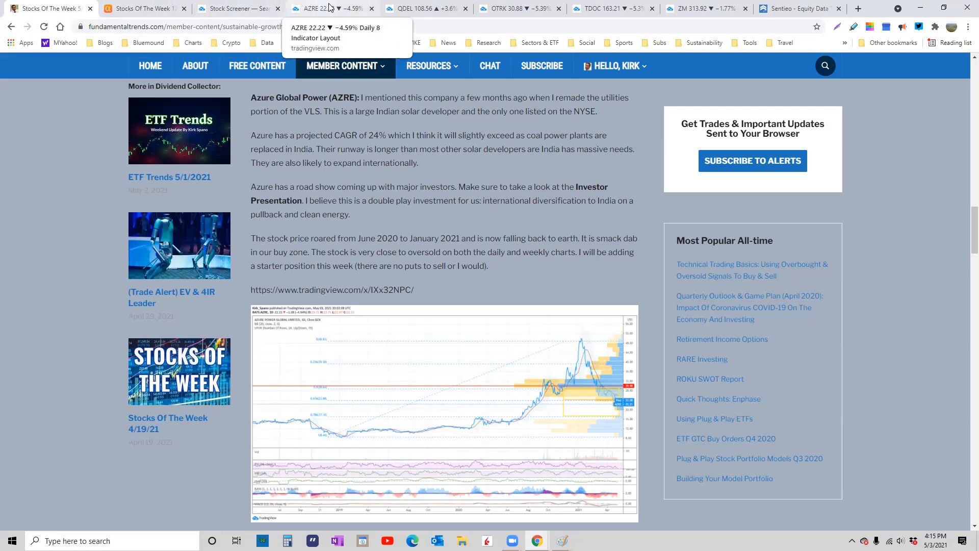
left_click(328, 9)
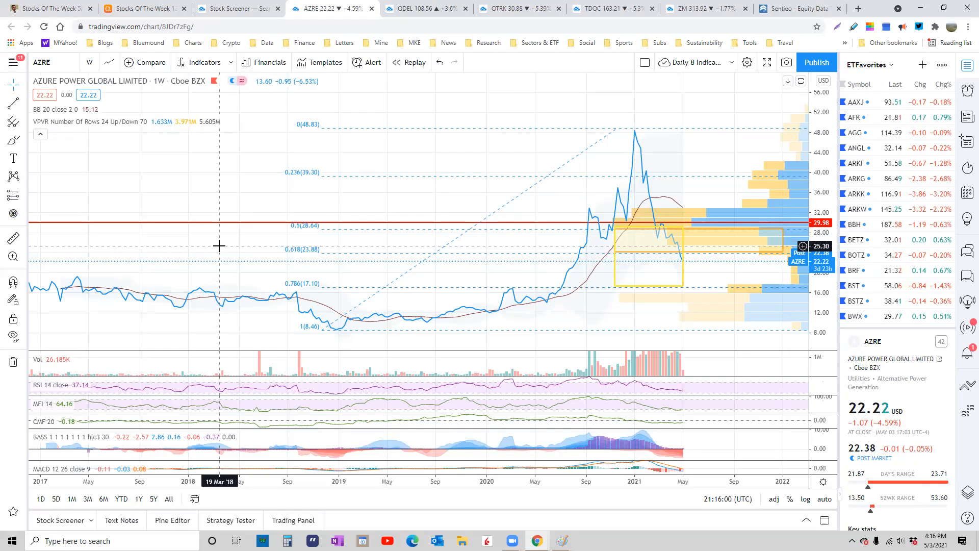
mouse_move(677, 256)
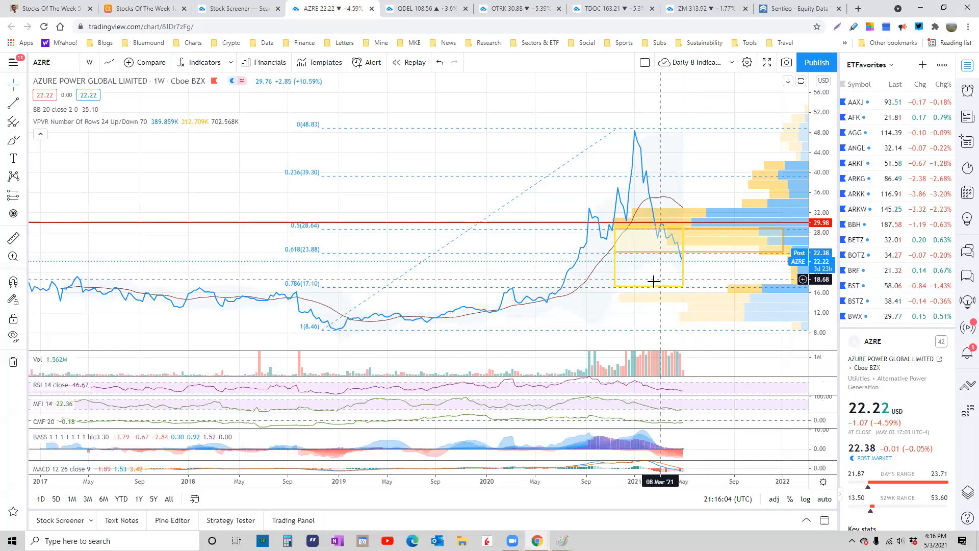
mouse_move(667, 276)
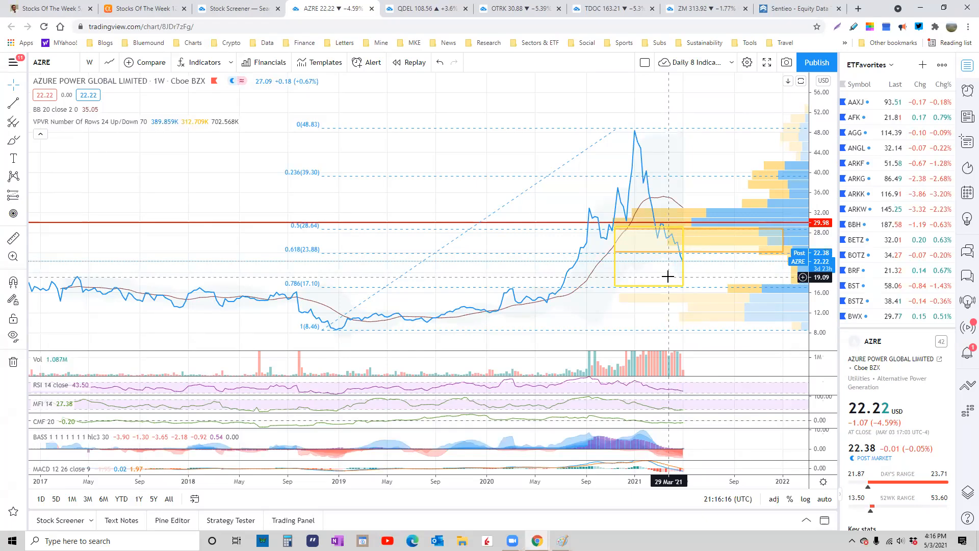
mouse_move(372, 285)
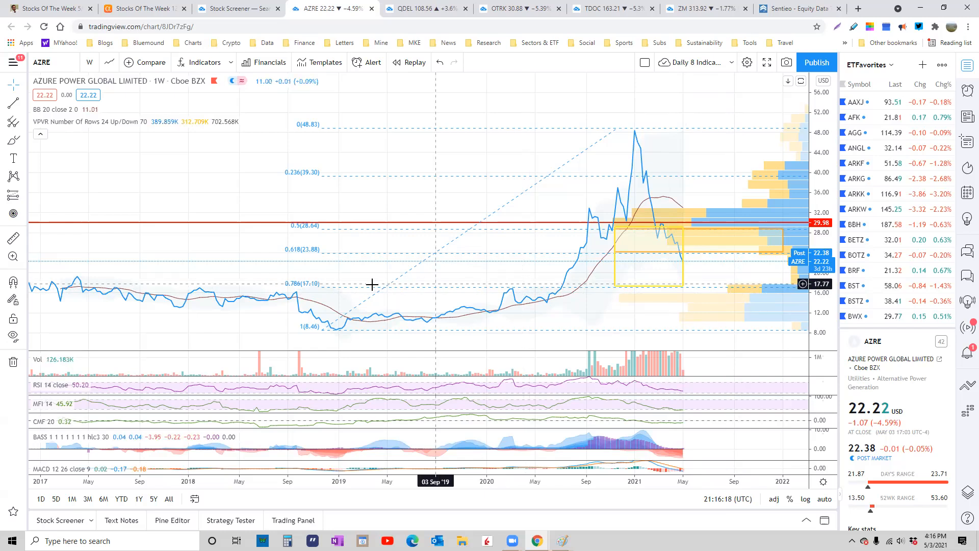
mouse_move(262, 285)
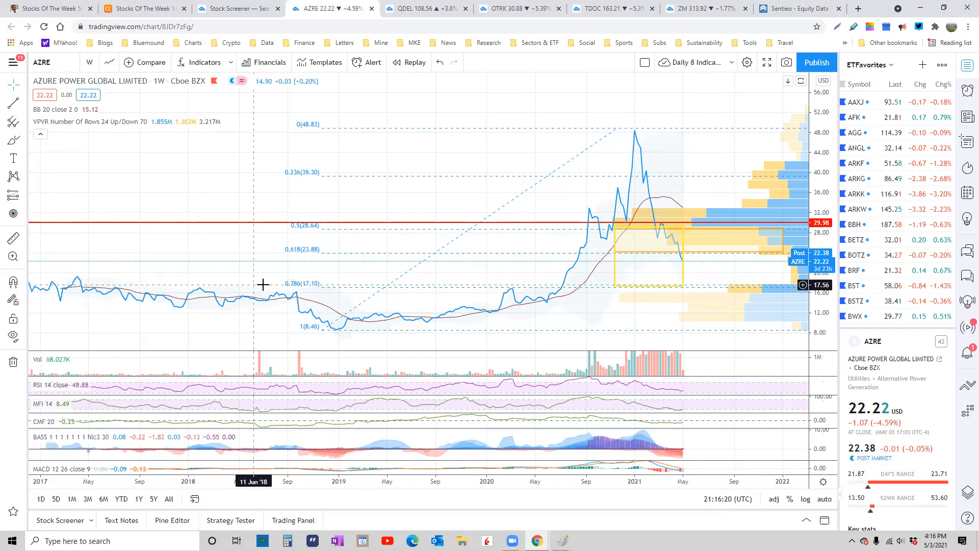
mouse_move(741, 279)
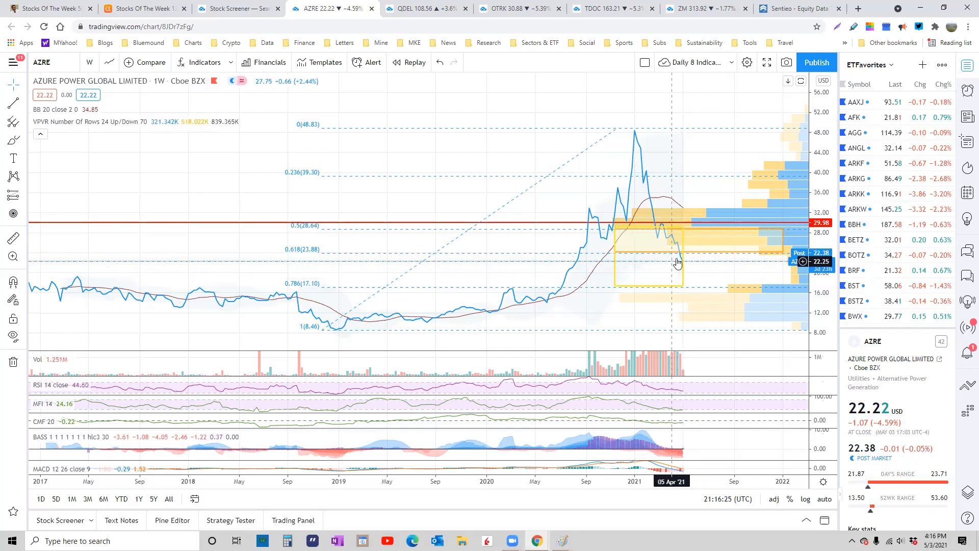
mouse_move(705, 267)
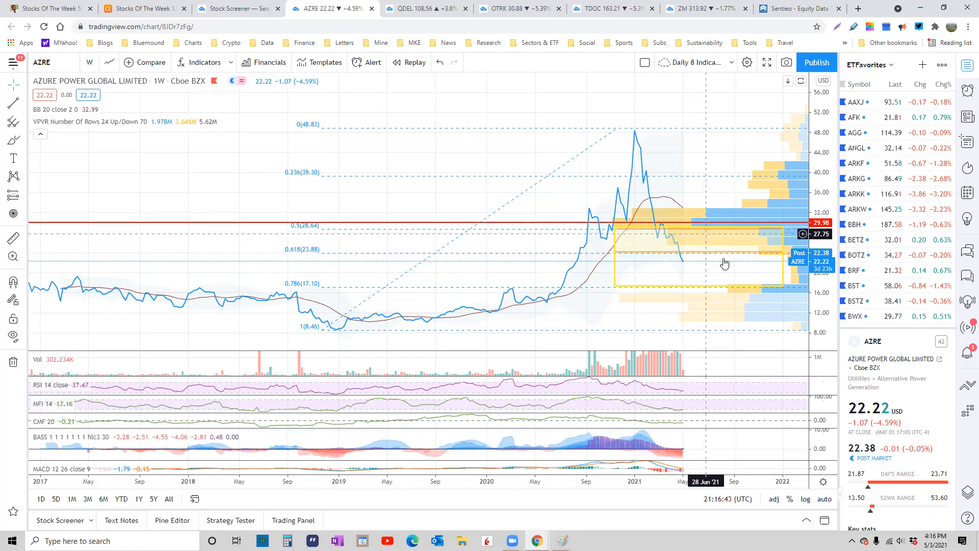
- Return to the Stocks Of The Week article at the Azure Global Power (AZRE) write-up
left_click(47, 8)
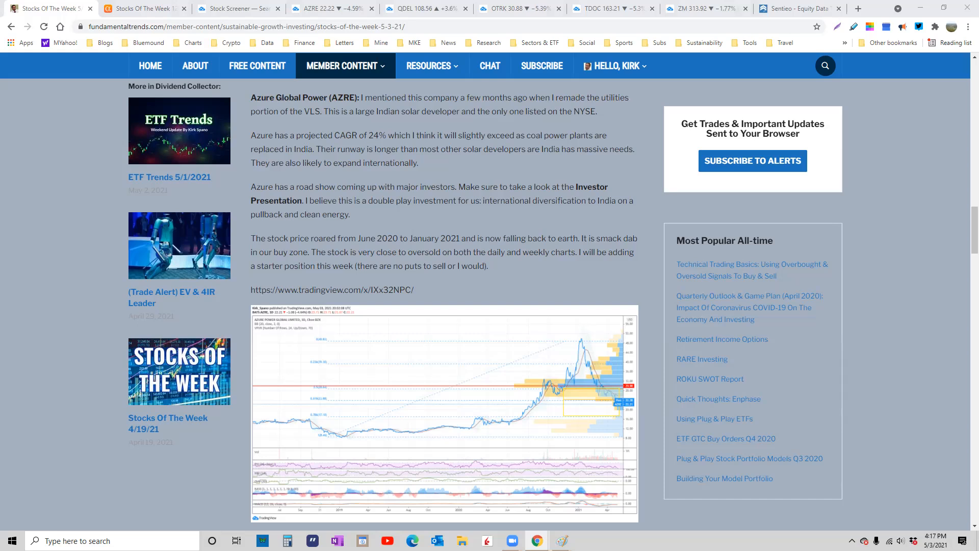
- Bring the Quidel (QDEL) section into view and enlarge its embedded daily chart
scroll("up", 3)
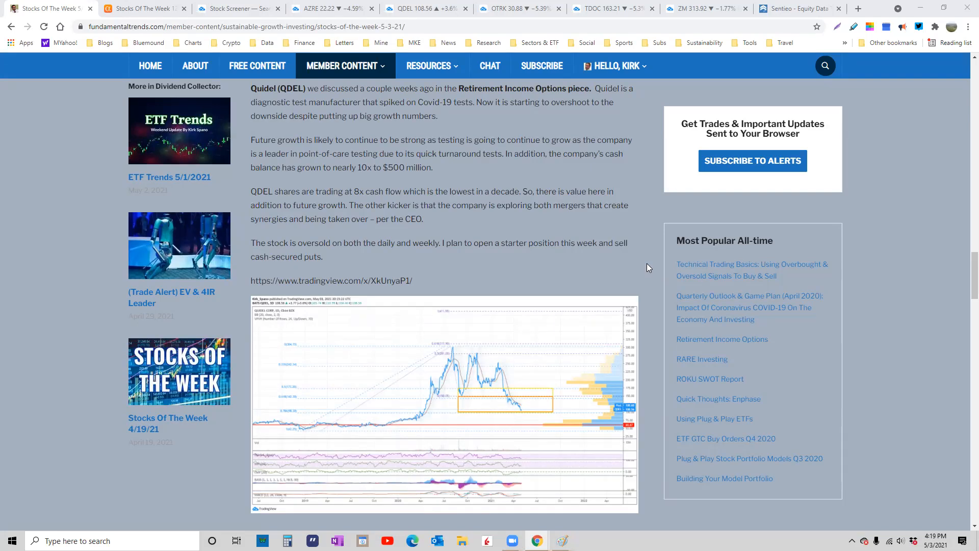
left_click(444, 406)
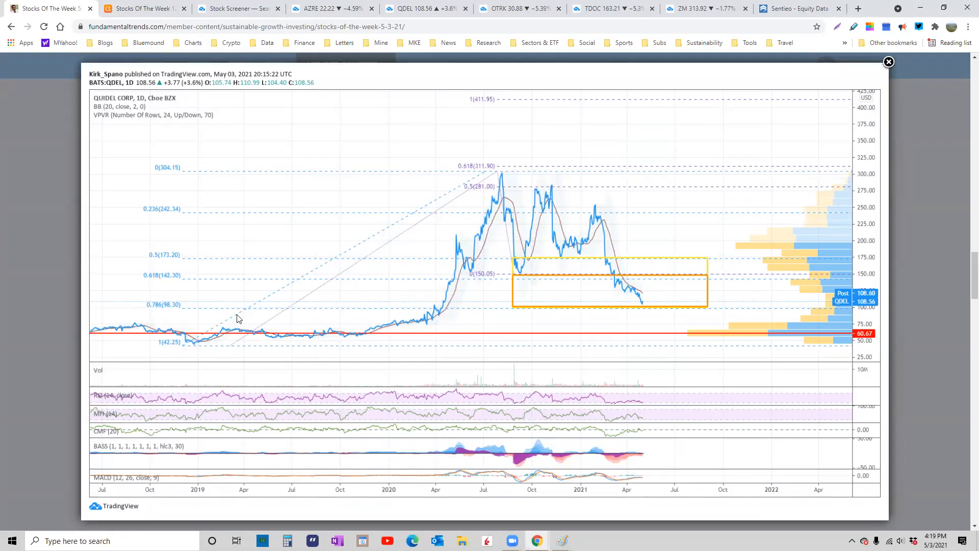
mouse_move(495, 349)
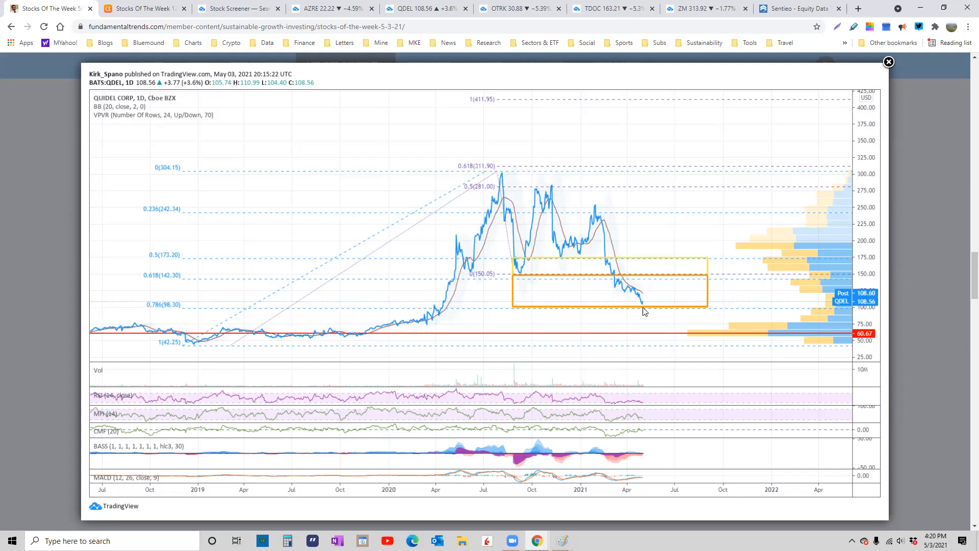
mouse_move(309, 344)
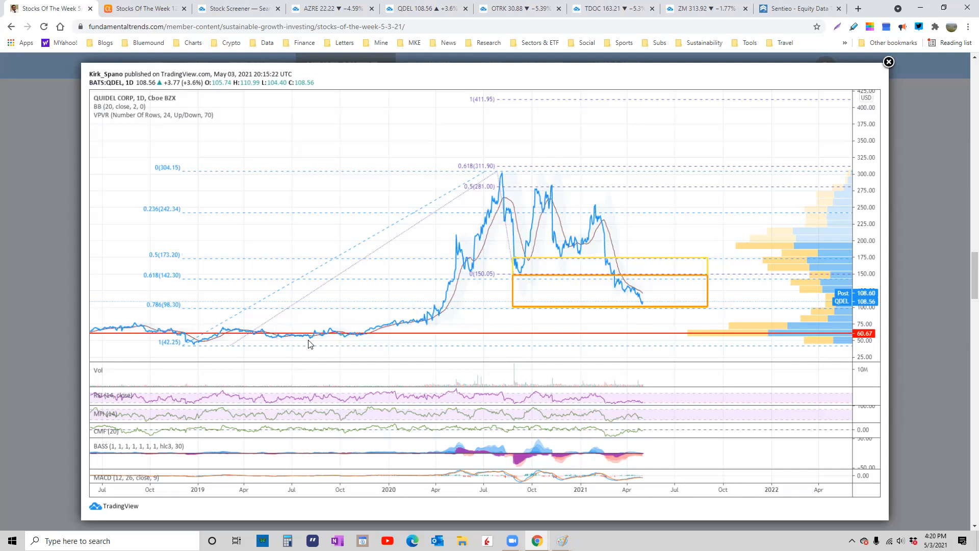
mouse_move(130, 332)
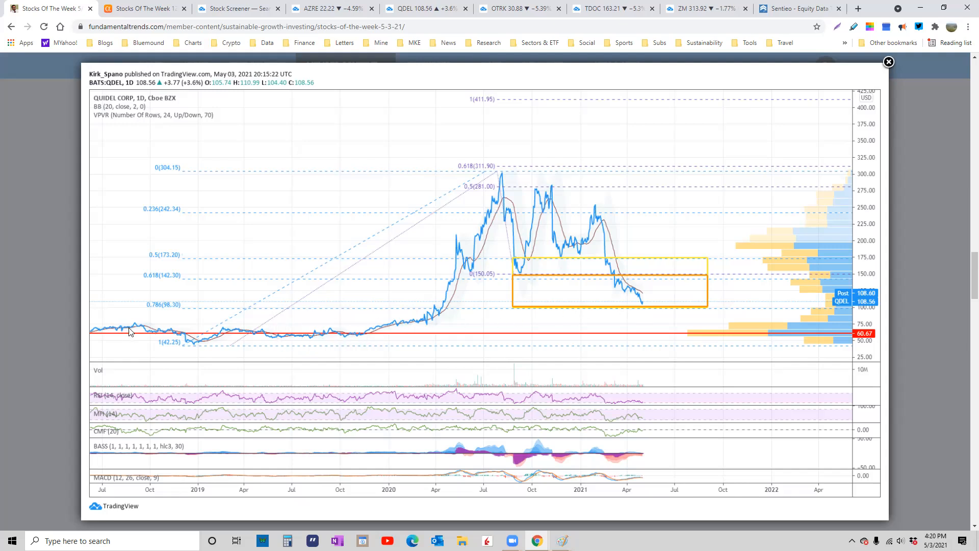
mouse_move(288, 333)
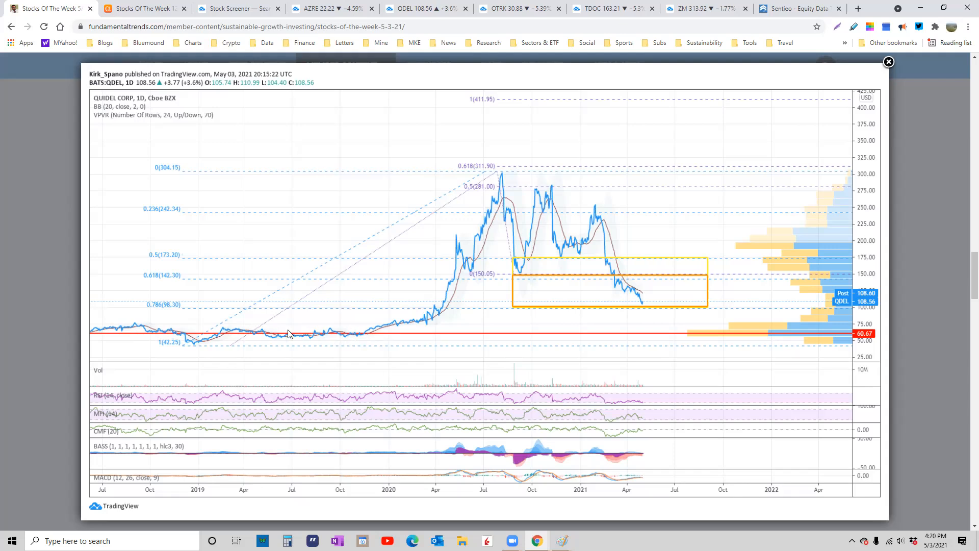
mouse_move(316, 325)
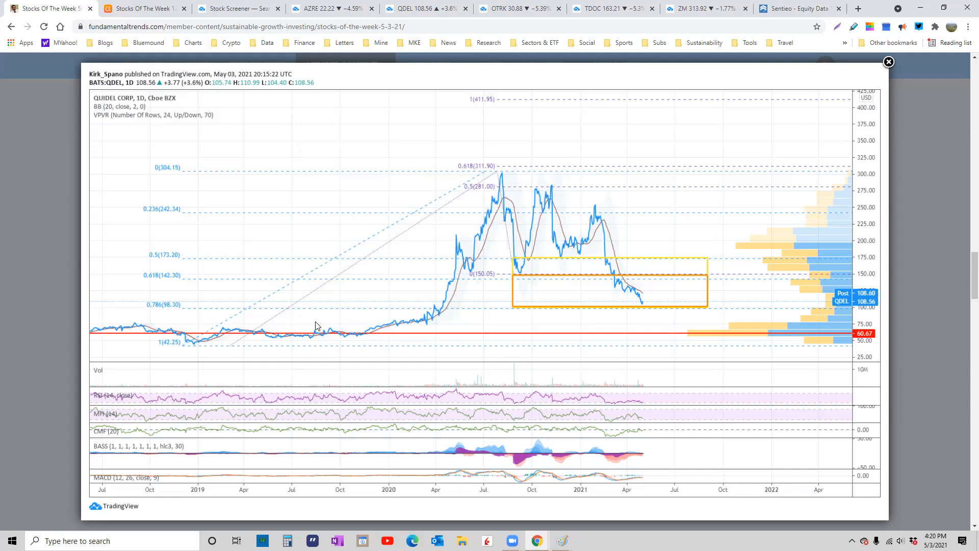
mouse_move(340, 330)
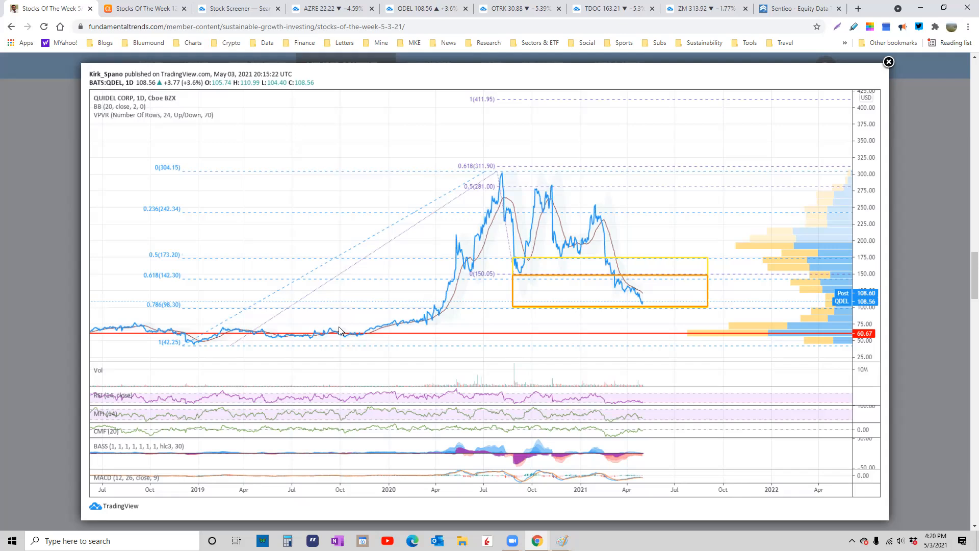
mouse_move(423, 320)
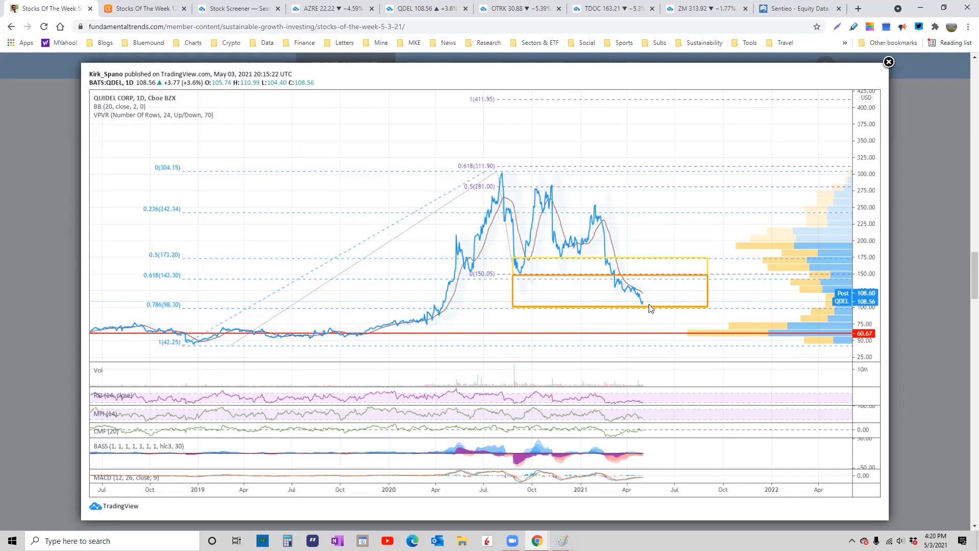
mouse_move(653, 319)
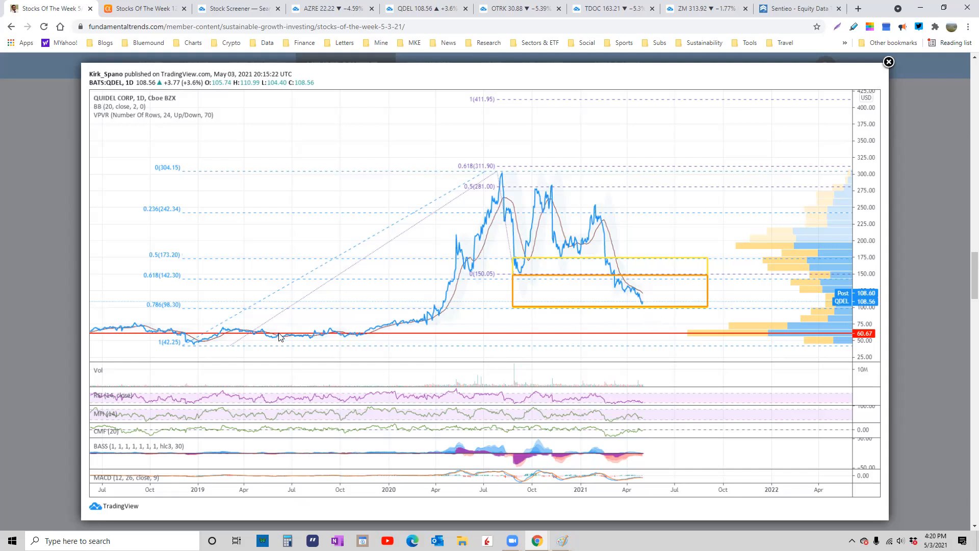
mouse_move(748, 248)
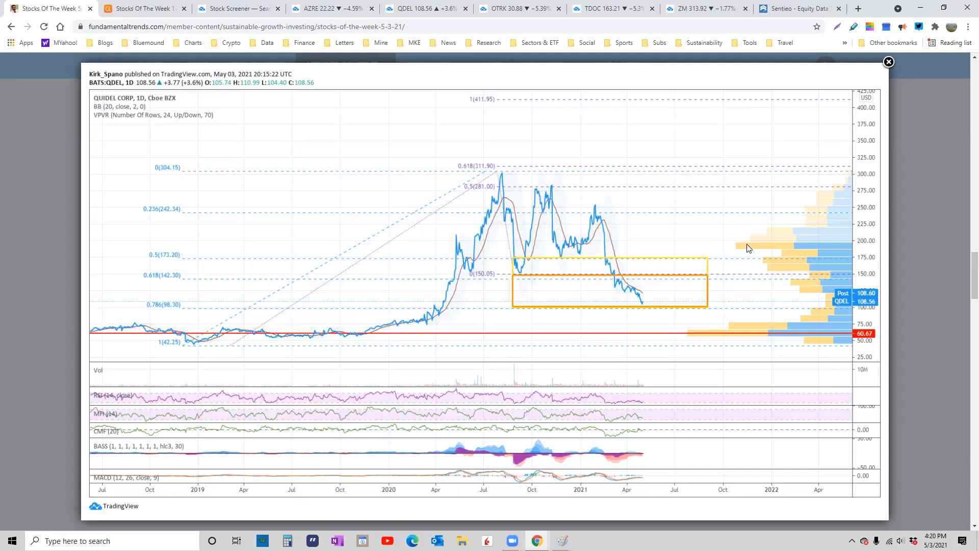
mouse_move(839, 227)
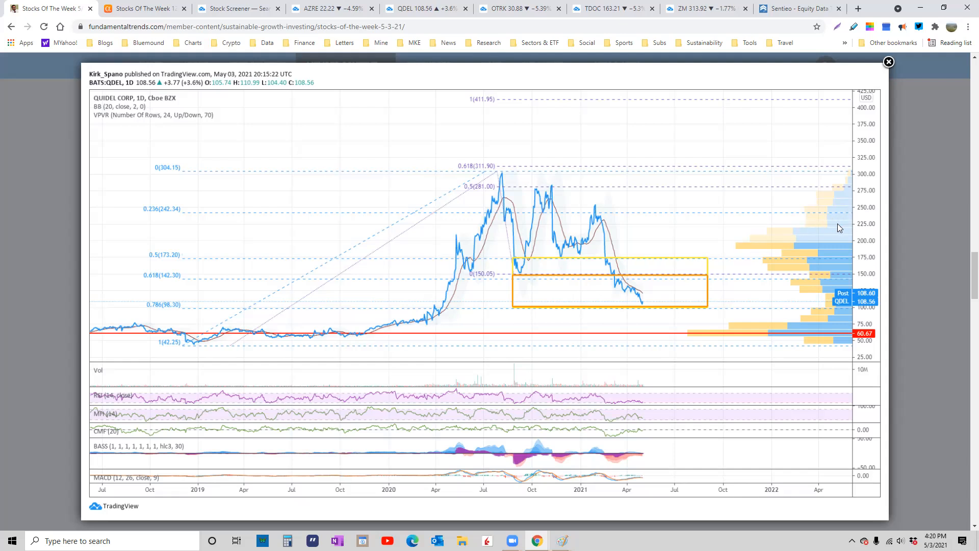
mouse_move(639, 292)
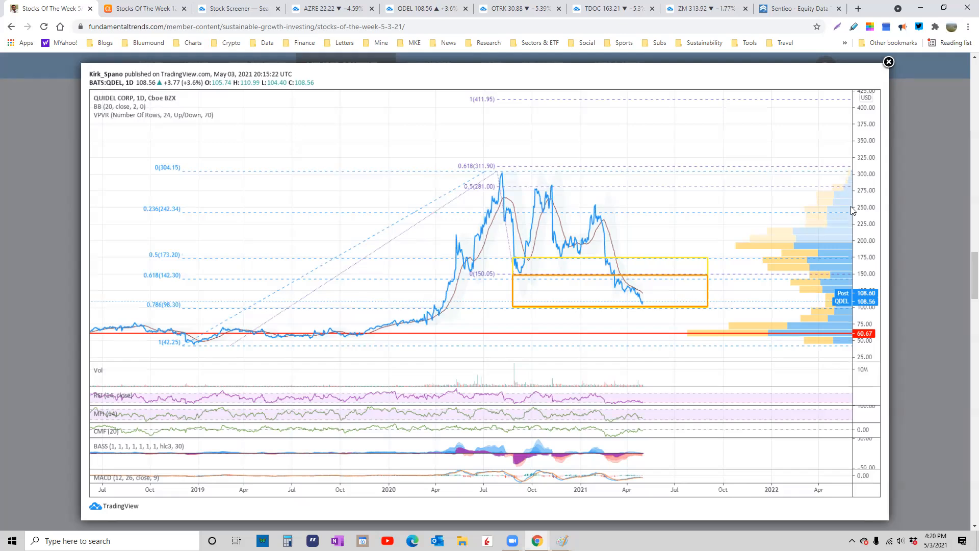
mouse_move(645, 307)
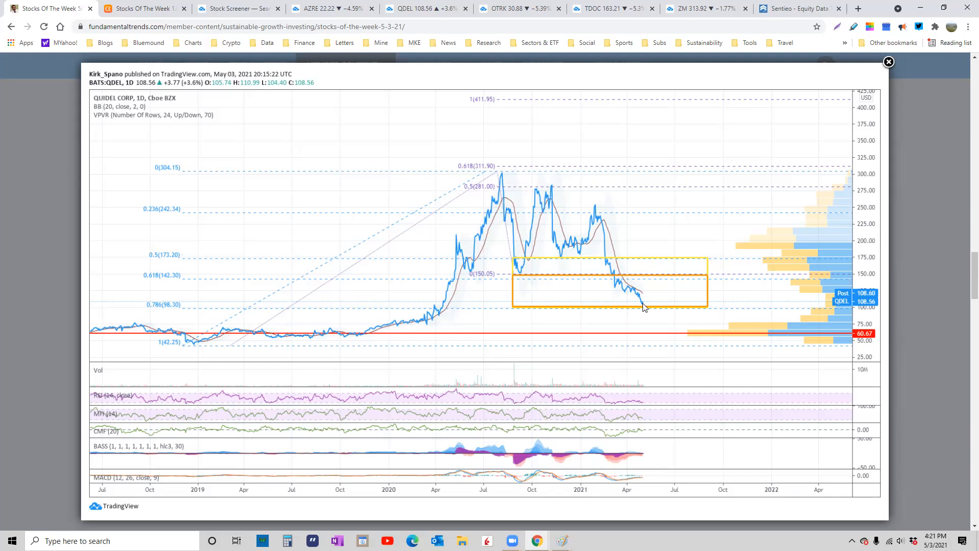
mouse_move(800, 229)
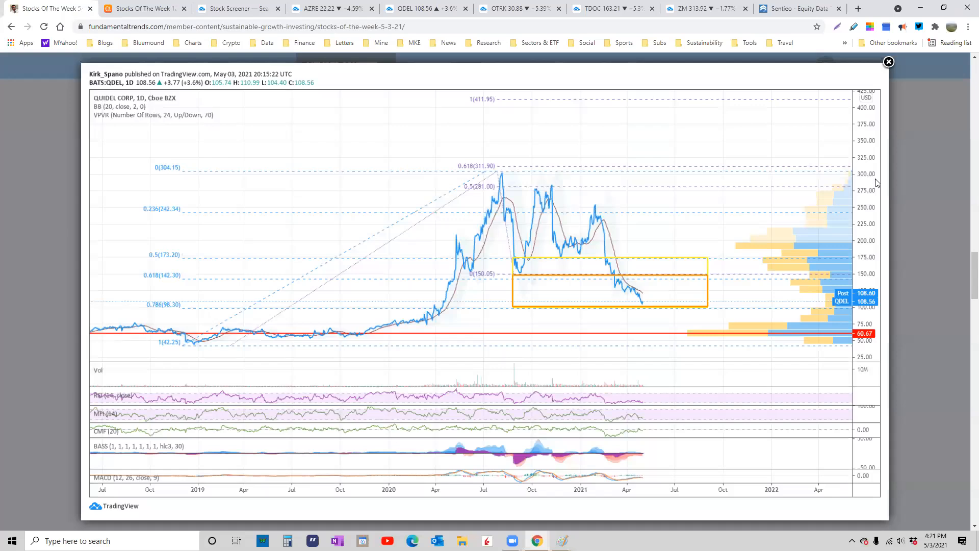
mouse_move(348, 131)
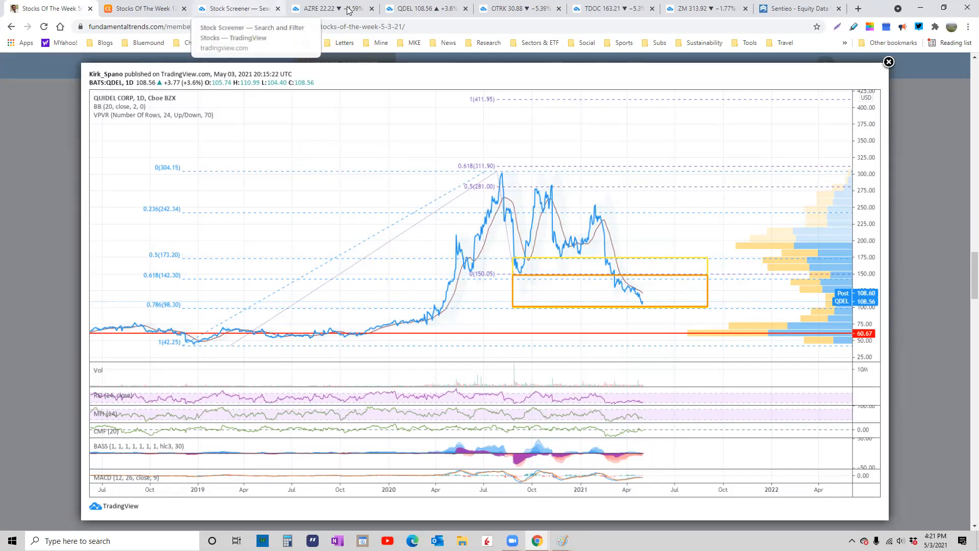
- View the live QDEL daily chart in TradingView and inspect the price area
left_click(426, 8)
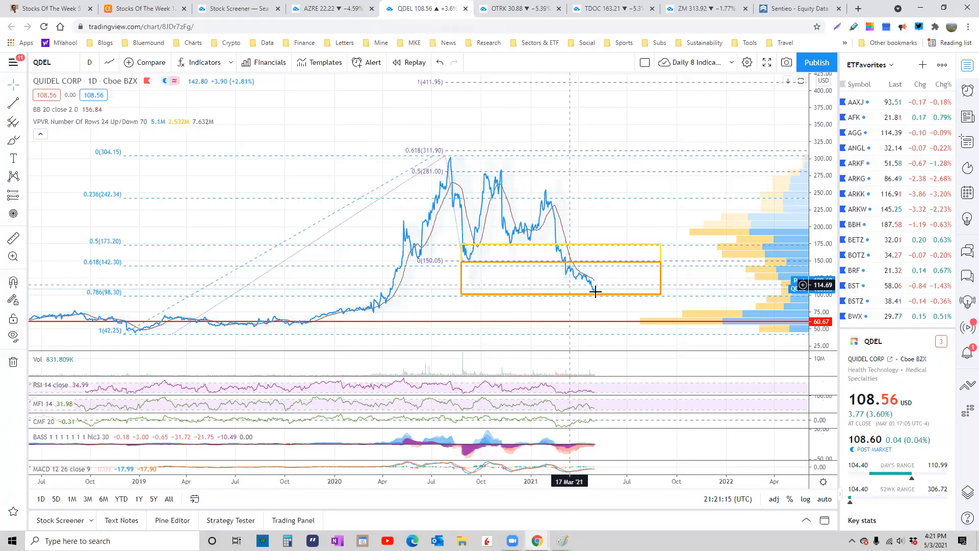
mouse_move(593, 304)
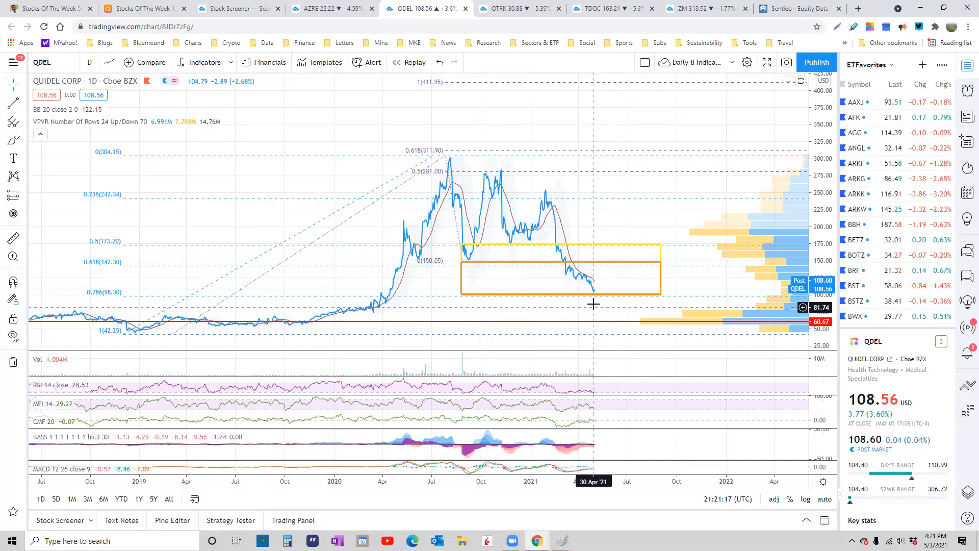
left_click(591, 294)
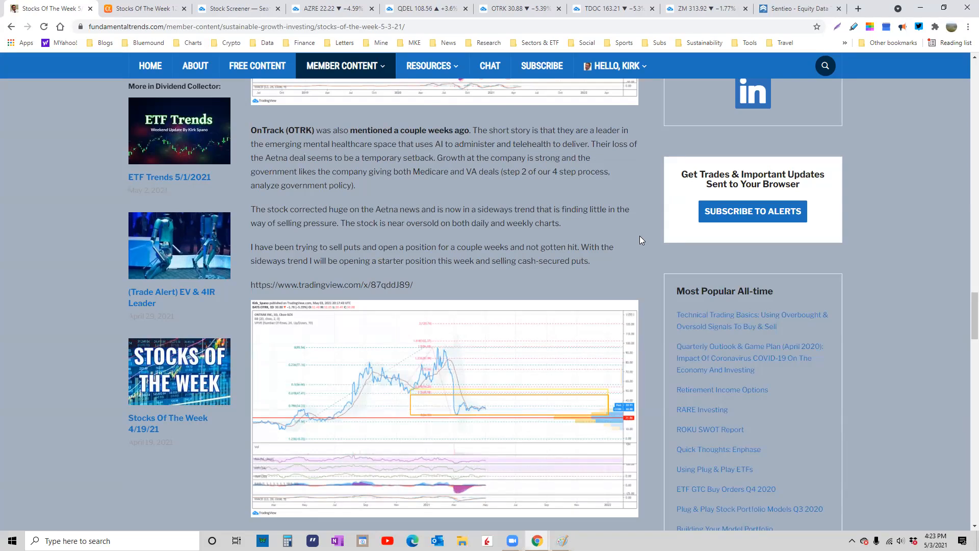
- Enlarge the article's embedded OnTrak (OTRK) chart image
left_click(444, 412)
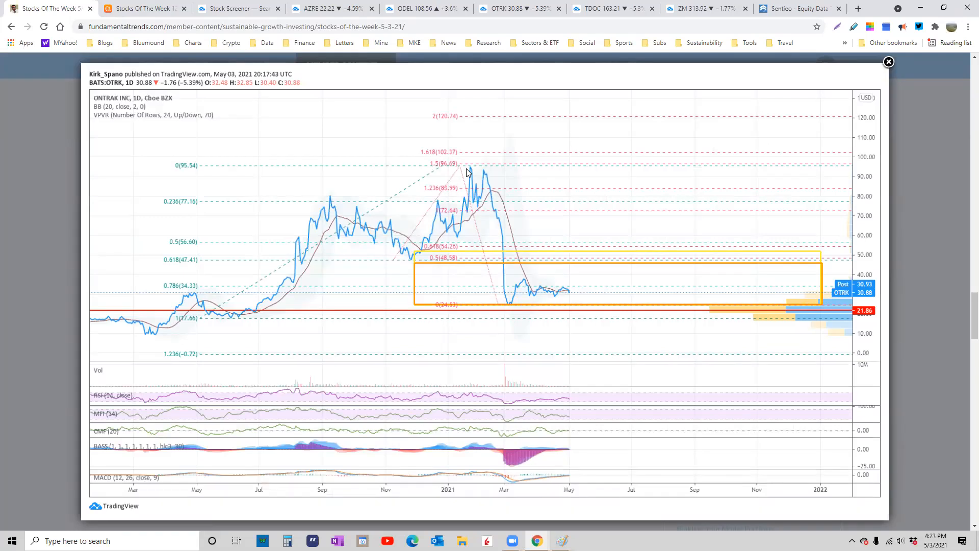
mouse_move(476, 166)
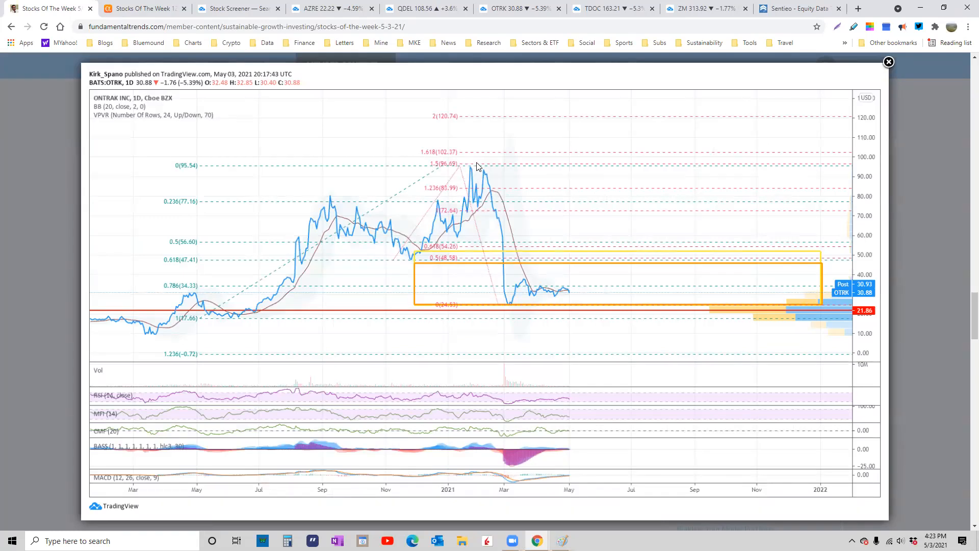
mouse_move(489, 175)
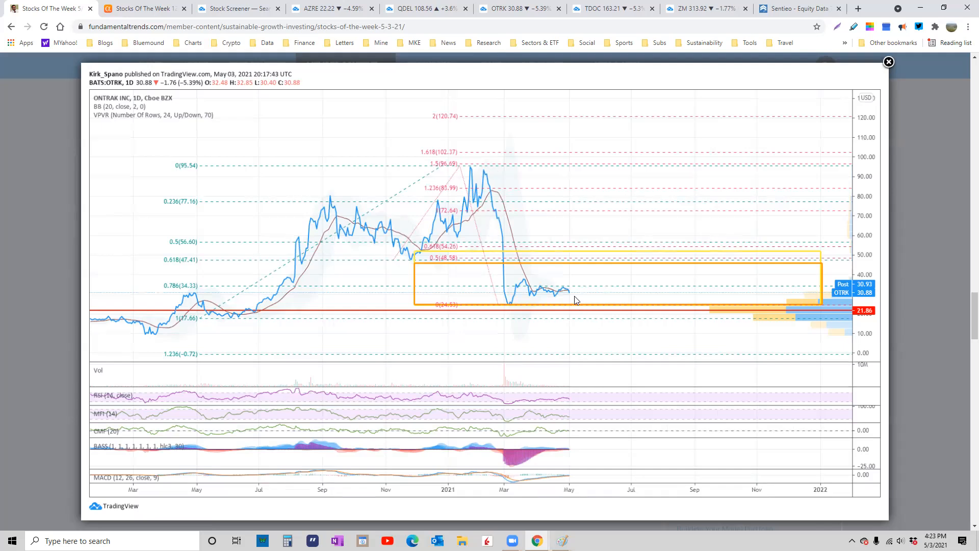
mouse_move(679, 235)
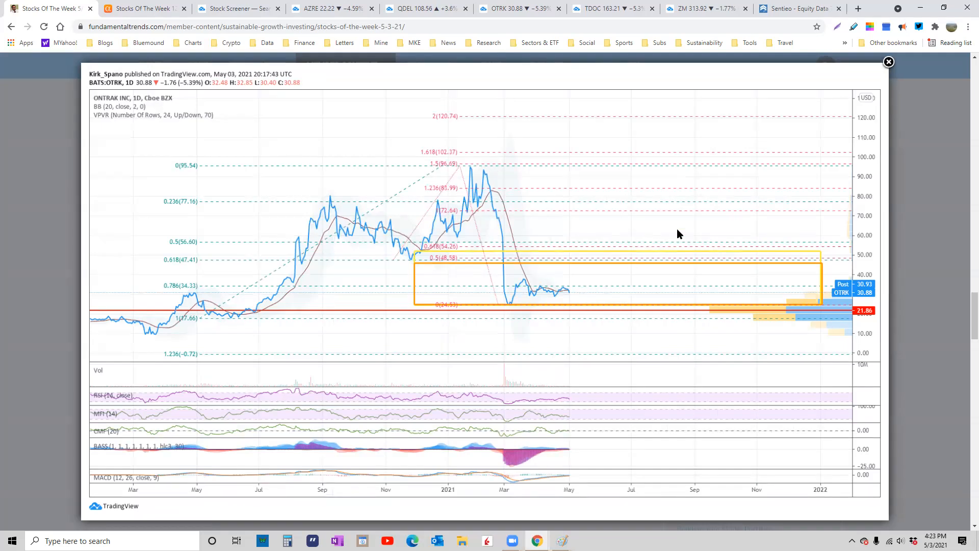
mouse_move(838, 74)
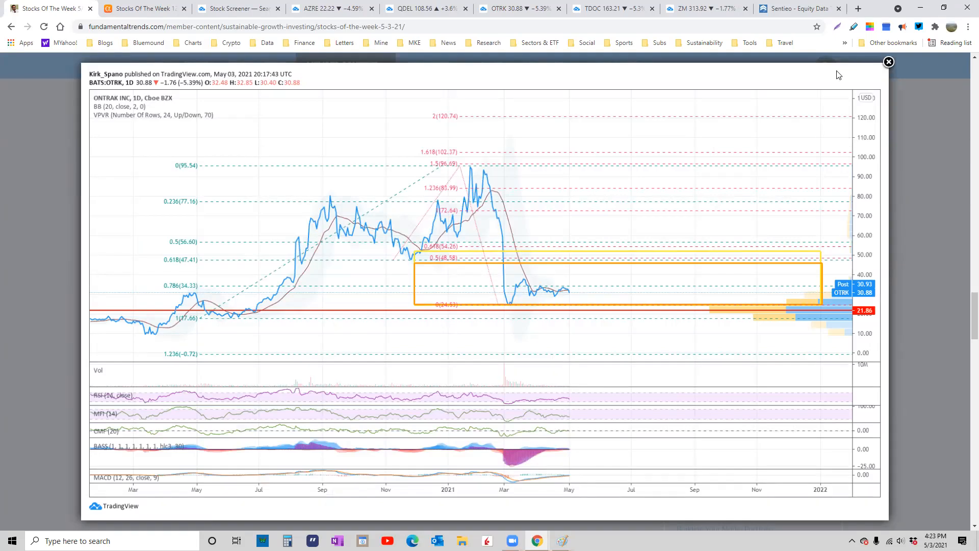
mouse_move(843, 248)
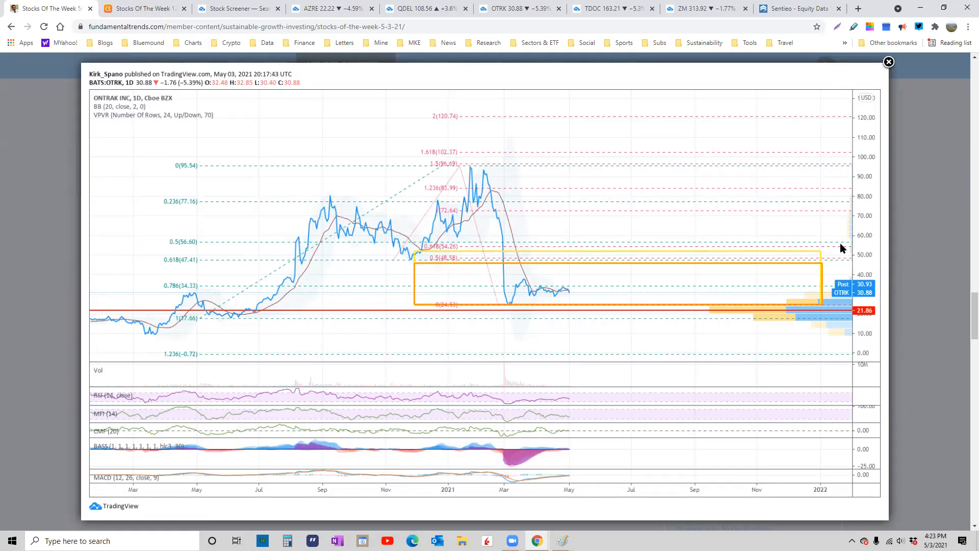
mouse_move(493, 194)
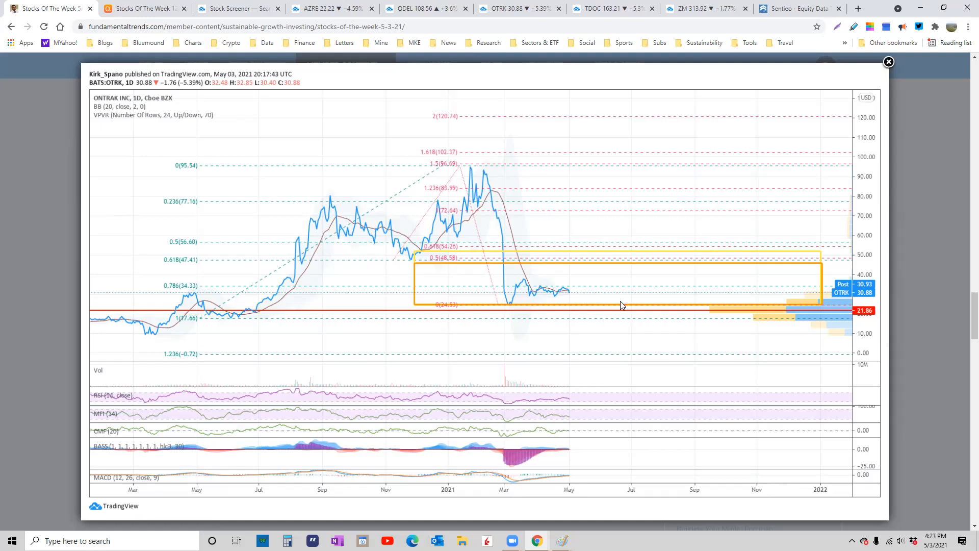
mouse_move(887, 62)
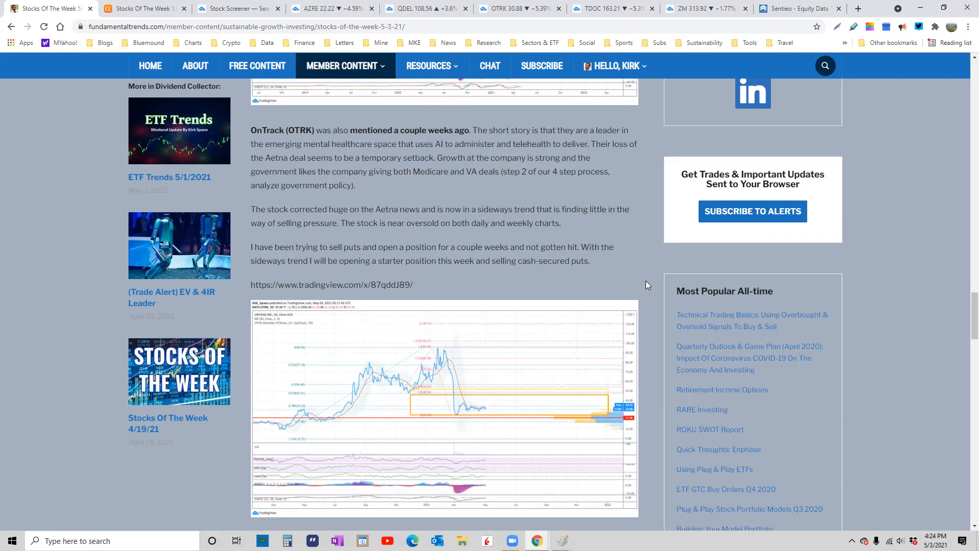
- Scroll the article down to the Teladoc (TDOC) write-up and its embedded chart
scroll("down", 3)
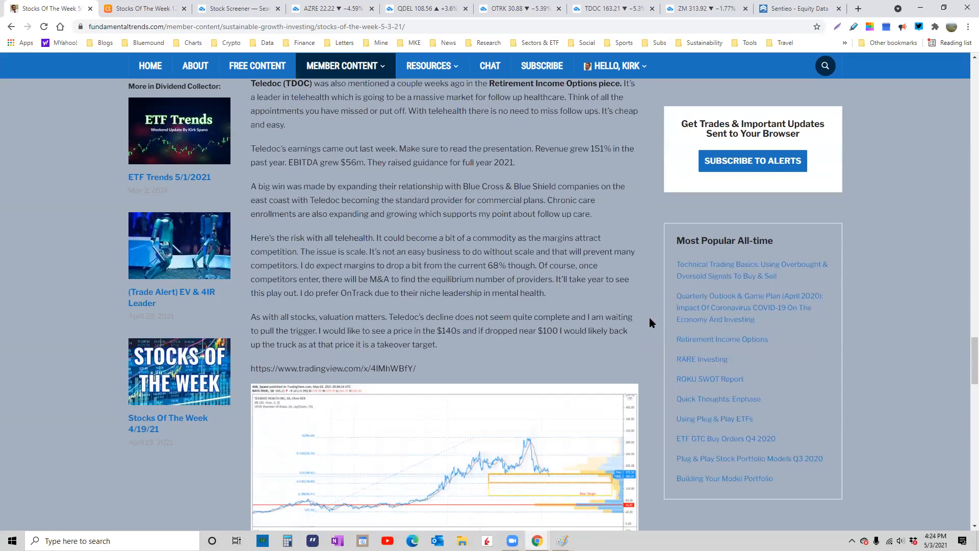
mouse_move(645, 324)
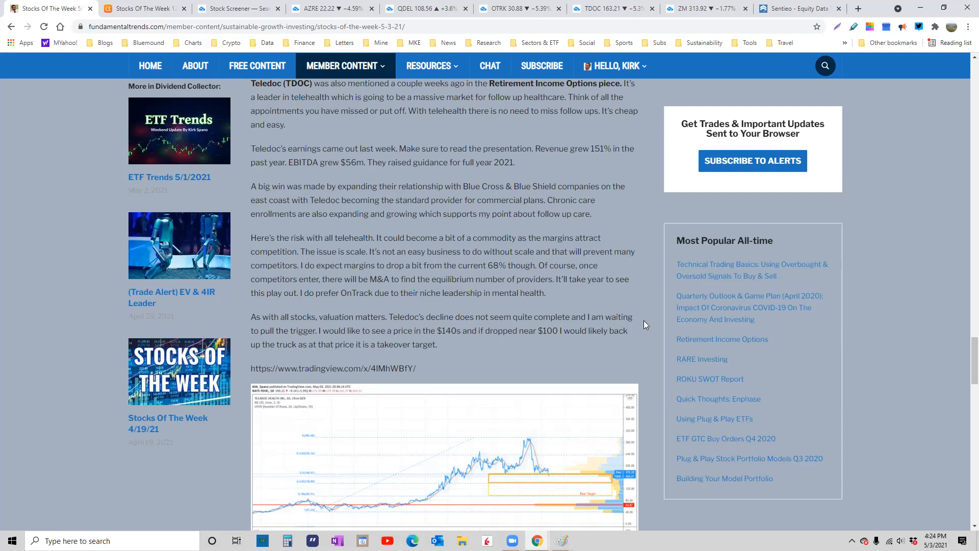
scroll("down", 3)
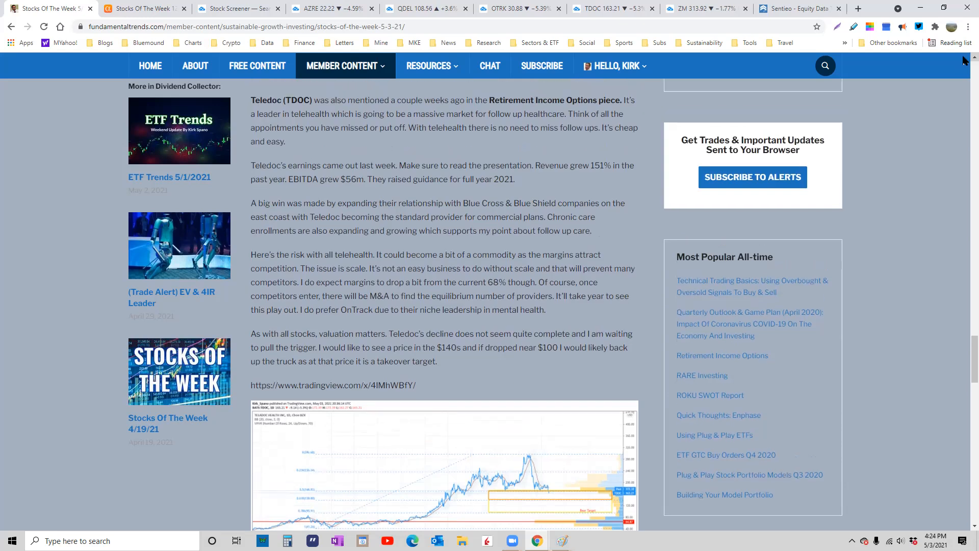
scroll("down", 3)
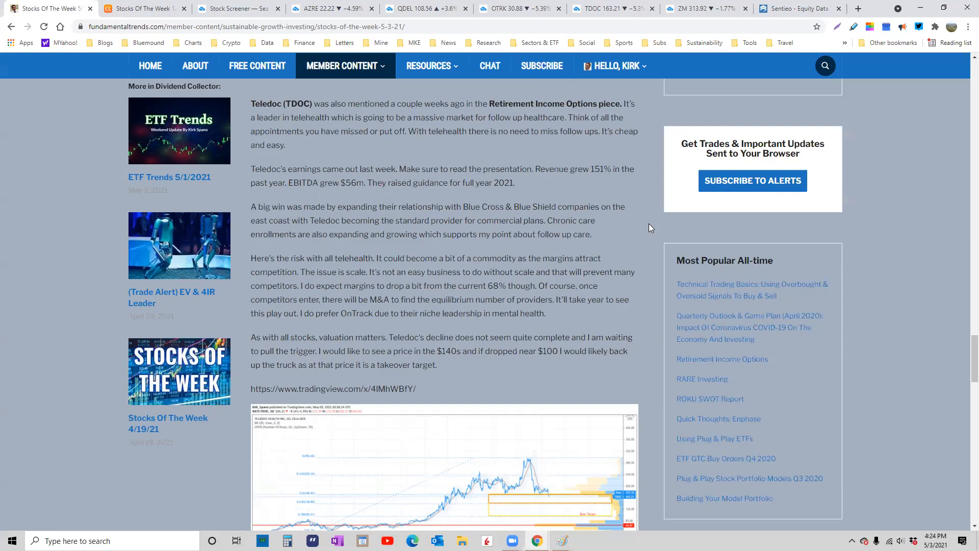
- Switch to Sentieo and bring up Teladoc's 1Q21 earnings presentation highlights slide
left_click(801, 8)
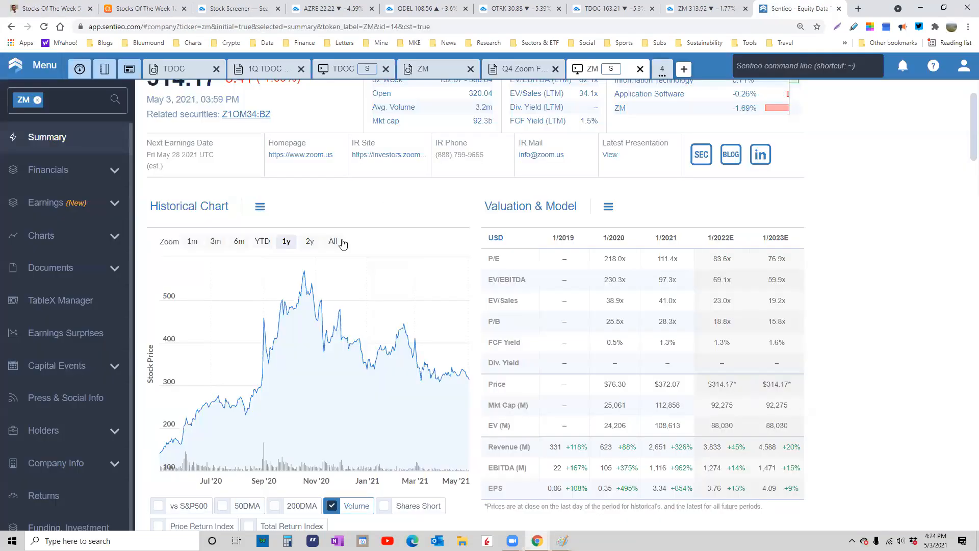
left_click(268, 68)
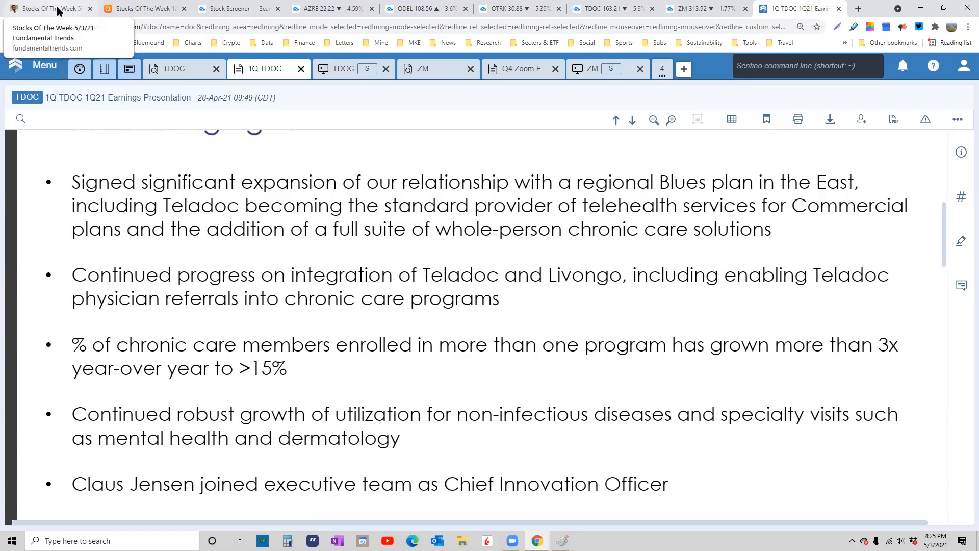
- On the OTRK daily chart, draw a trend line from the March low to the latest price
left_click(47, 8)
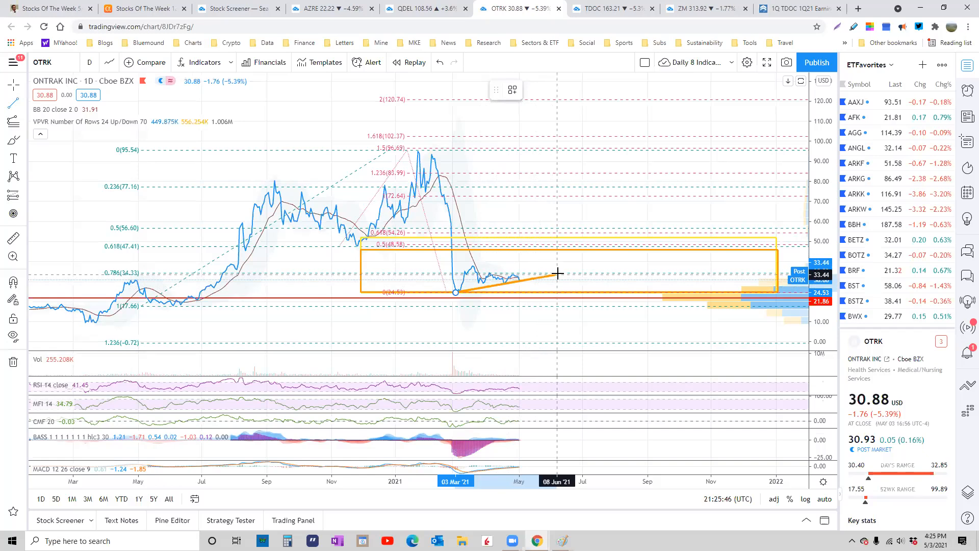
right_click(559, 273)
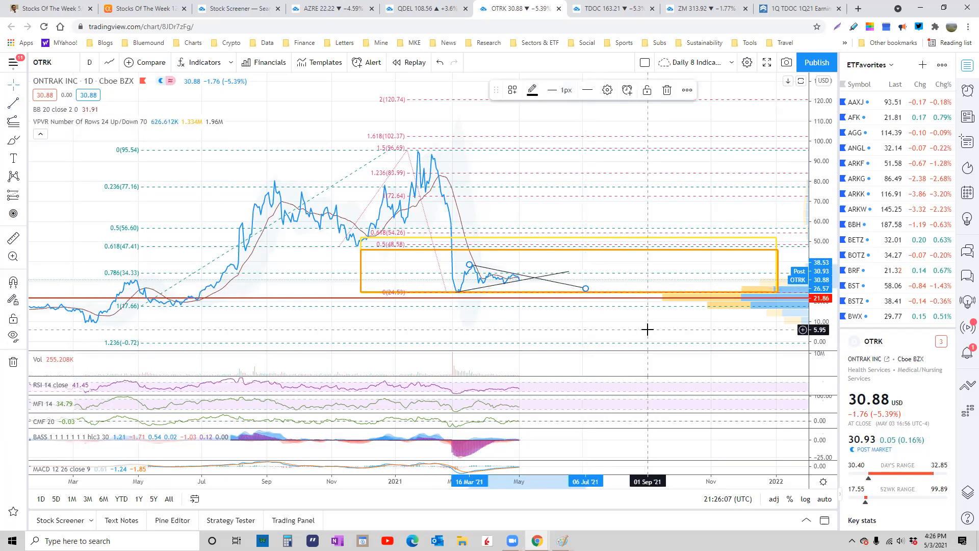
mouse_move(585, 211)
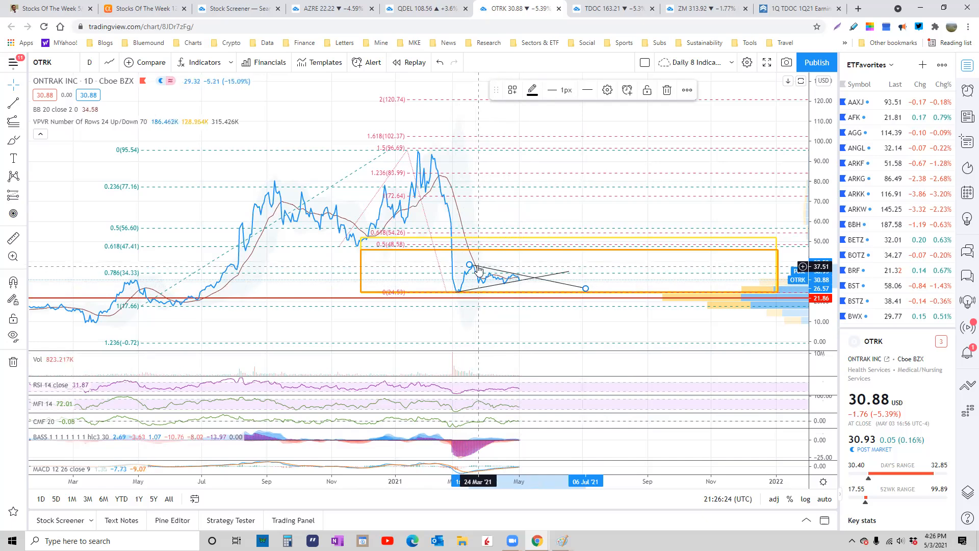
mouse_move(493, 282)
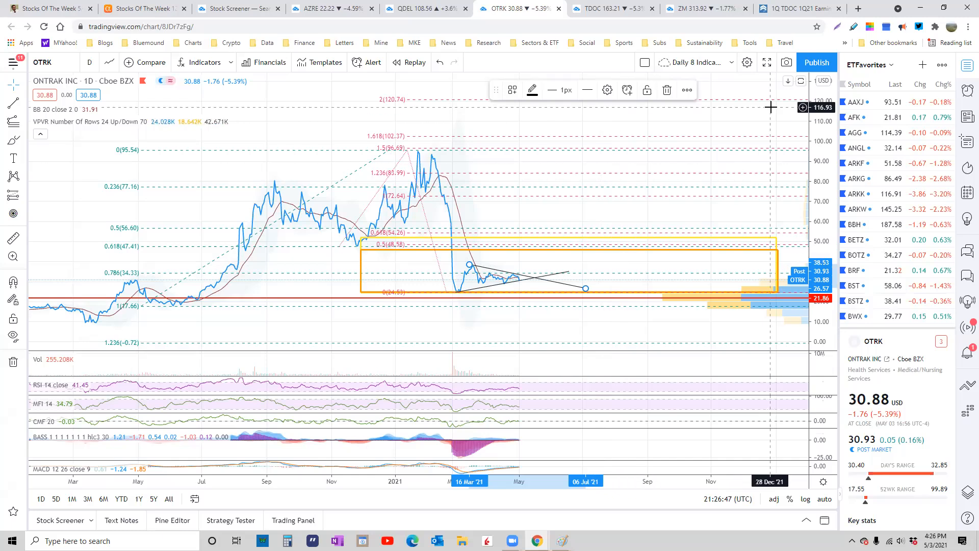
mouse_move(585, 288)
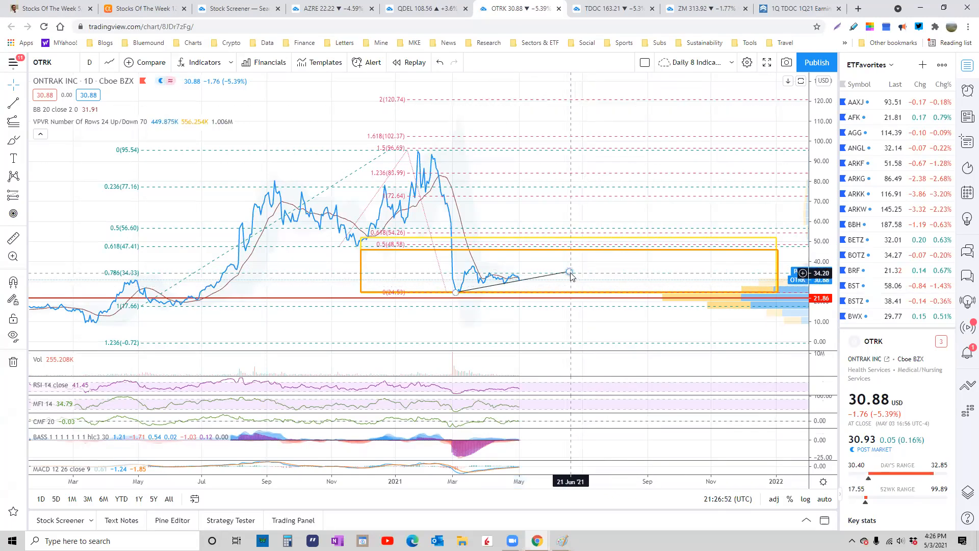
left_click_drag(569, 272, 458, 274)
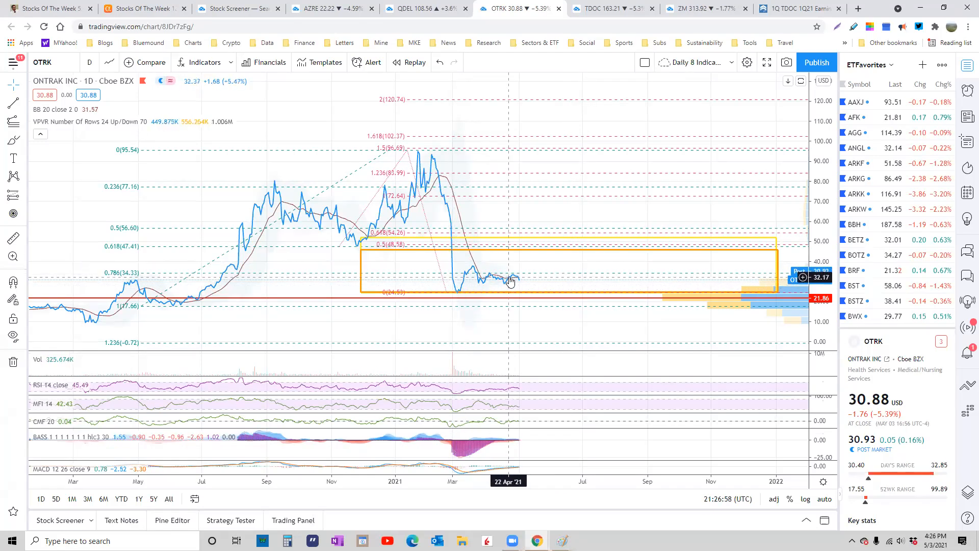
mouse_move(753, 111)
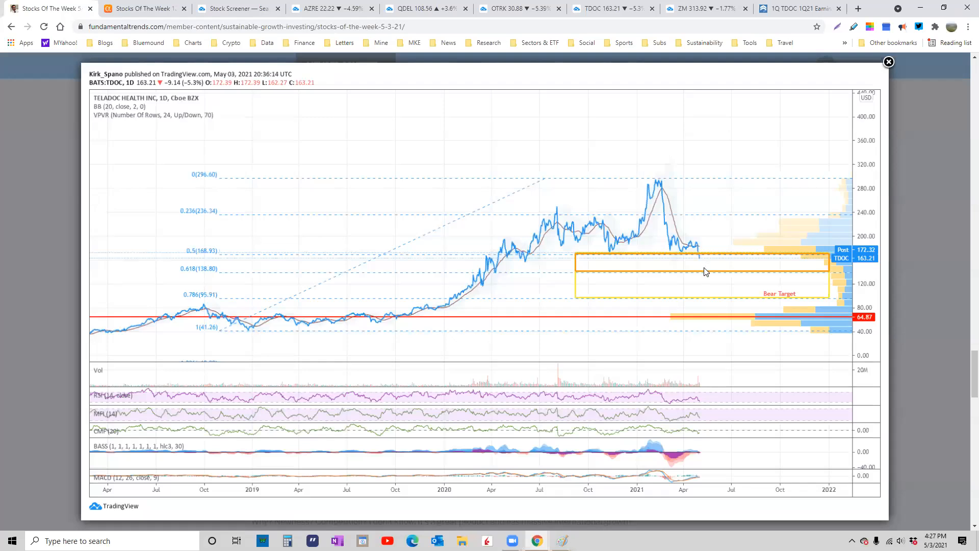
mouse_move(725, 274)
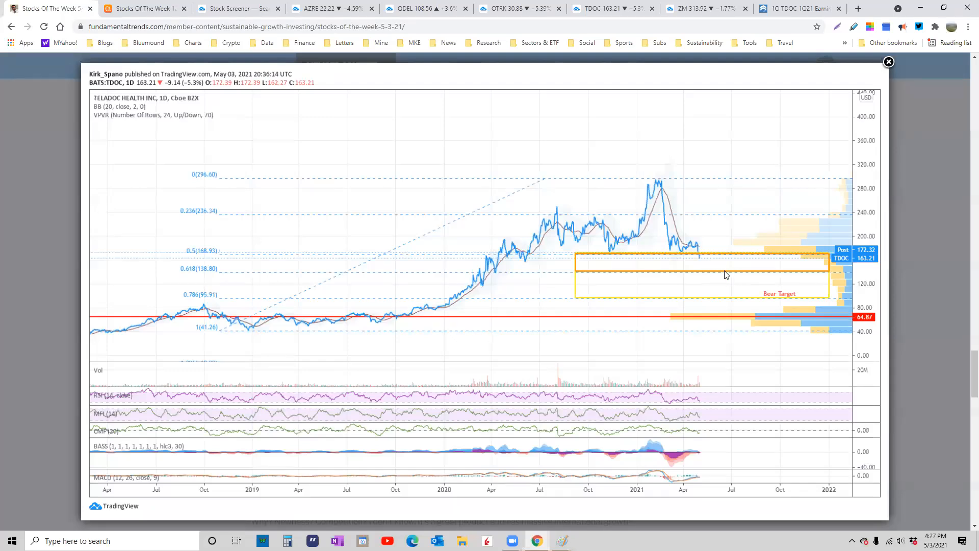
mouse_move(637, 304)
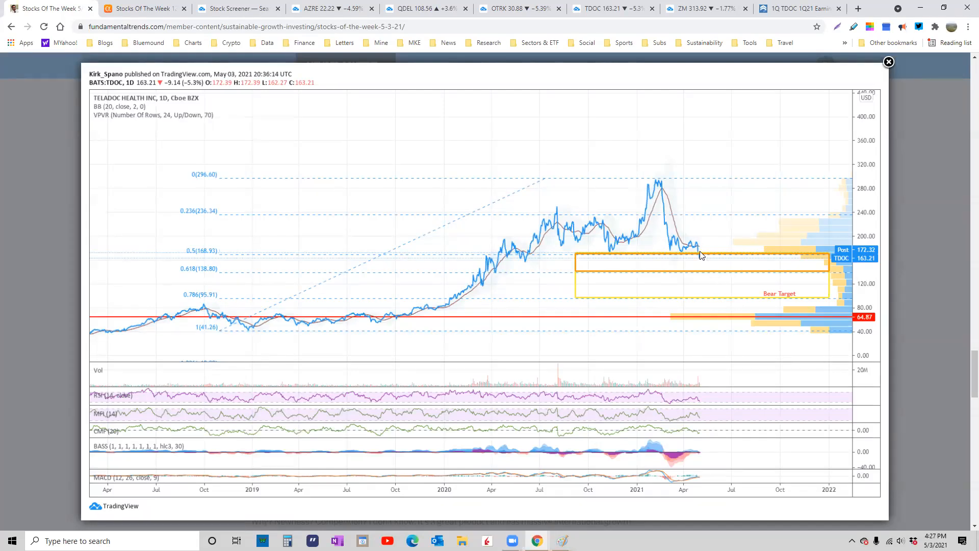
mouse_move(704, 442)
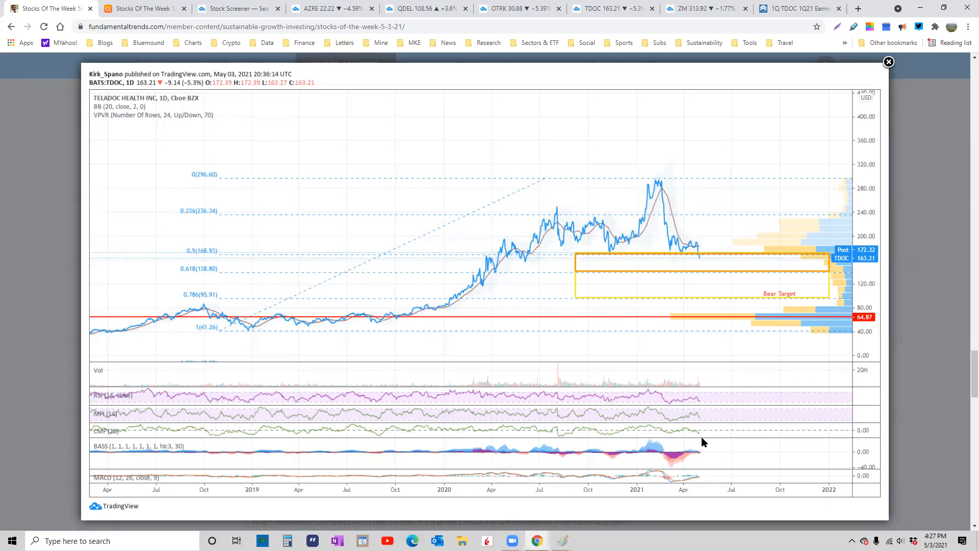
mouse_move(704, 327)
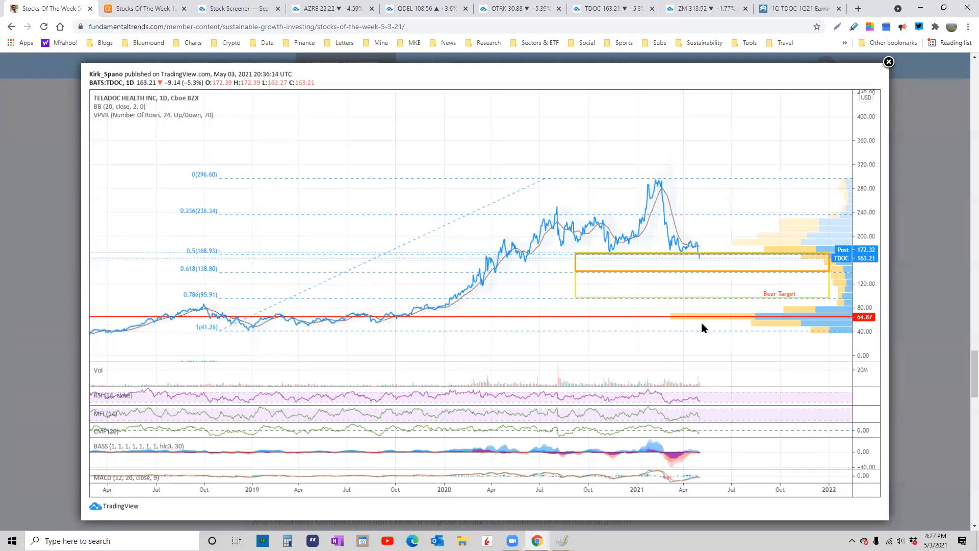
mouse_move(704, 271)
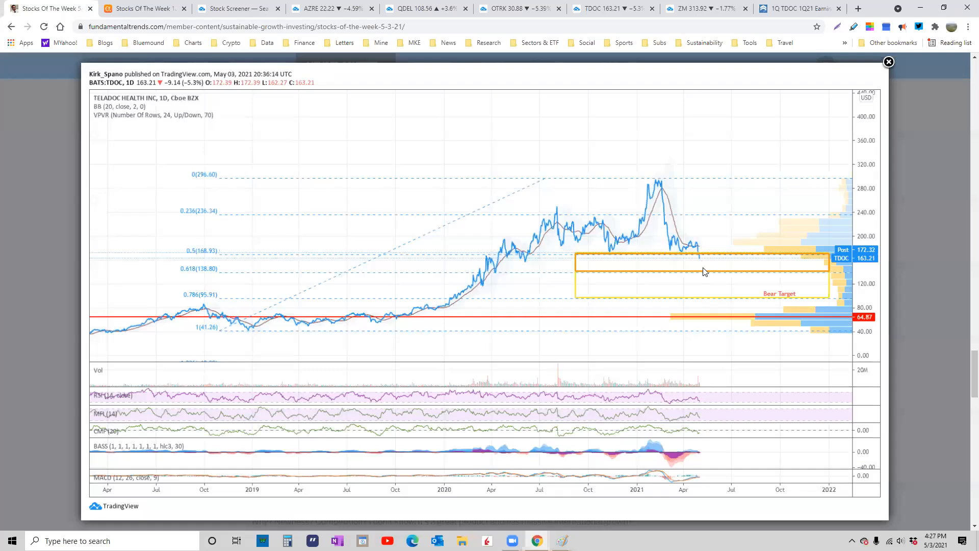
mouse_move(10, 132)
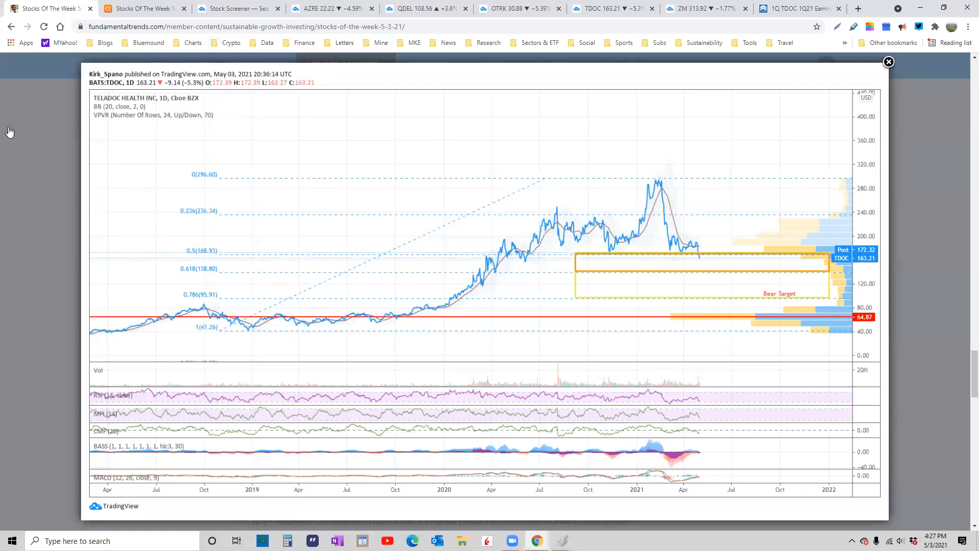
- Close the enlarged TDOC chart and scroll on to the Zoom (ZM) write-up and growth table
left_click(887, 62)
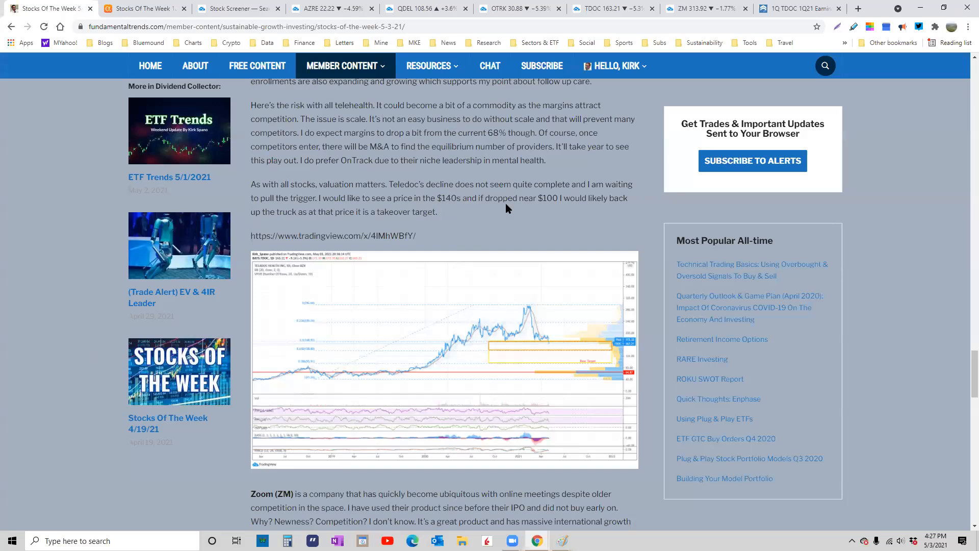
mouse_move(561, 210)
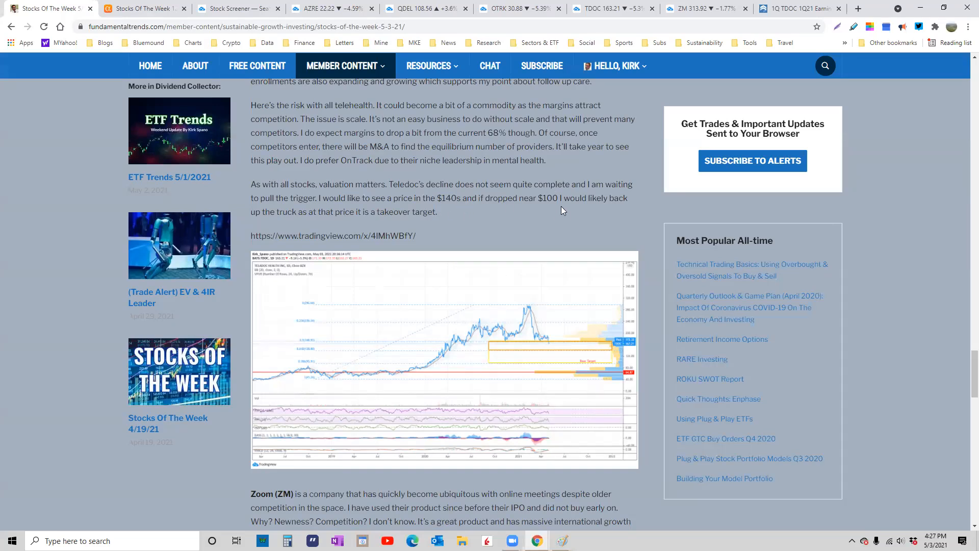
scroll("down", 3)
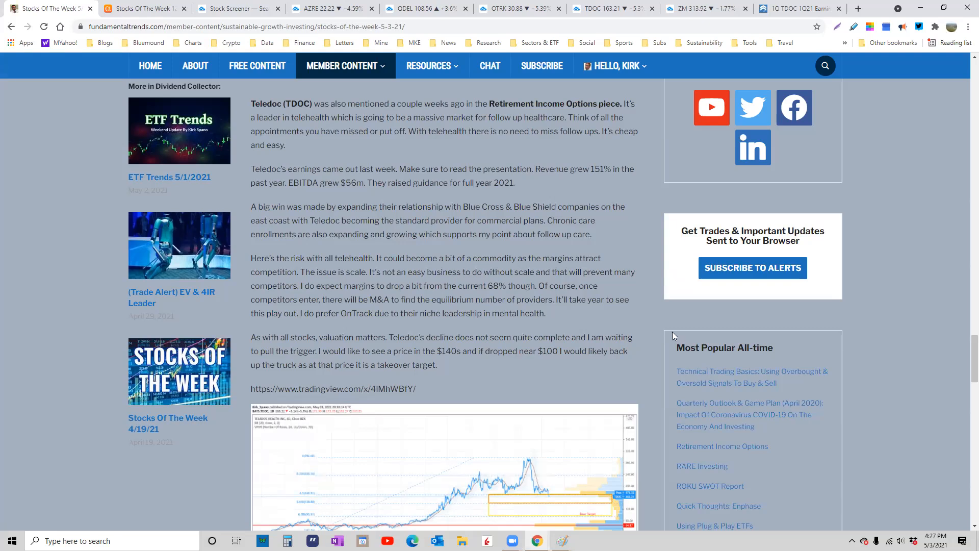
mouse_move(630, 318)
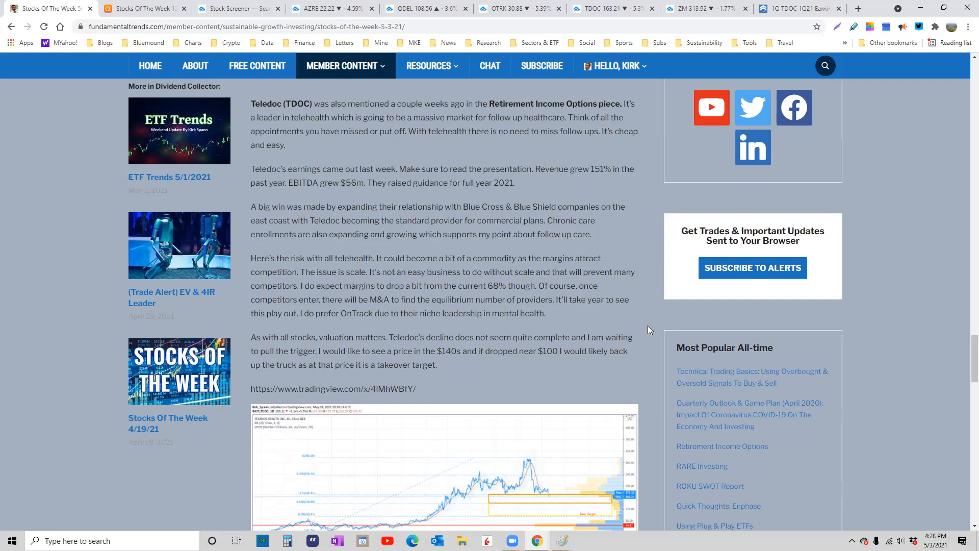
mouse_move(647, 330)
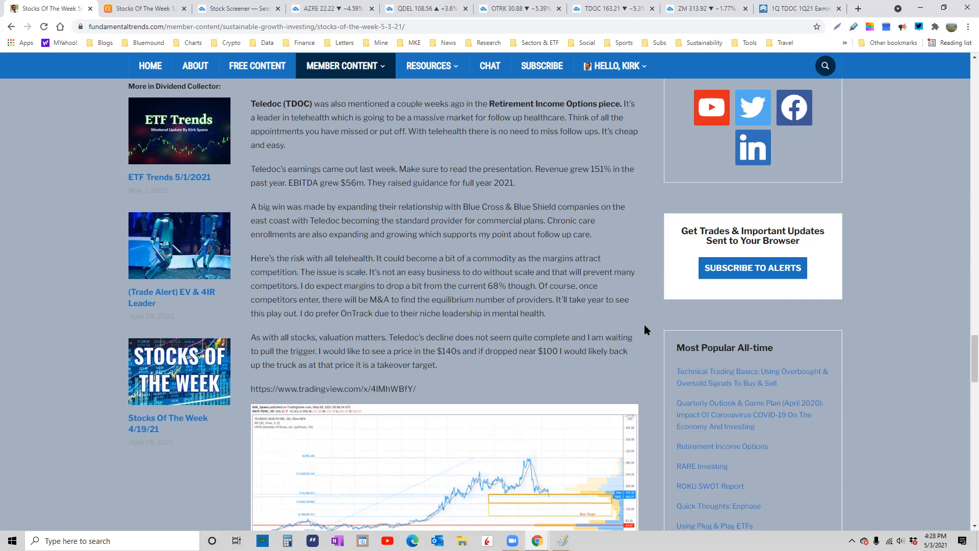
scroll("down", 3)
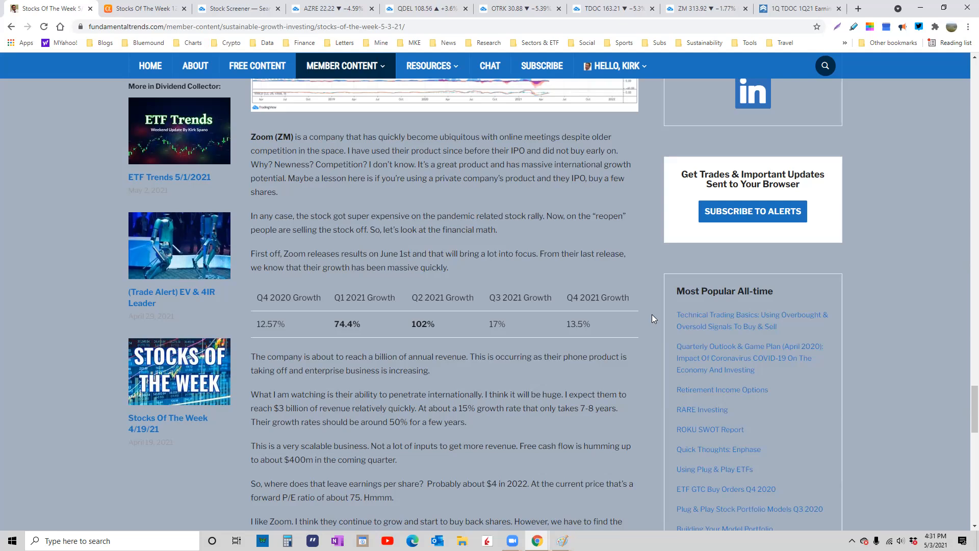
- Scroll to the end of the Zoom commentary with its ~$200 target and embedded ZM chart
scroll("down", 3)
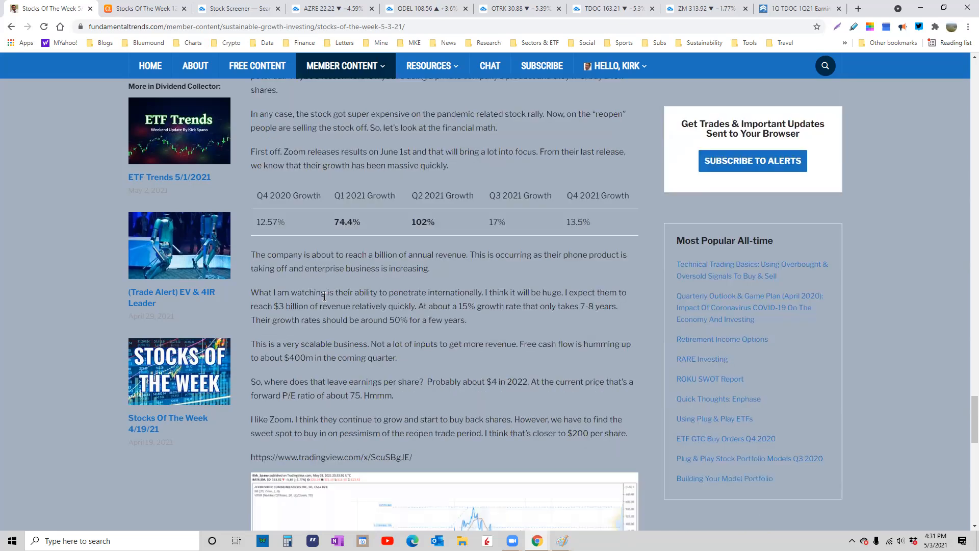
mouse_move(482, 320)
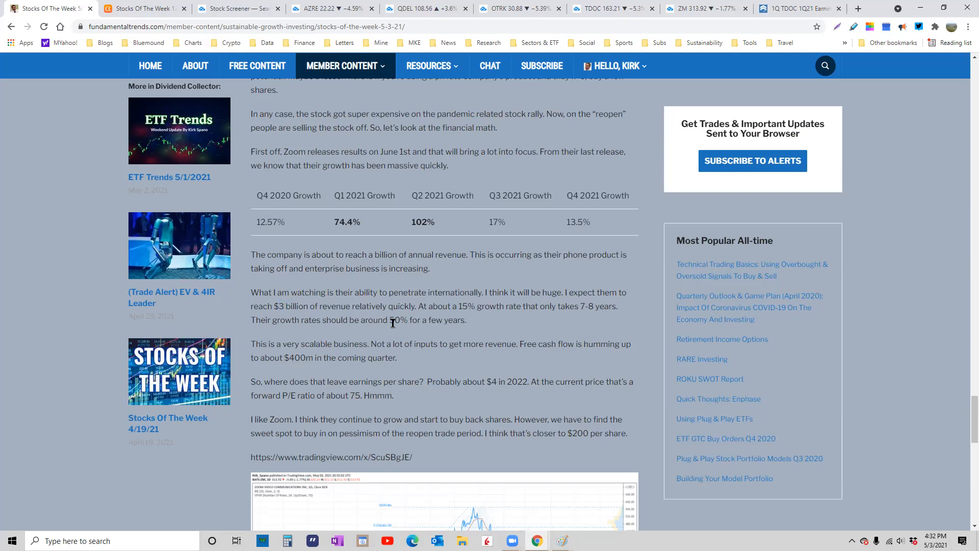
mouse_move(535, 329)
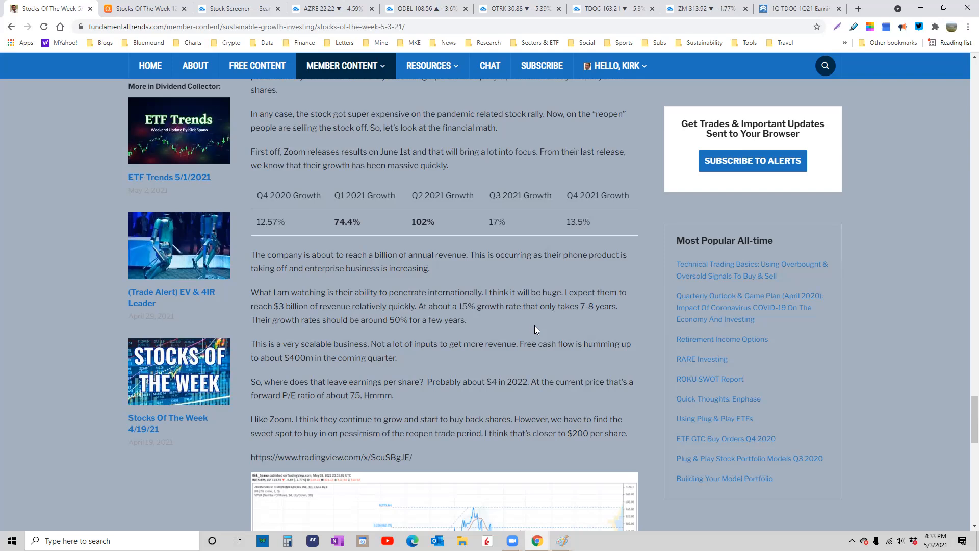
mouse_move(439, 342)
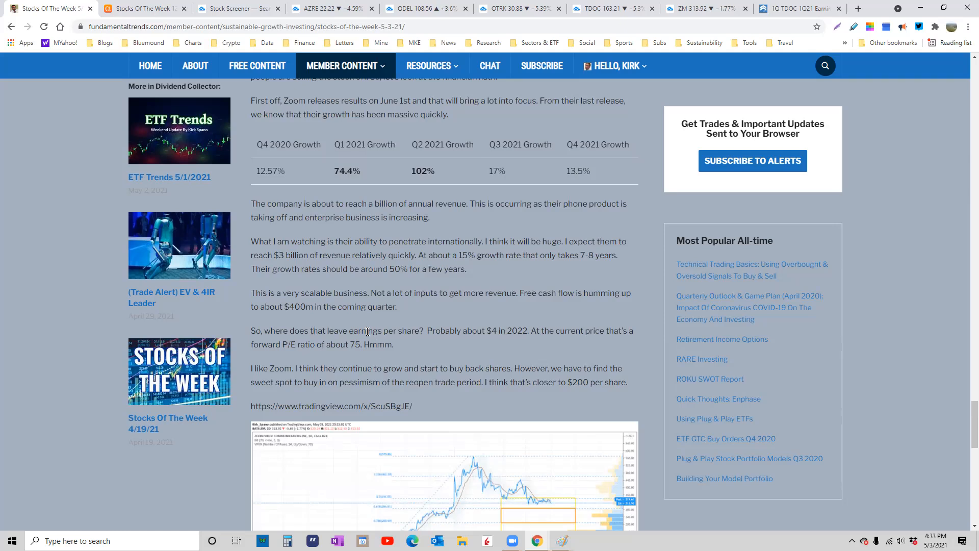
mouse_move(346, 364)
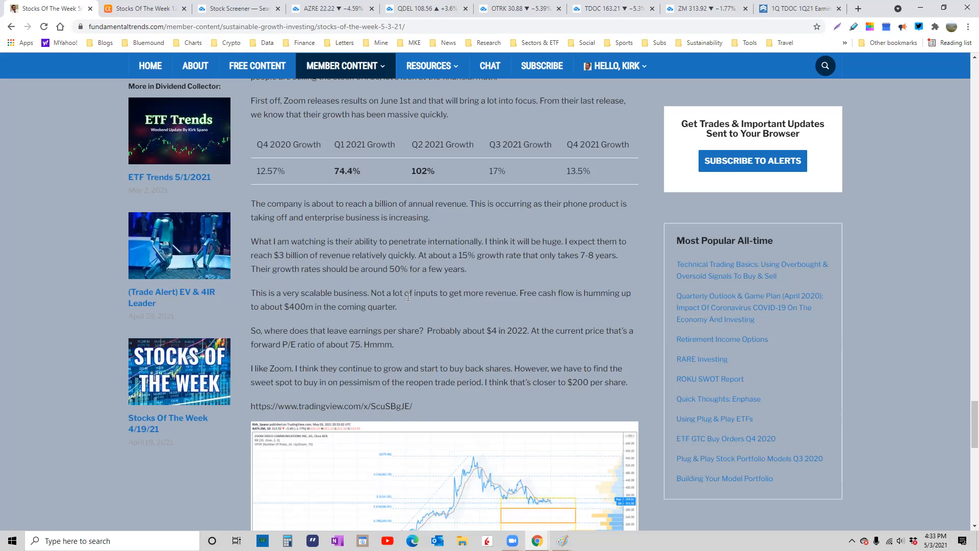
mouse_move(392, 278)
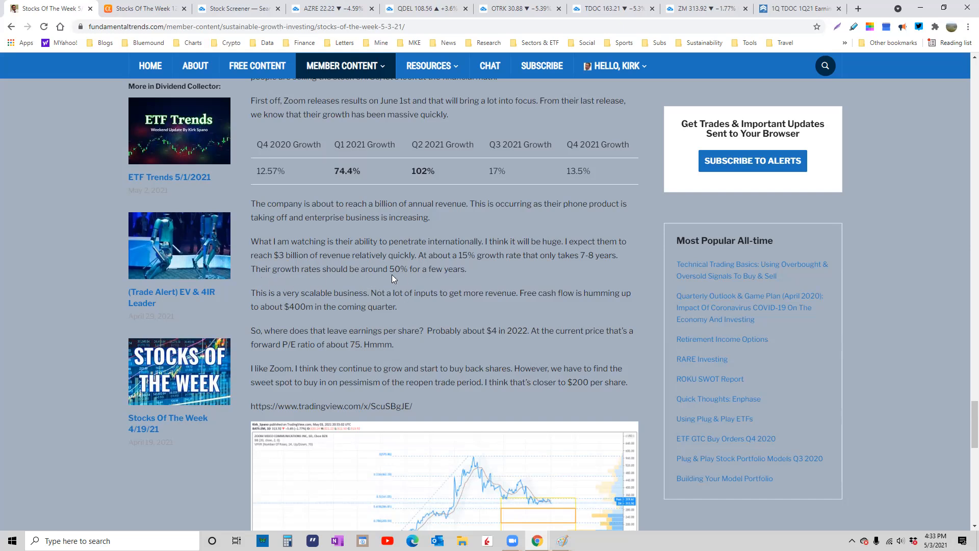
mouse_move(557, 318)
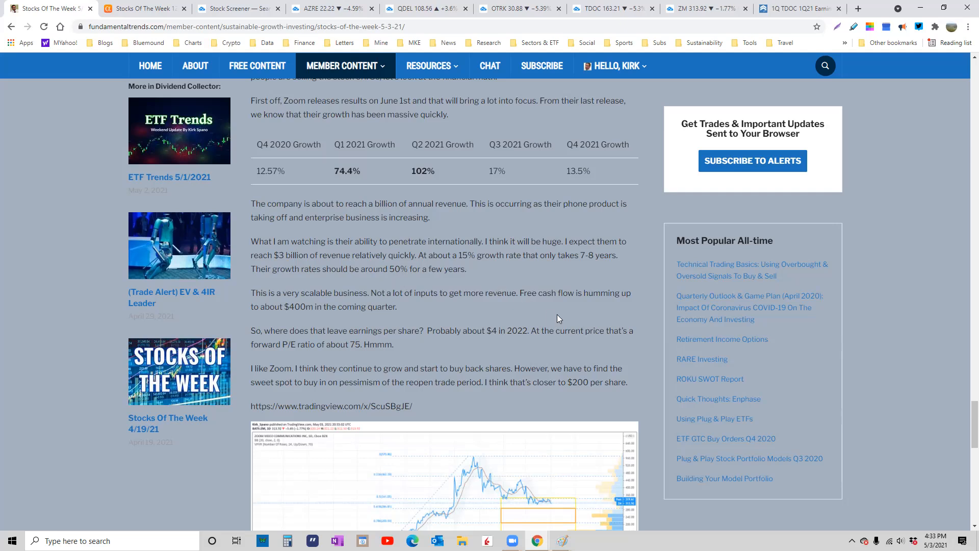
mouse_move(588, 327)
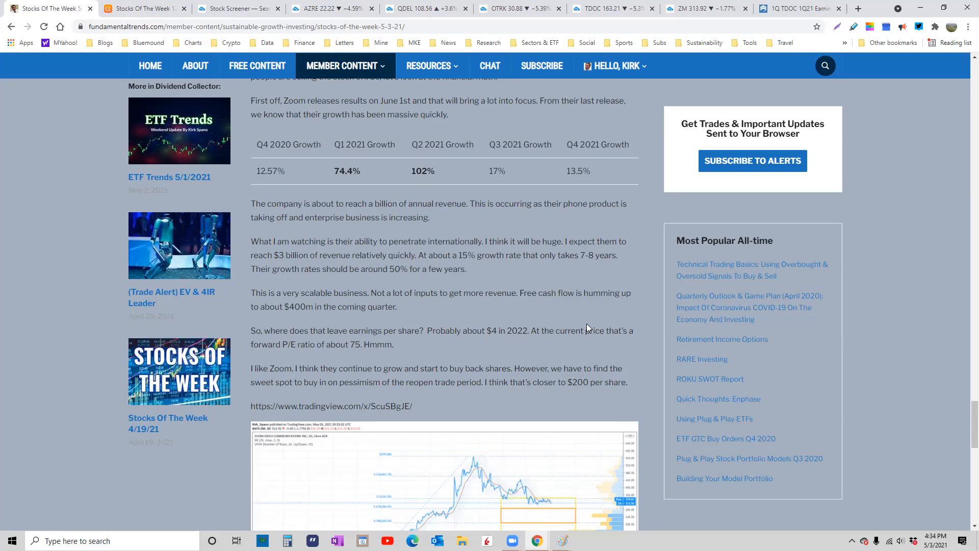
mouse_move(297, 347)
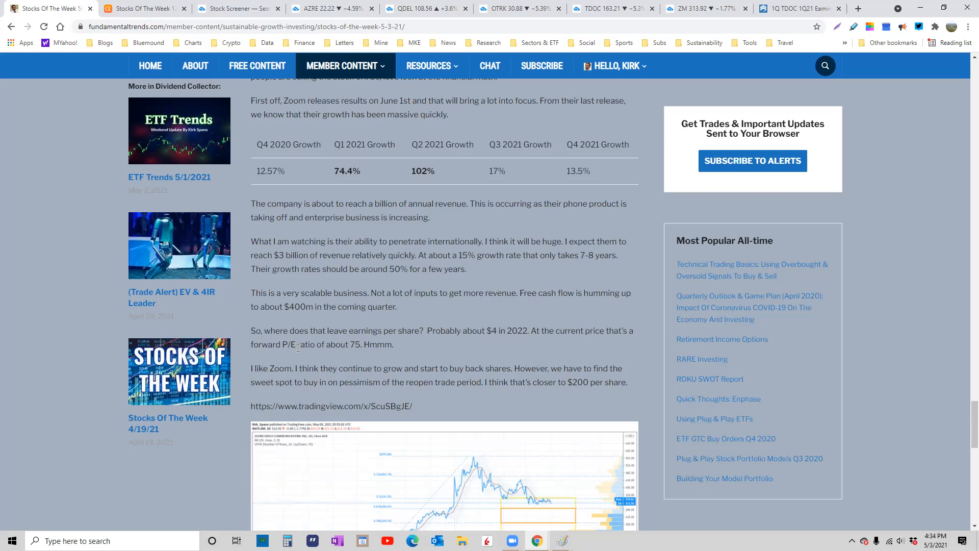
mouse_move(368, 355)
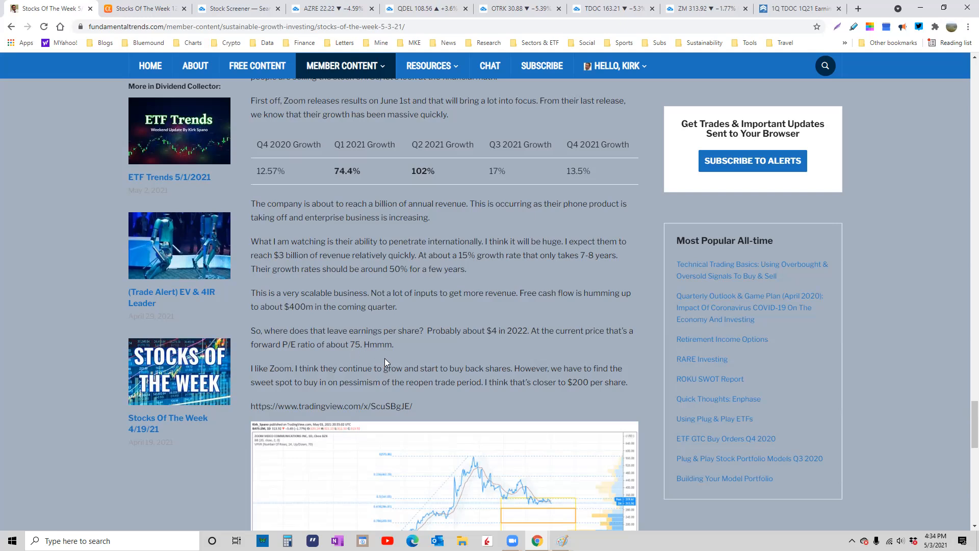
scroll("down", 3)
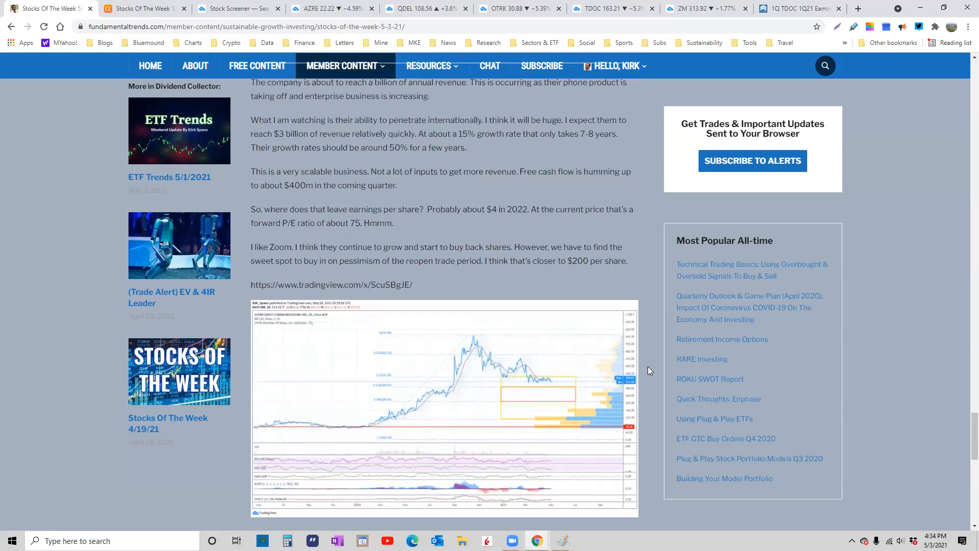
left_click(444, 405)
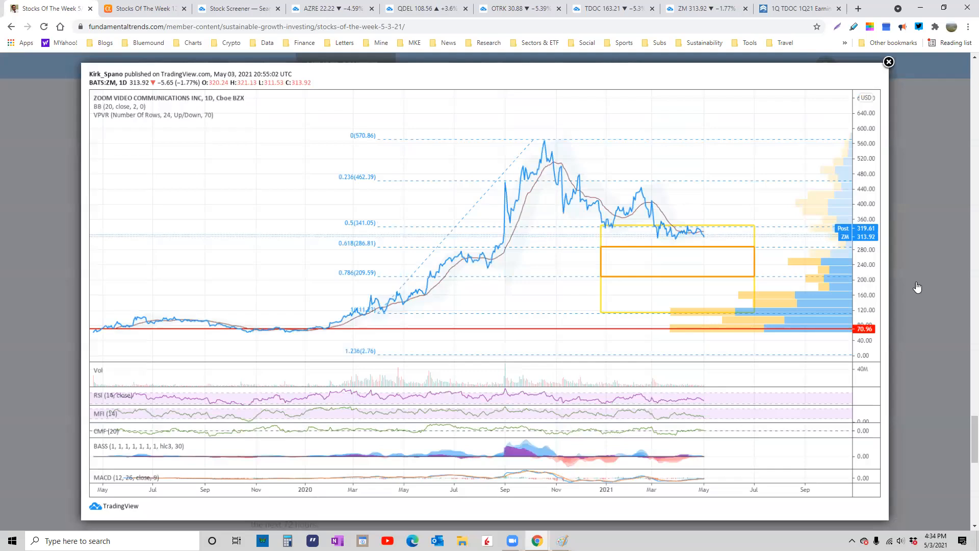
mouse_move(366, 281)
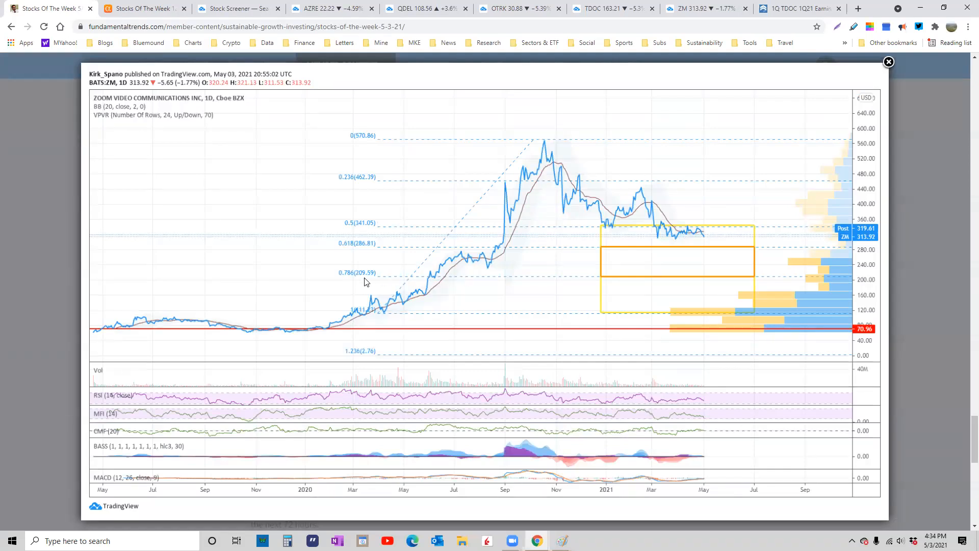
mouse_move(350, 281)
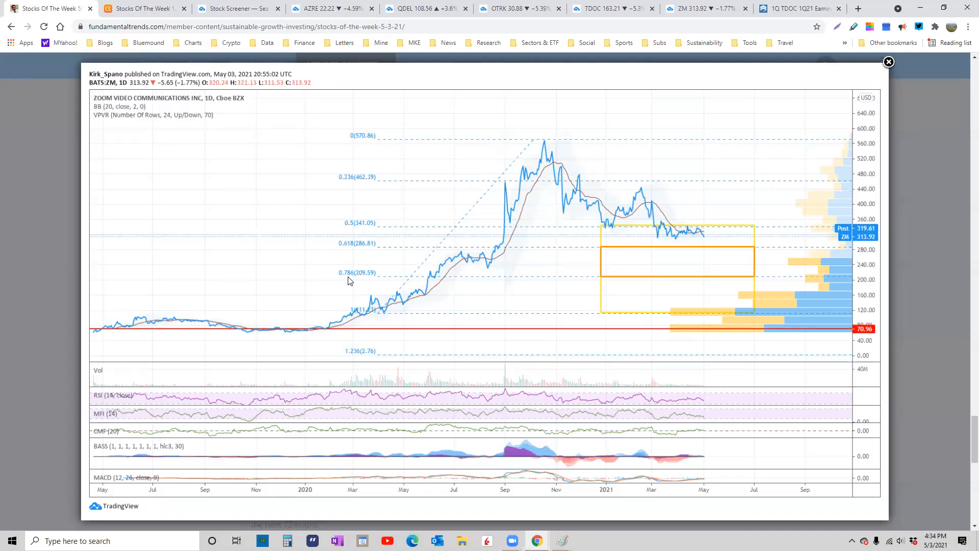
mouse_move(671, 242)
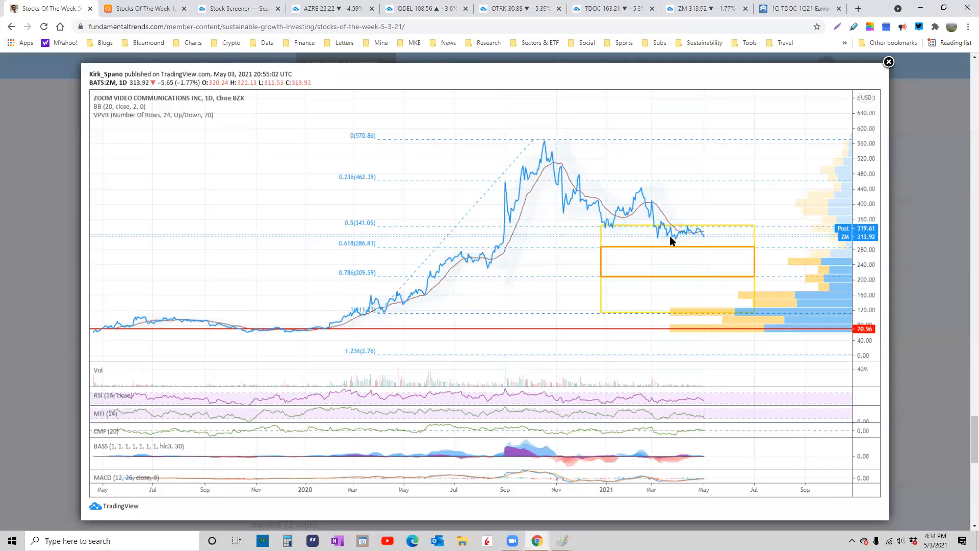
mouse_move(705, 236)
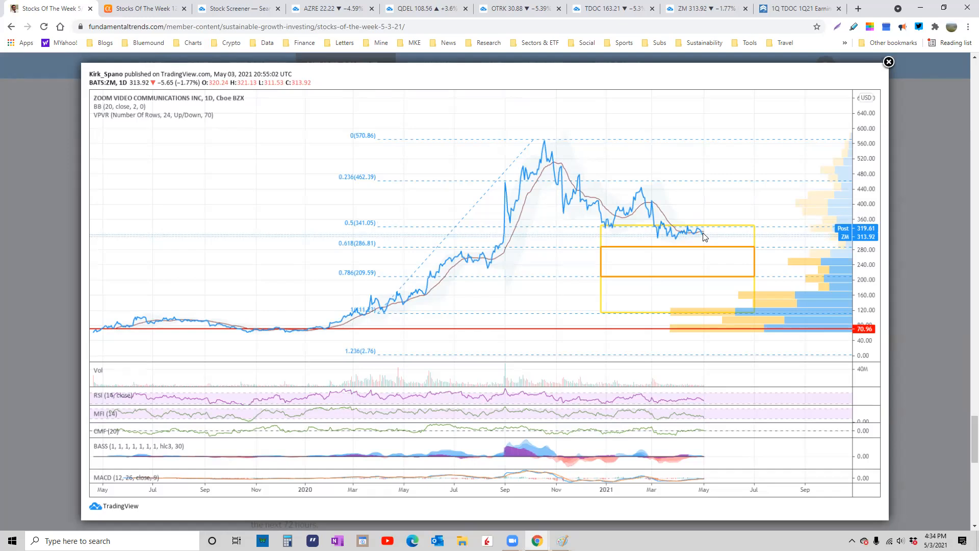
mouse_move(714, 243)
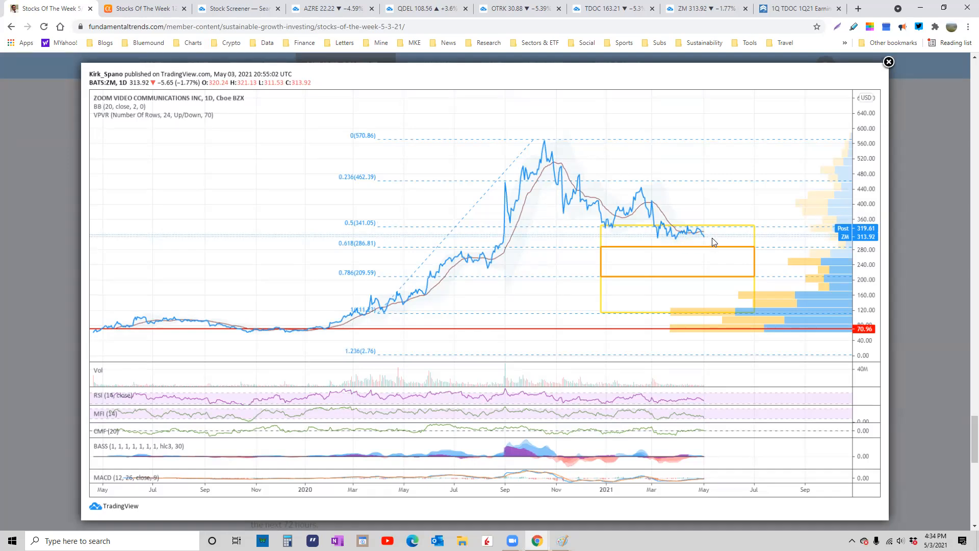
mouse_move(680, 245)
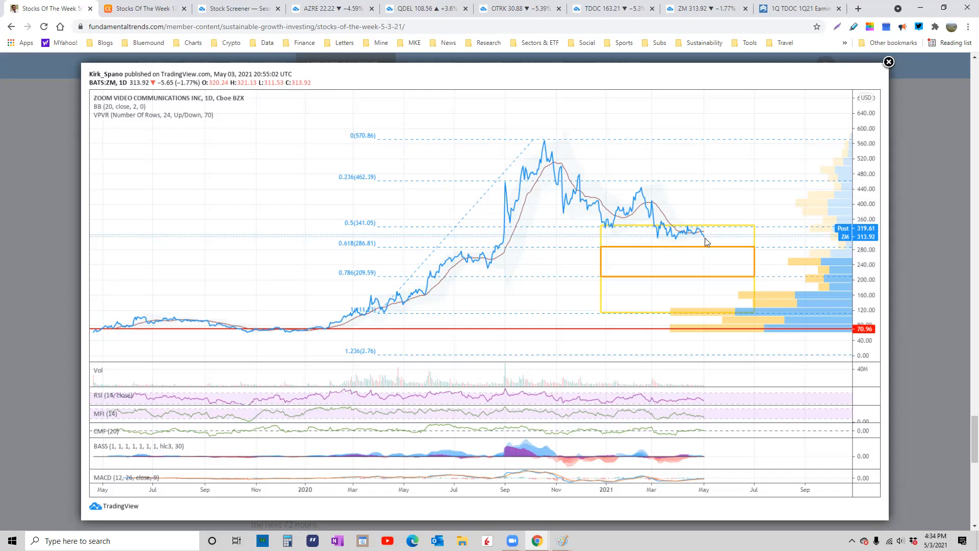
mouse_move(690, 240)
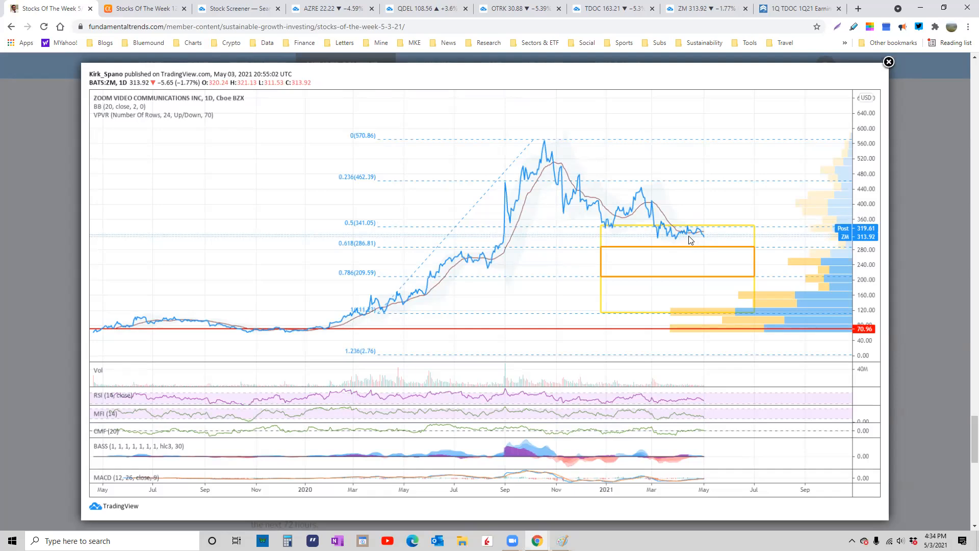
mouse_move(705, 243)
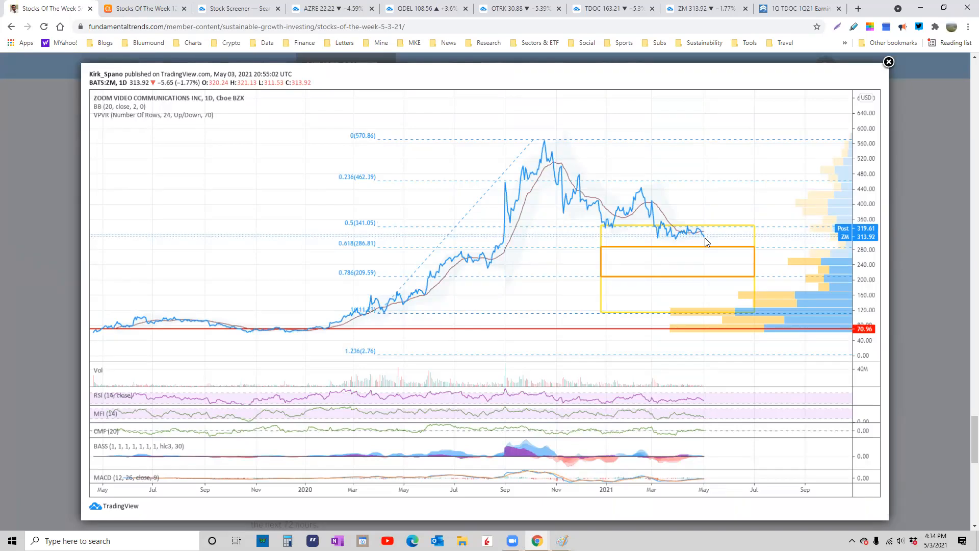
mouse_move(727, 265)
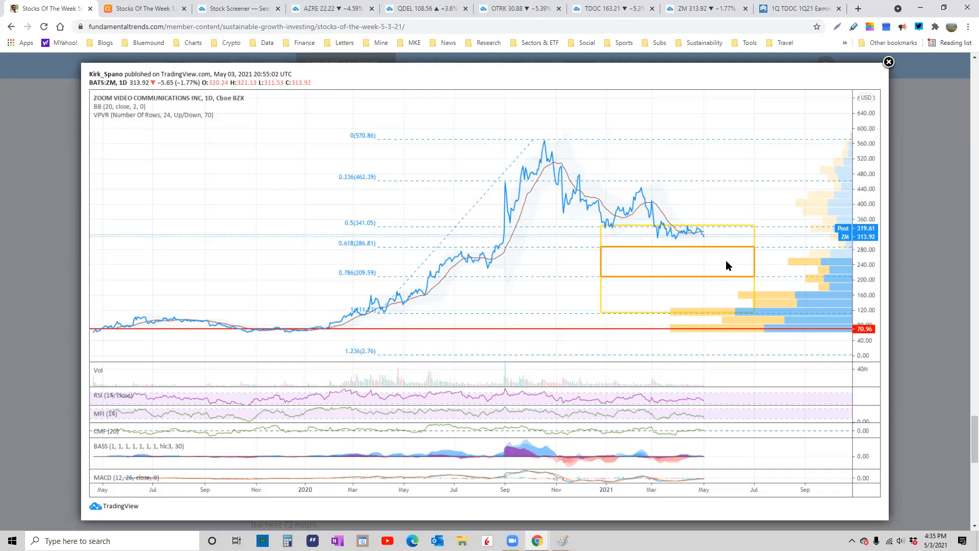
mouse_move(747, 258)
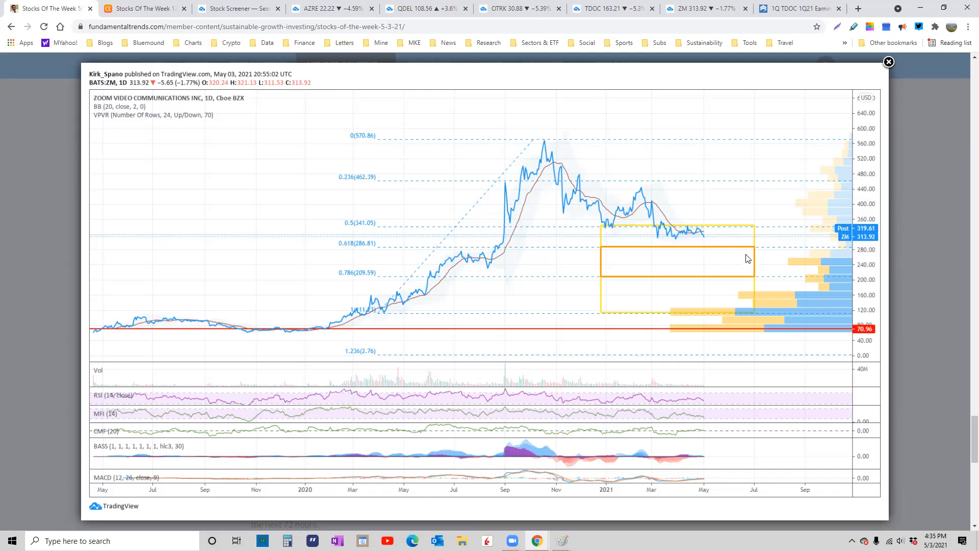
mouse_move(737, 269)
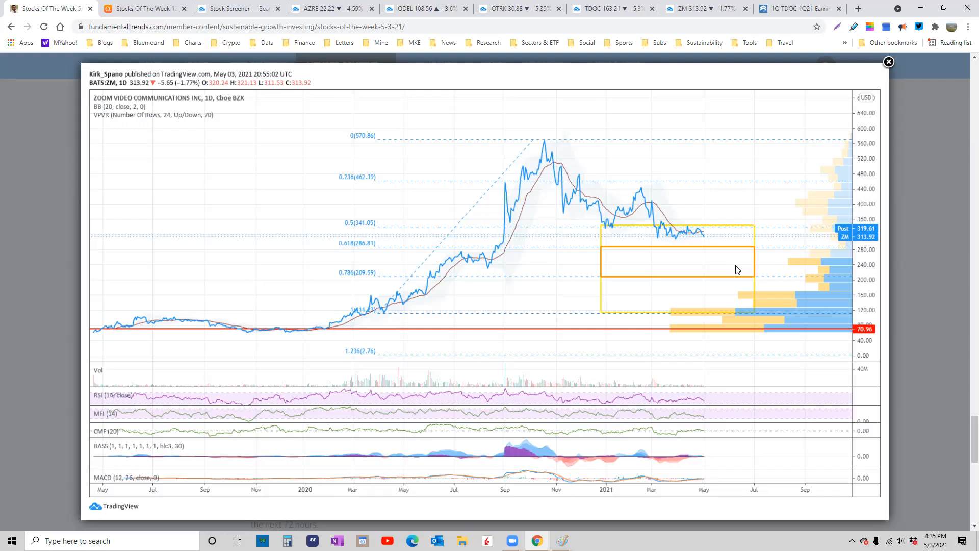
mouse_move(709, 261)
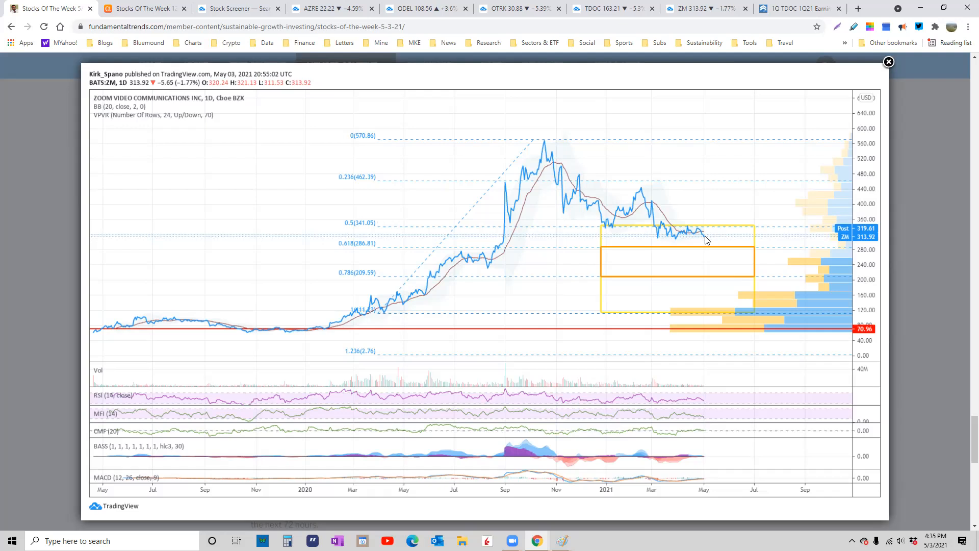
mouse_move(726, 273)
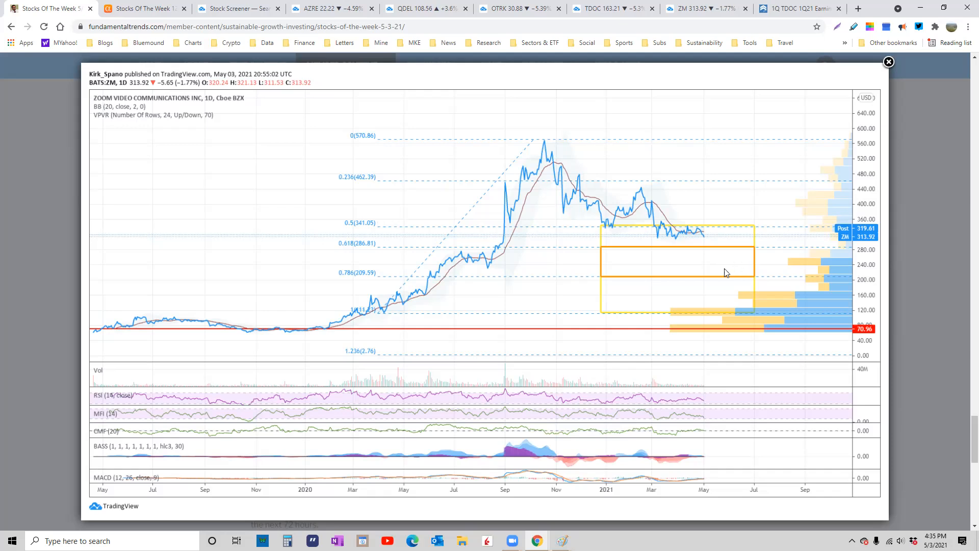
mouse_move(733, 276)
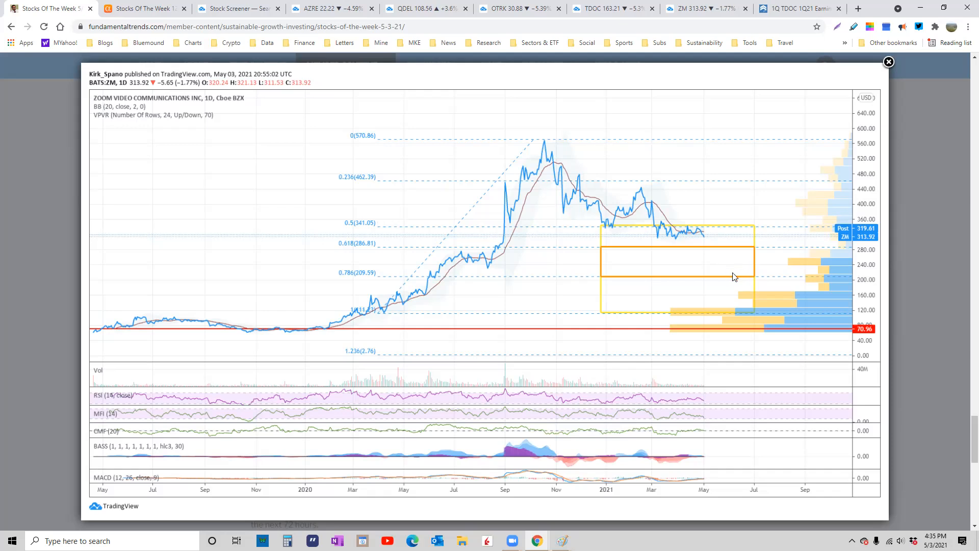
mouse_move(732, 267)
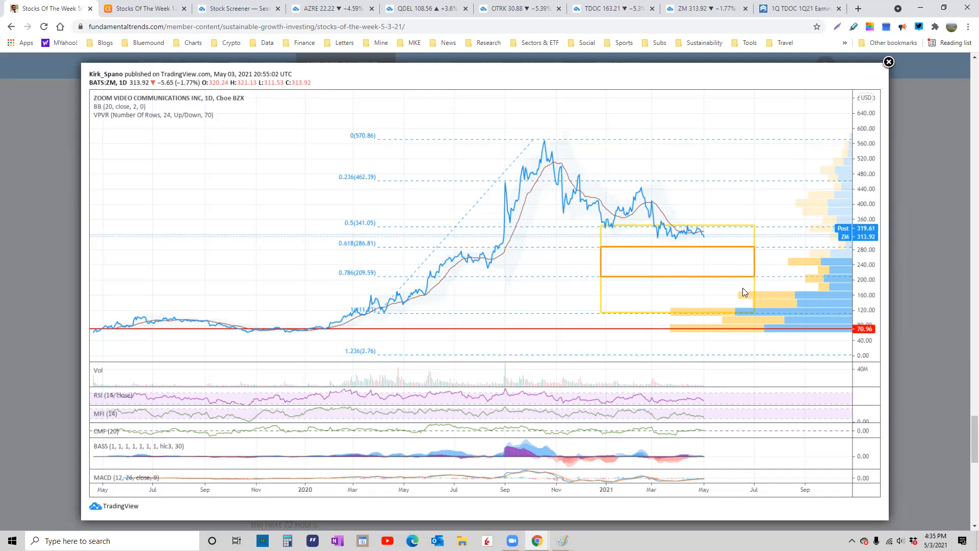
mouse_move(707, 238)
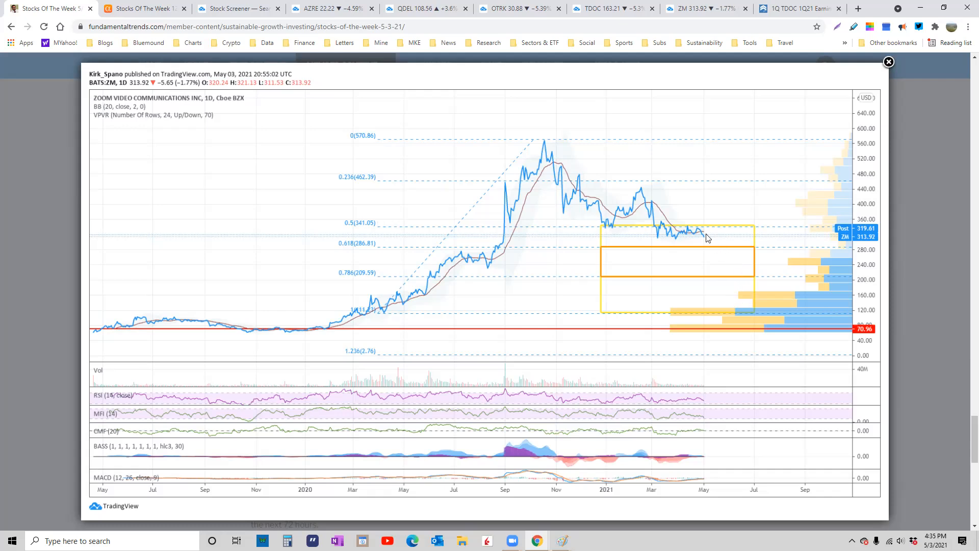
mouse_move(705, 237)
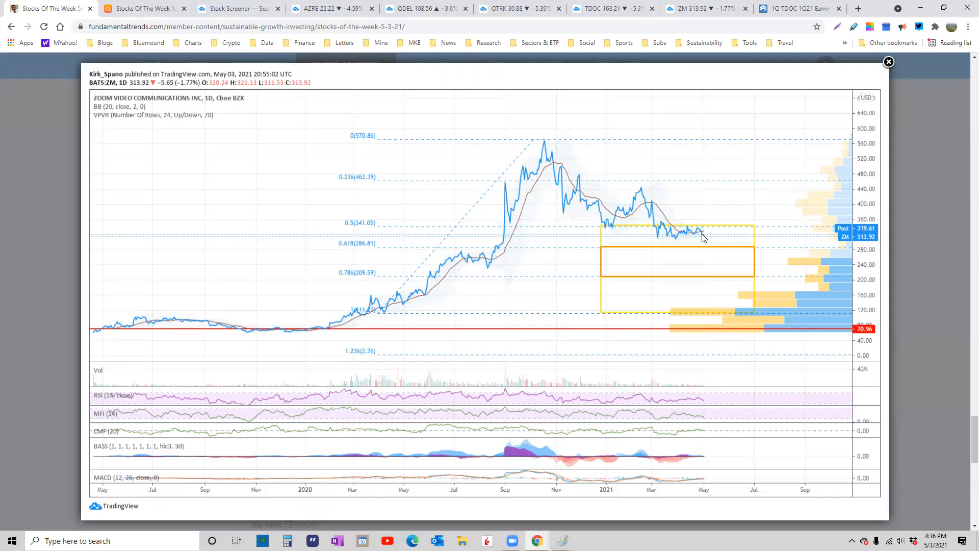
mouse_move(929, 137)
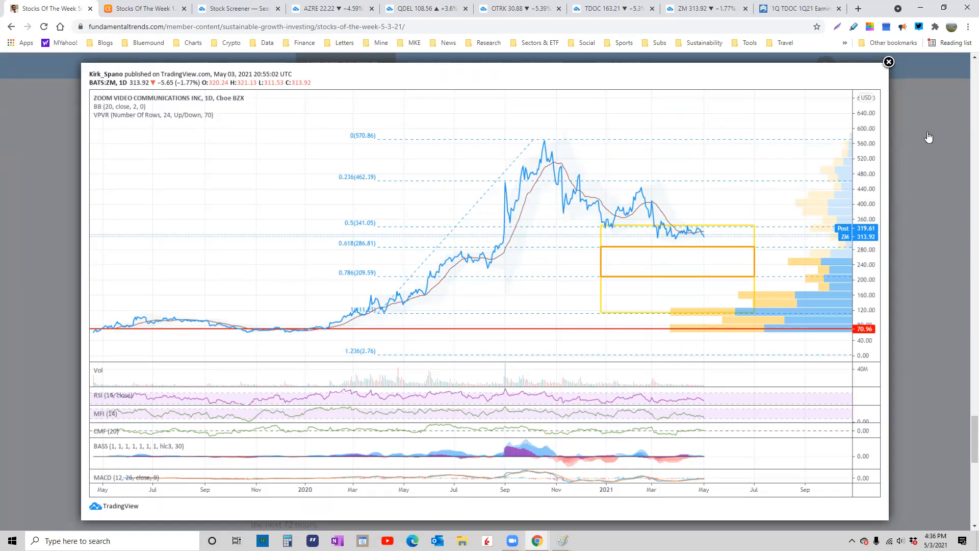
- Close the enlarged Zoom chart to return to the article's Zoom section
left_click(888, 62)
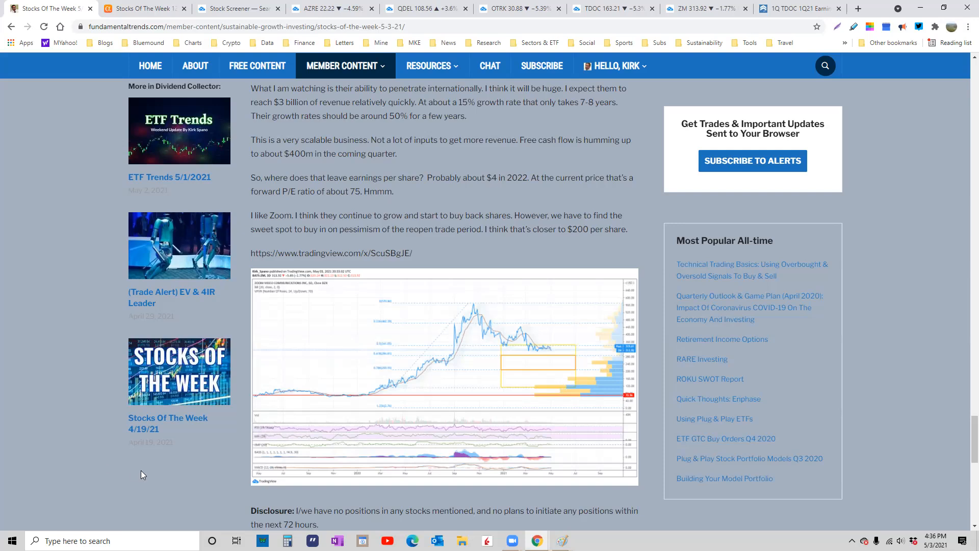
mouse_move(182, 494)
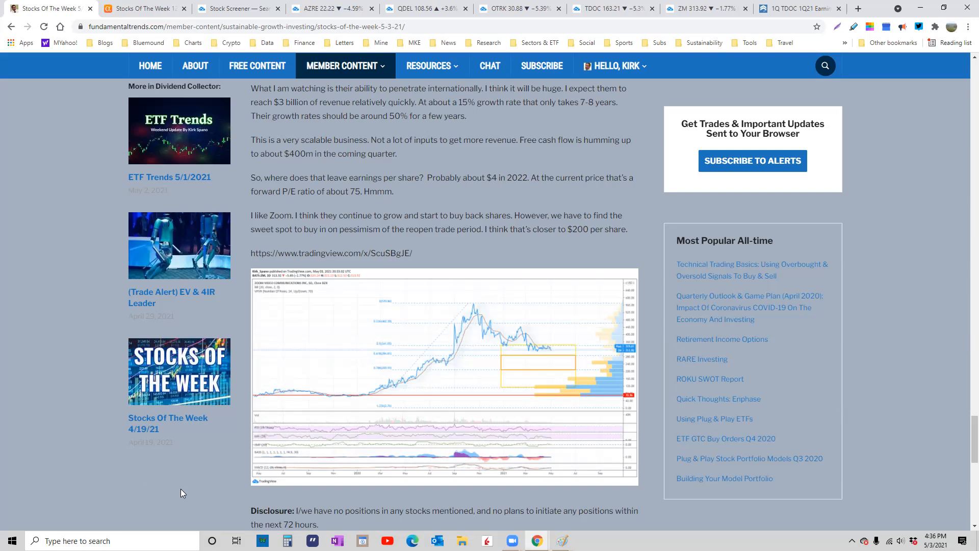
mouse_move(558, 363)
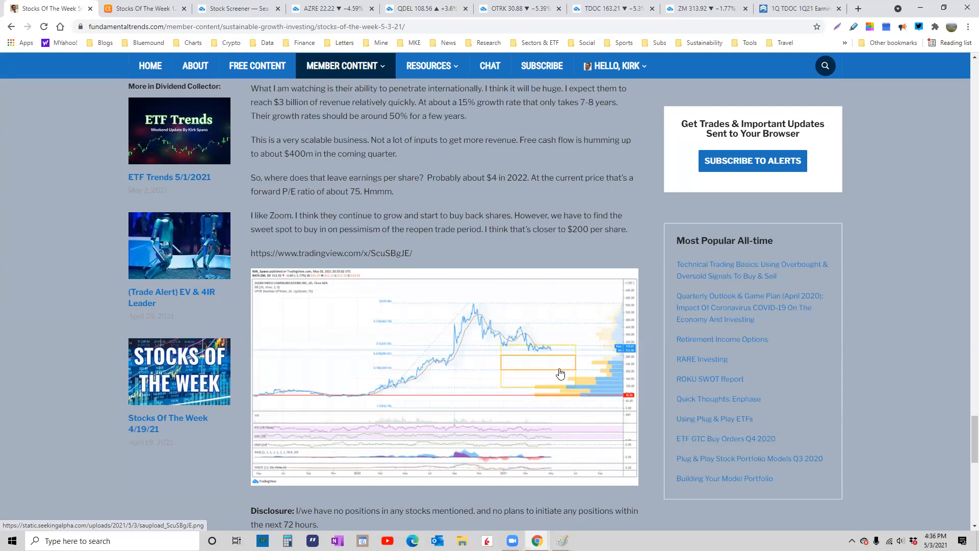
- Enlarge the article's Zoom Video chart image again over the page
left_click(444, 374)
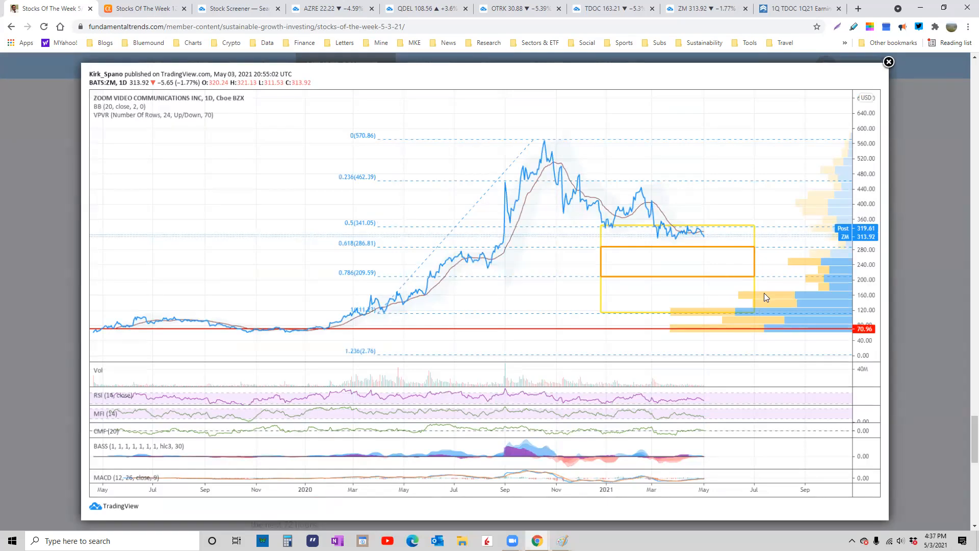
mouse_move(764, 285)
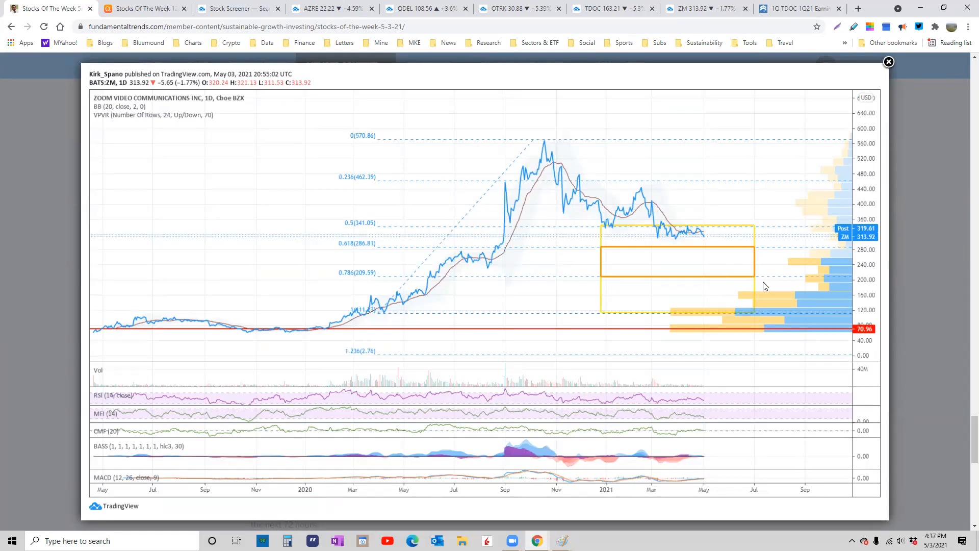
mouse_move(749, 305)
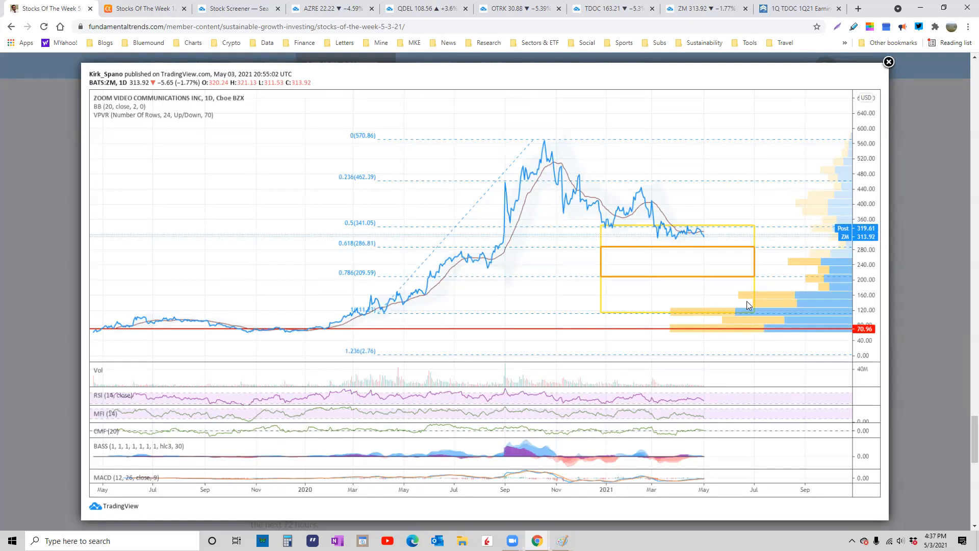
mouse_move(788, 323)
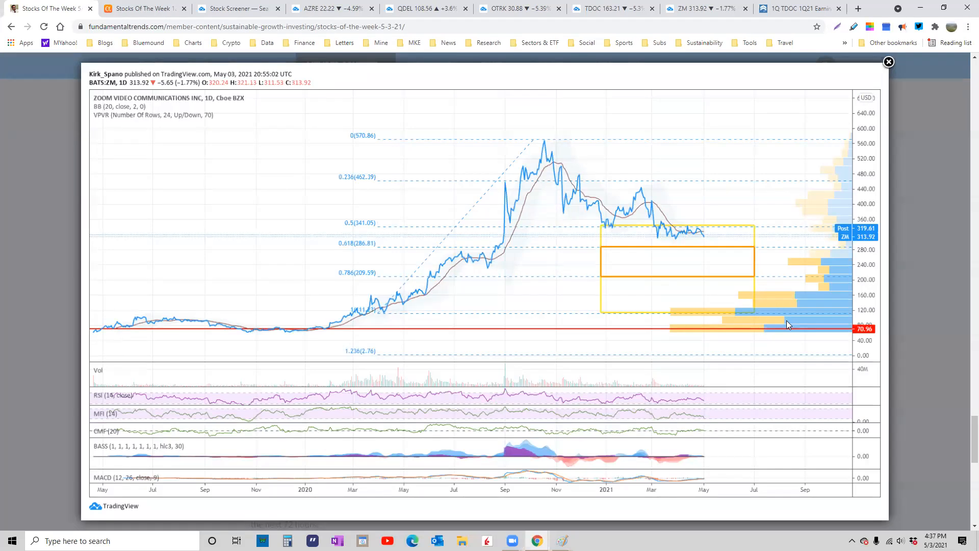
mouse_move(743, 273)
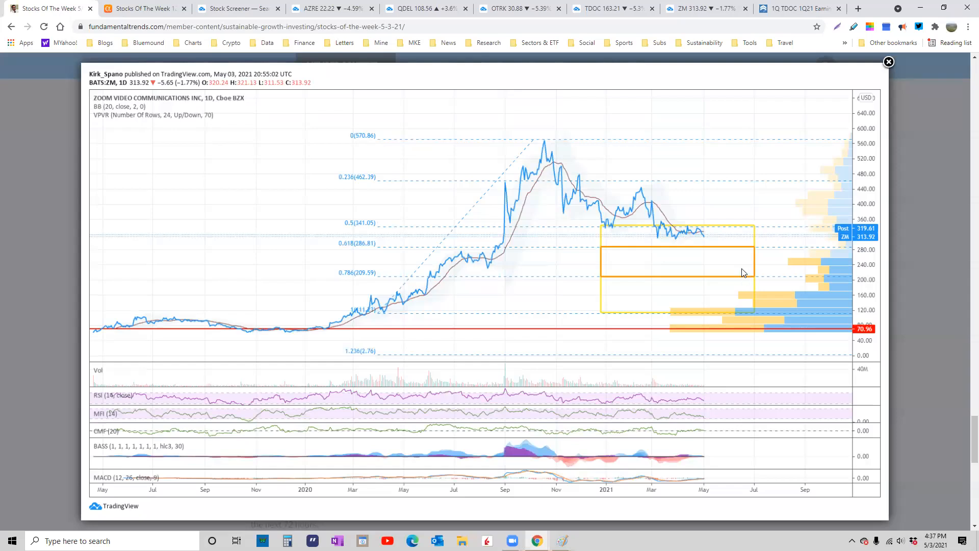
mouse_move(747, 276)
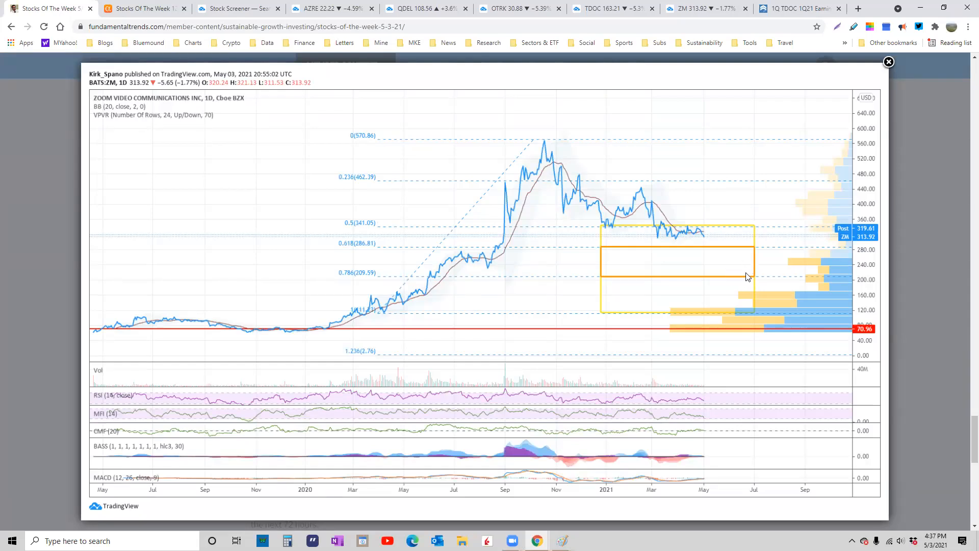
mouse_move(700, 233)
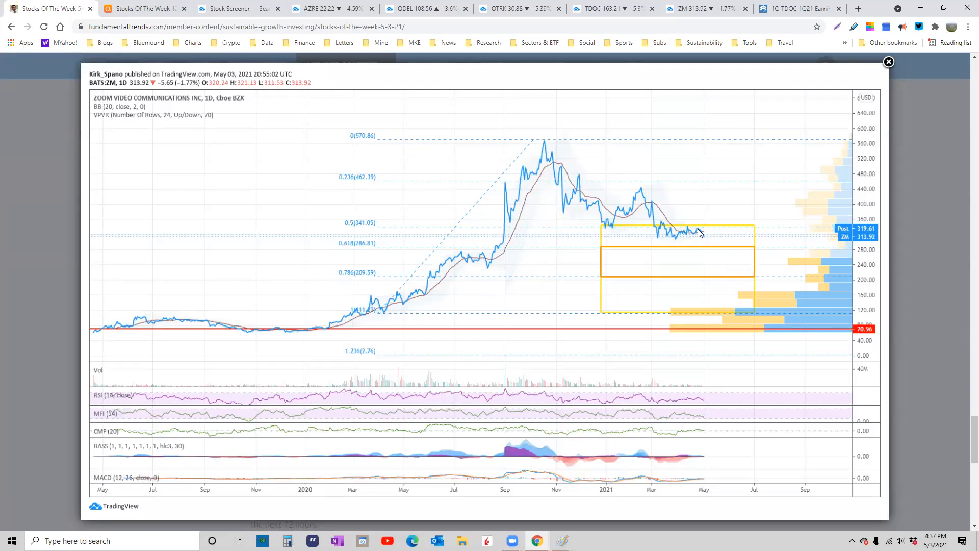
mouse_move(747, 279)
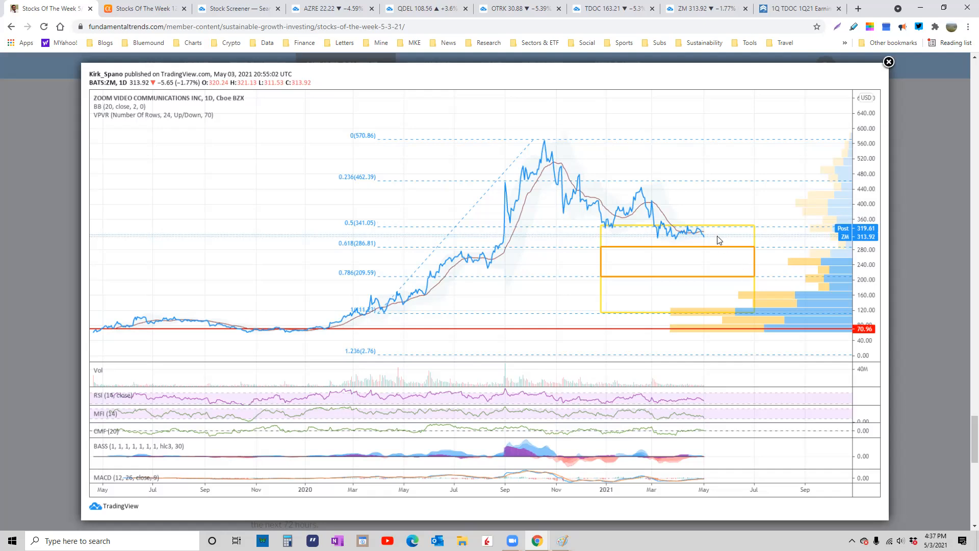
mouse_move(703, 227)
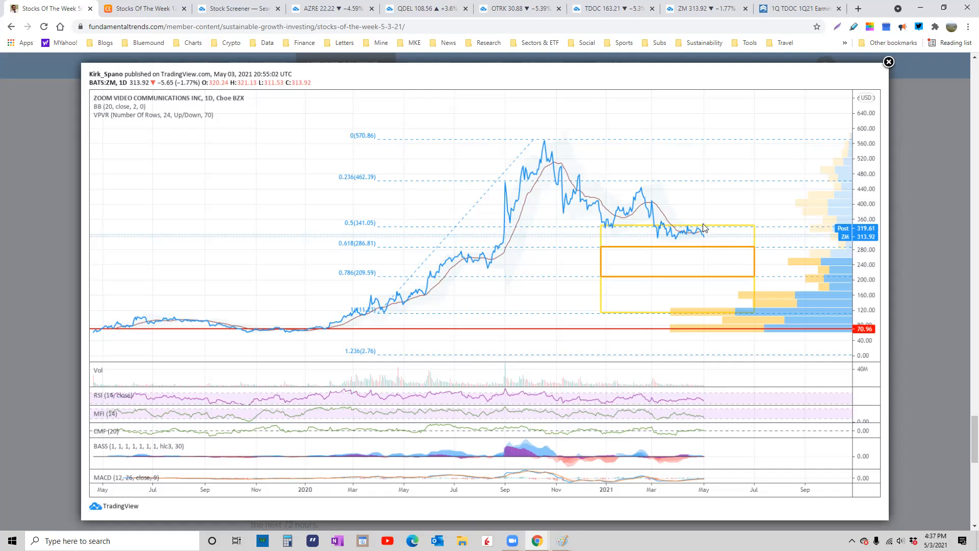
mouse_move(857, 138)
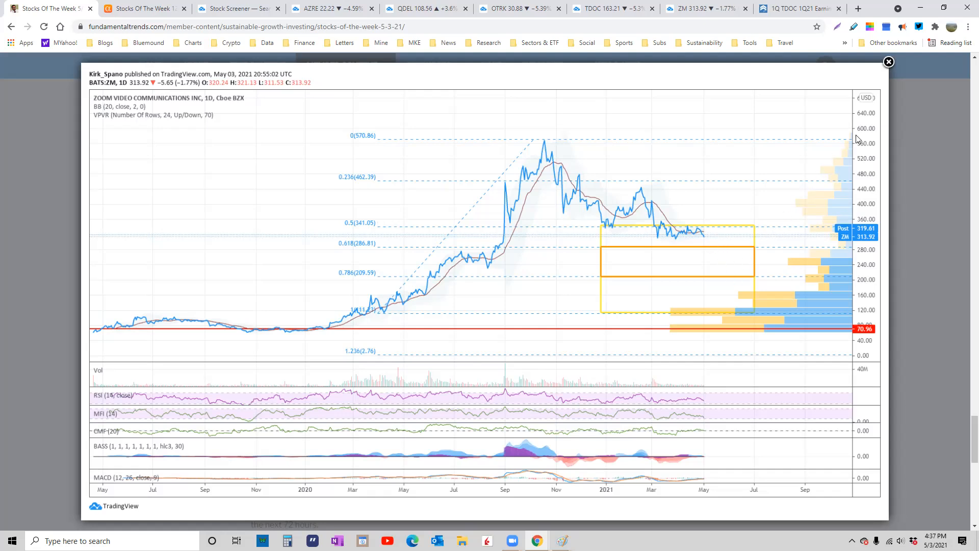
mouse_move(621, 215)
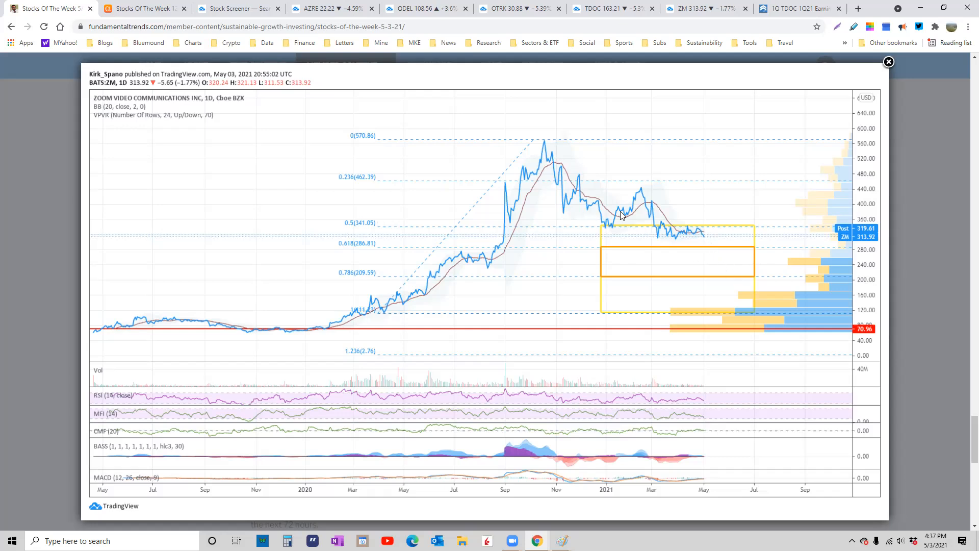
mouse_move(658, 213)
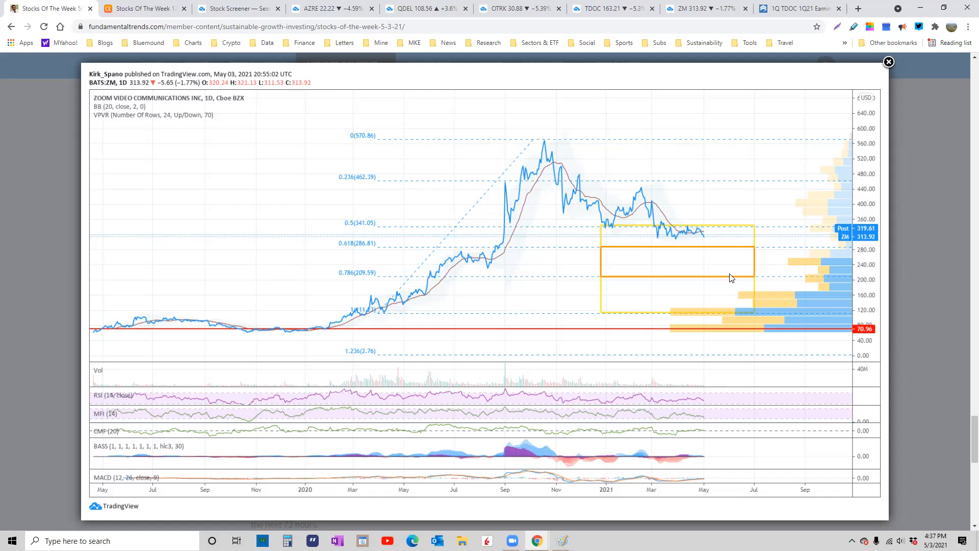
mouse_move(666, 241)
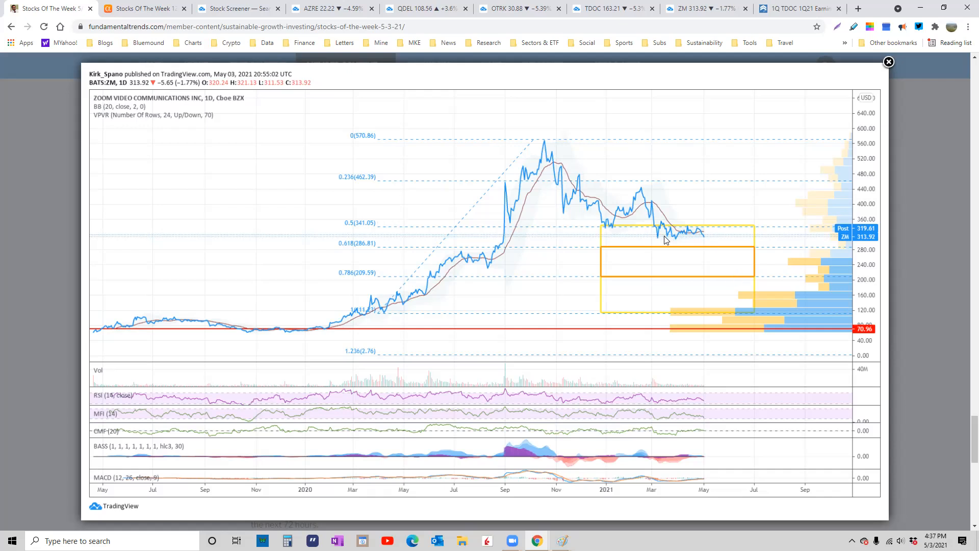
mouse_move(718, 243)
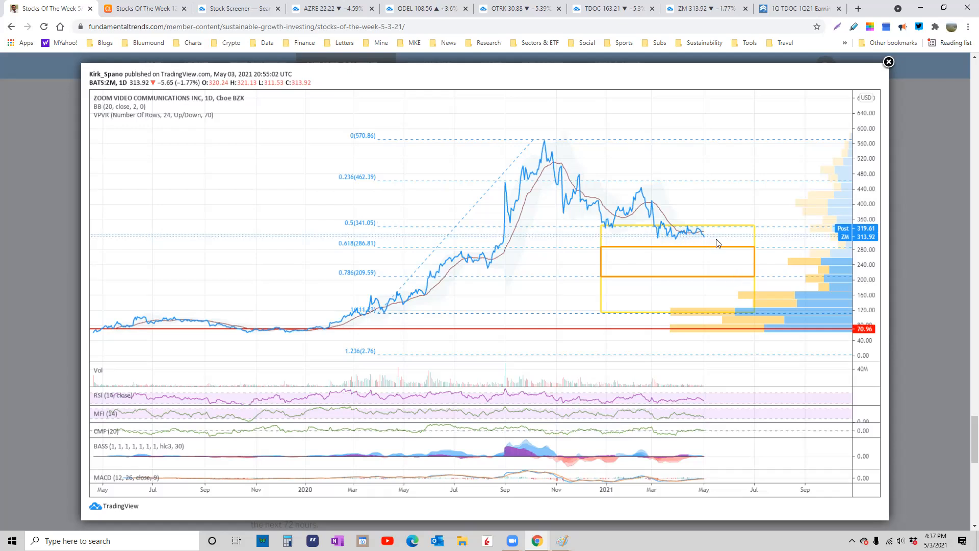
mouse_move(600, 275)
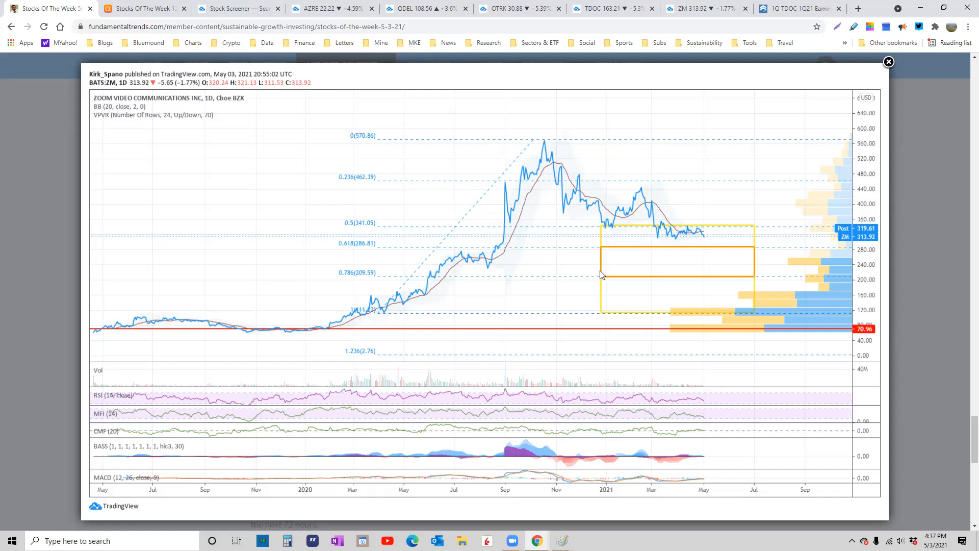
mouse_move(455, 263)
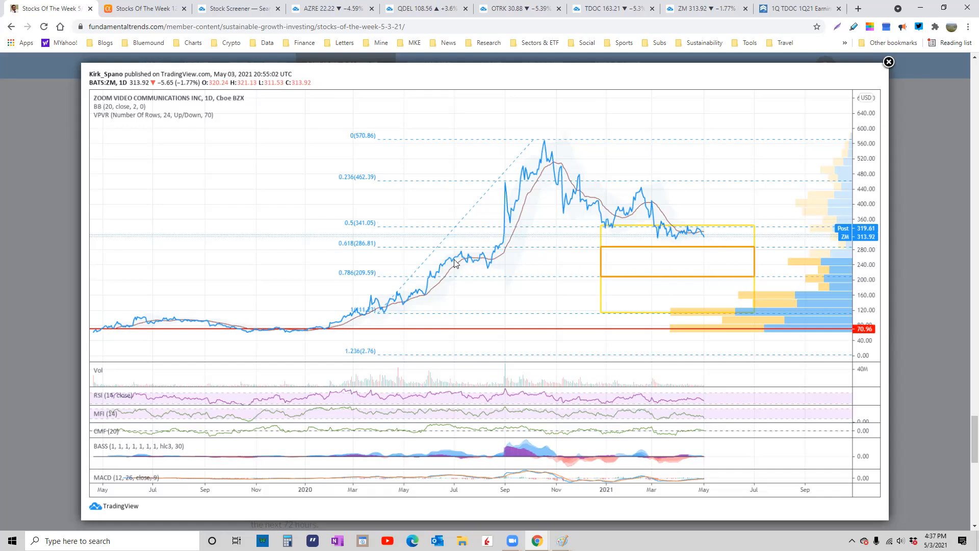
mouse_move(483, 261)
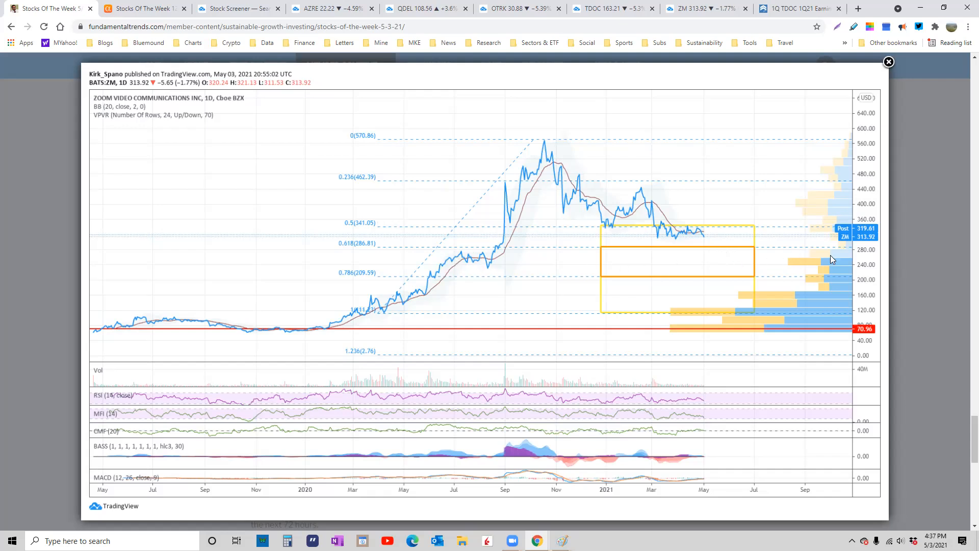
mouse_move(941, 274)
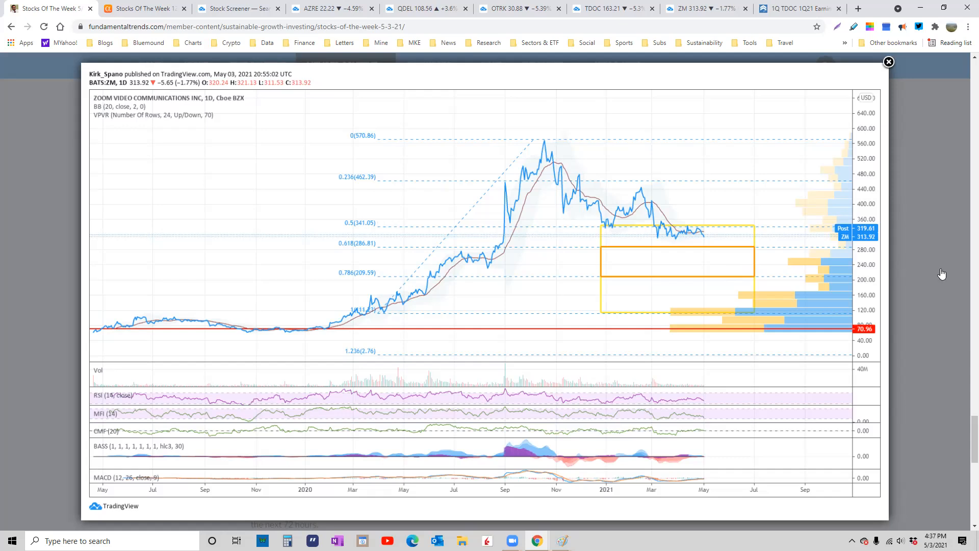
mouse_move(131, 90)
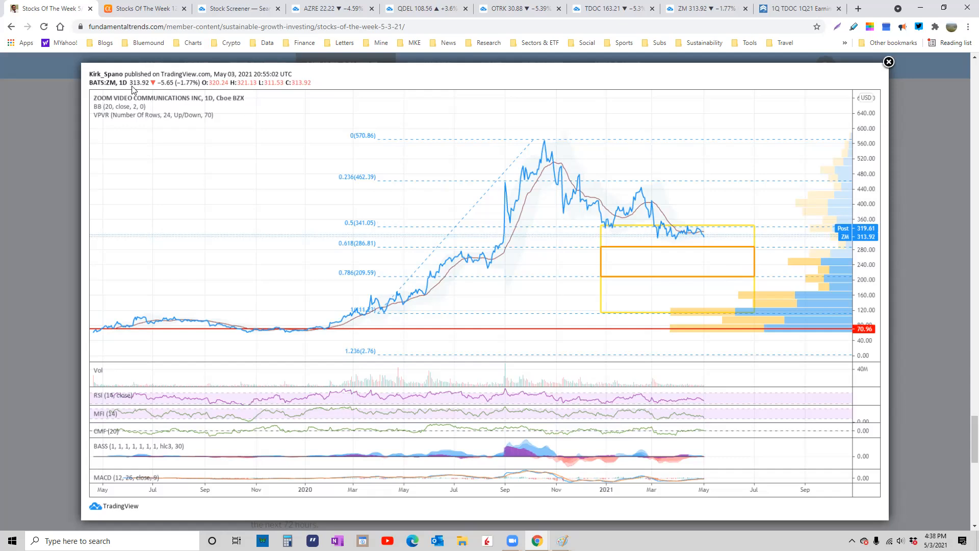
mouse_move(682, 244)
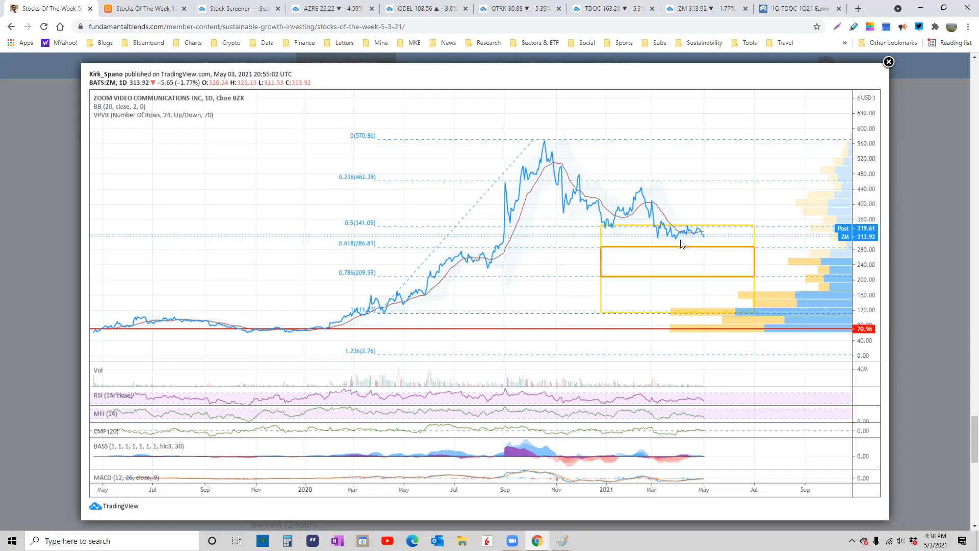
mouse_move(706, 243)
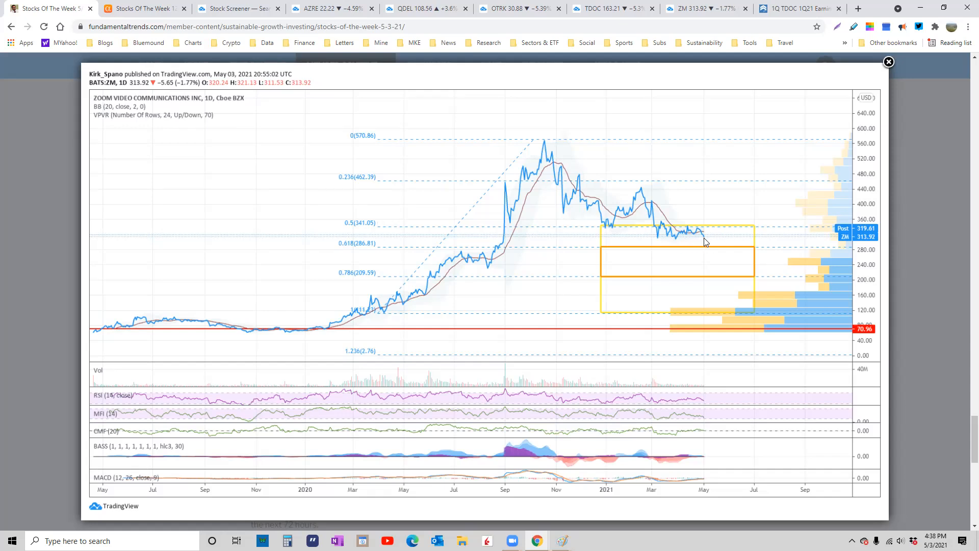
mouse_move(727, 249)
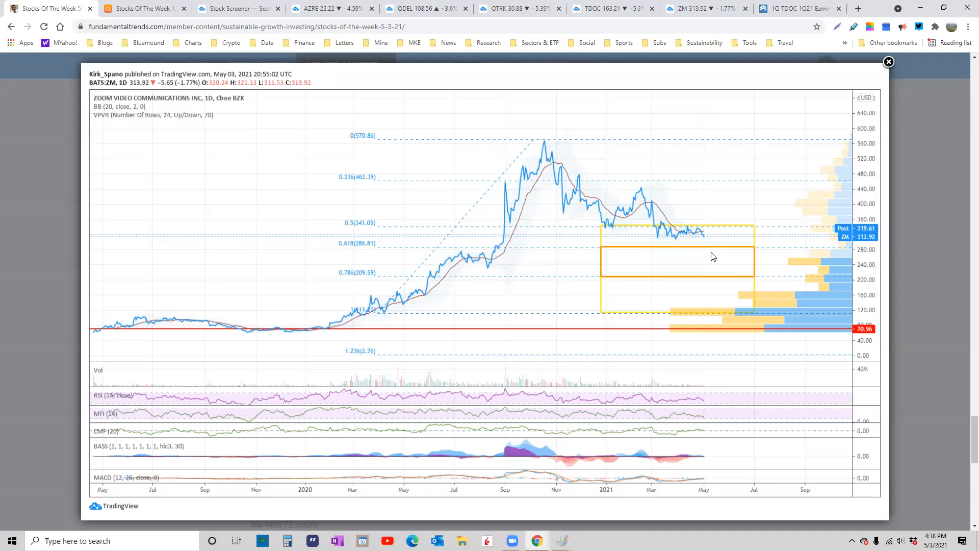
mouse_move(897, 74)
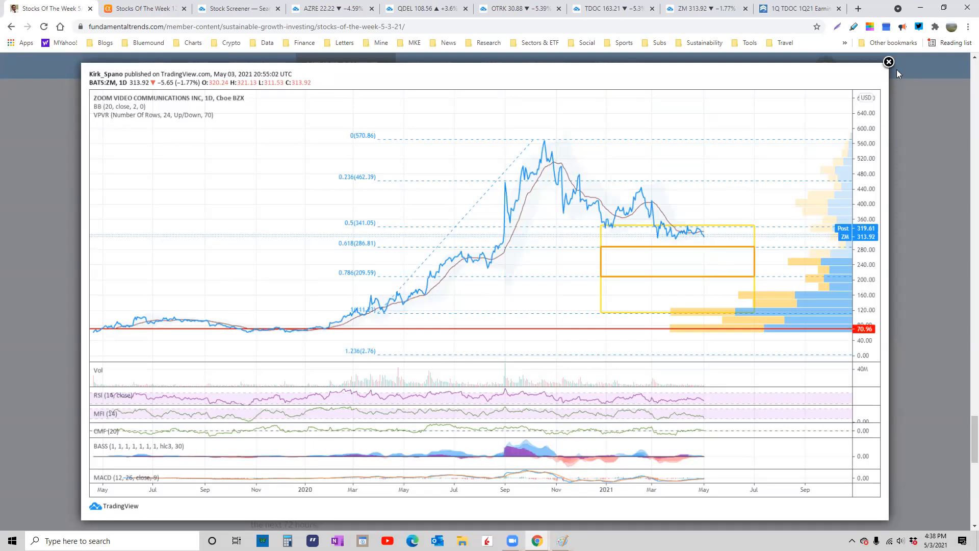
- Close the enlarged chart and move through the Zoom commentary to its growth table
left_click(888, 62)
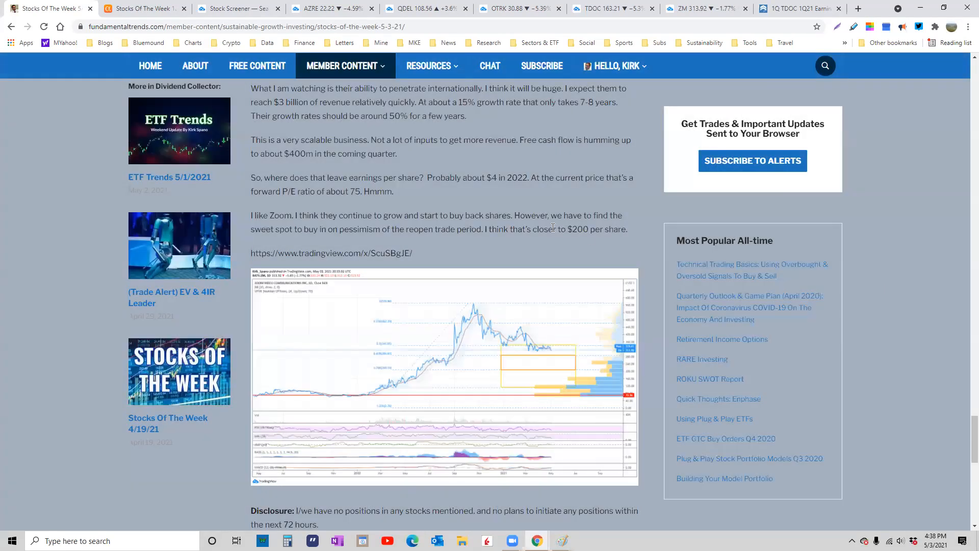
left_click_drag(250, 192, 324, 192)
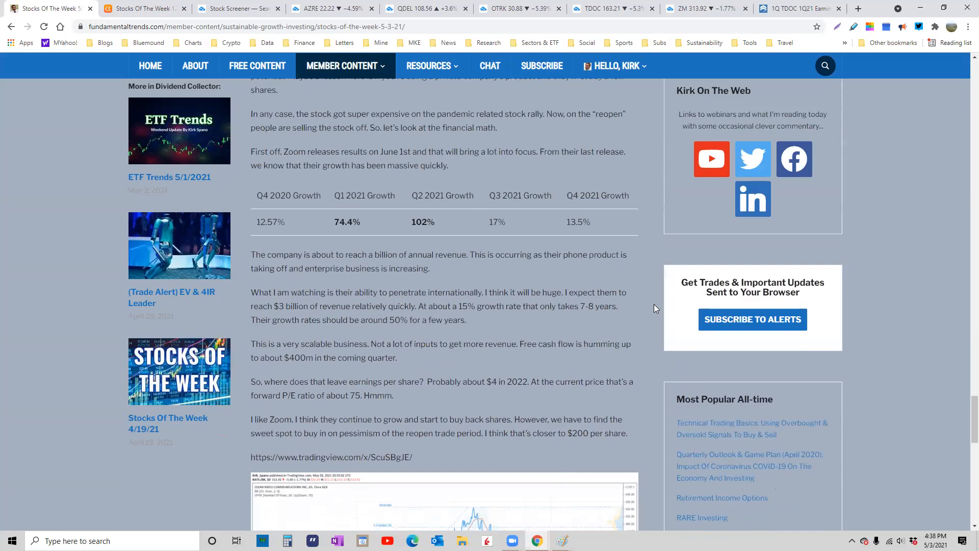
scroll("down", 3)
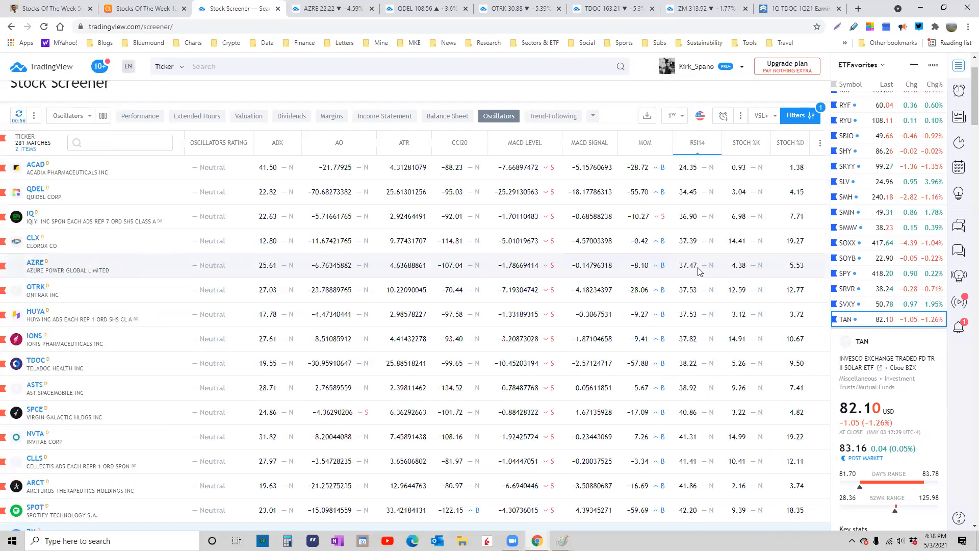
- Scroll the screener's Oscillators view down to the ZM row
scroll("down", 3)
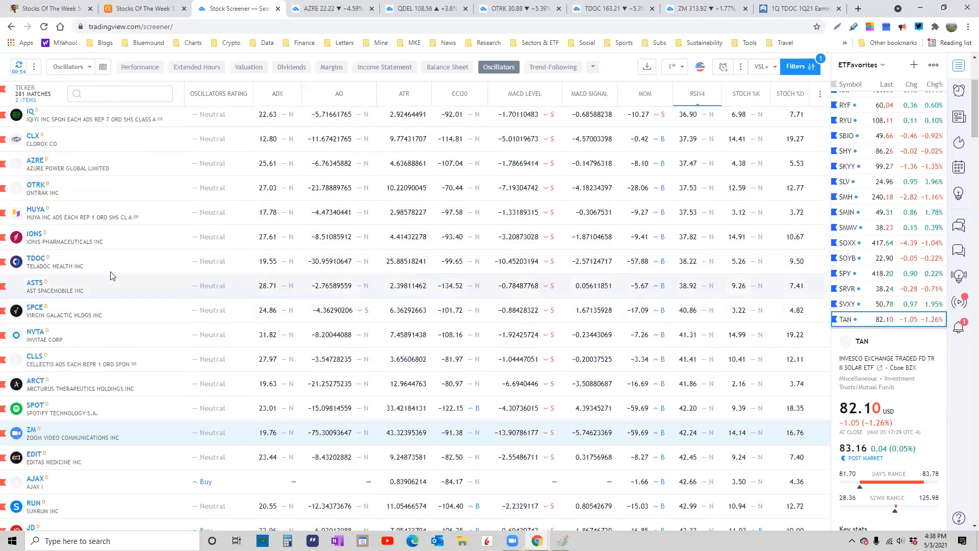
scroll("down", 3)
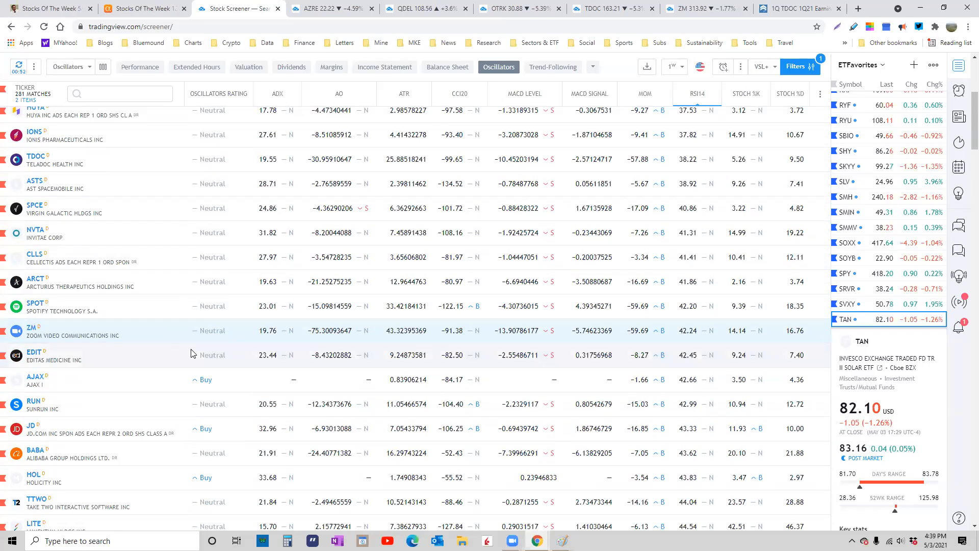
mouse_move(700, 334)
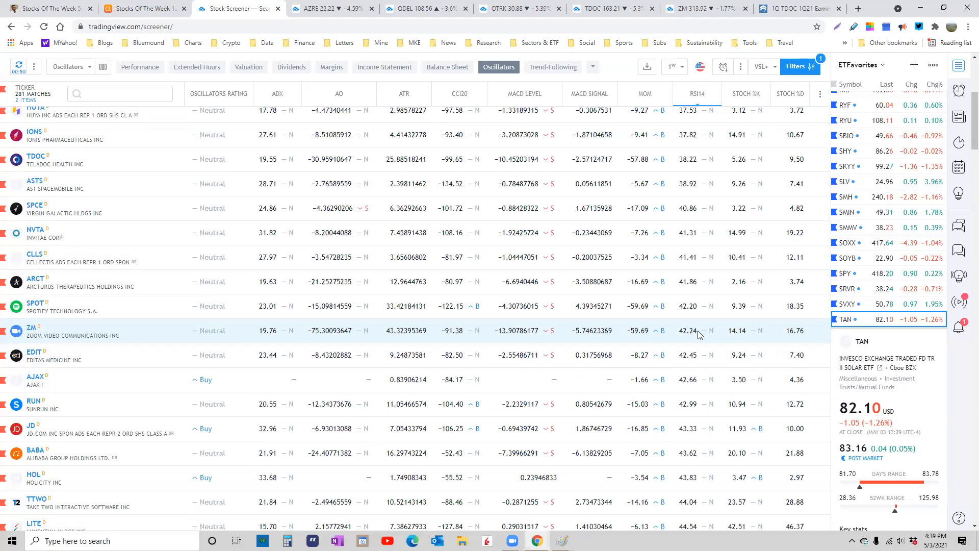
mouse_move(717, 332)
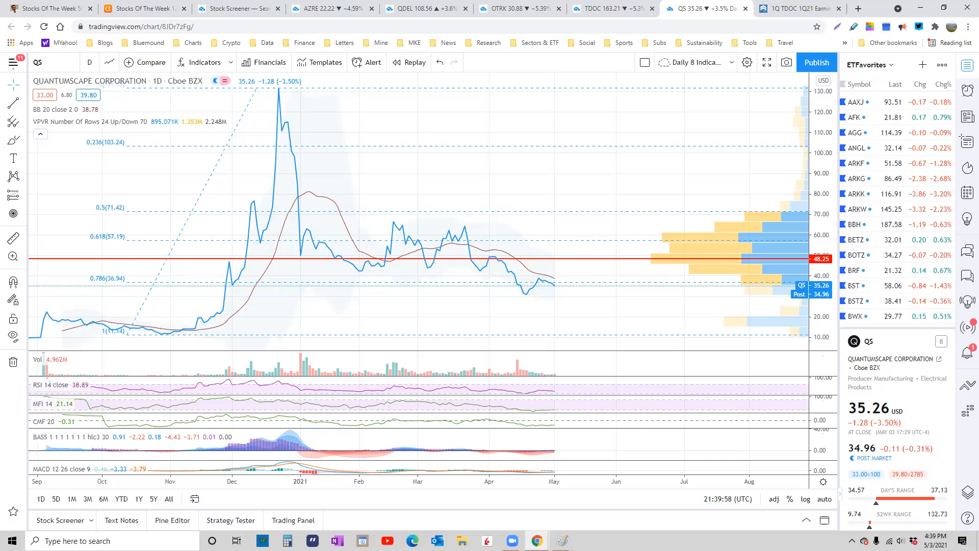
mouse_move(551, 288)
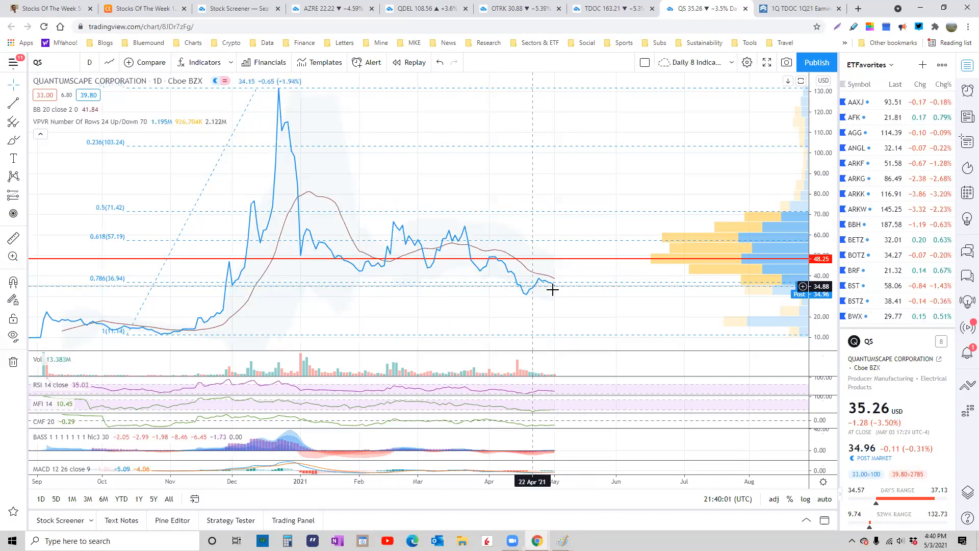
mouse_move(554, 377)
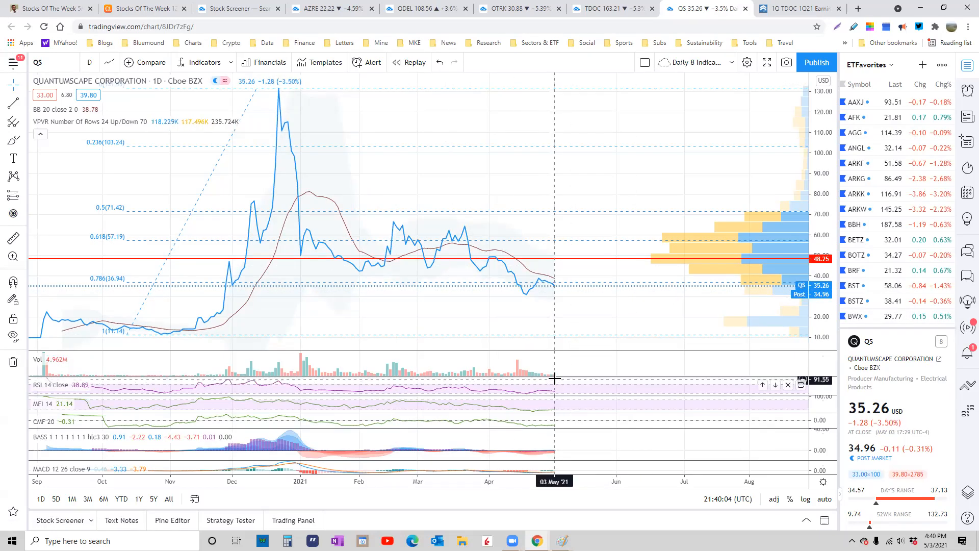
mouse_move(549, 415)
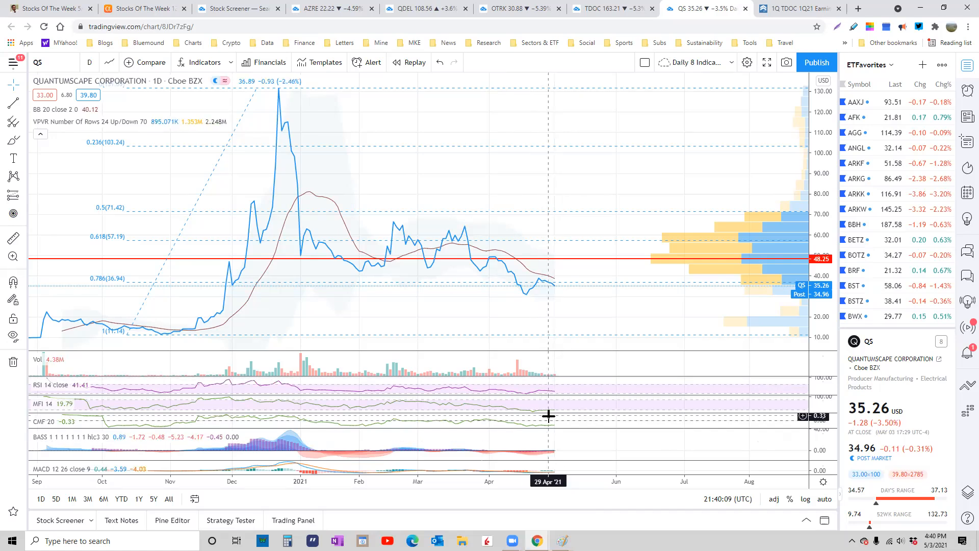
mouse_move(516, 103)
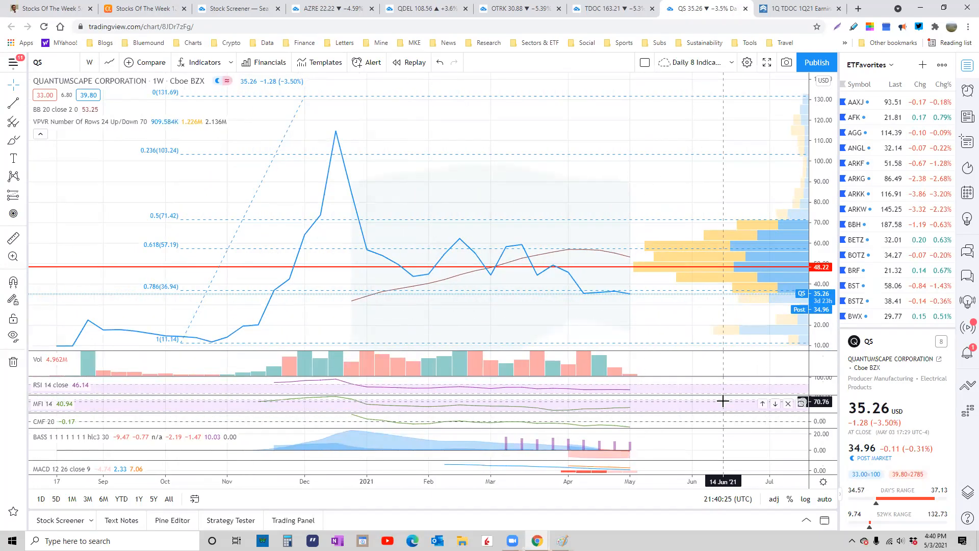
mouse_move(733, 468)
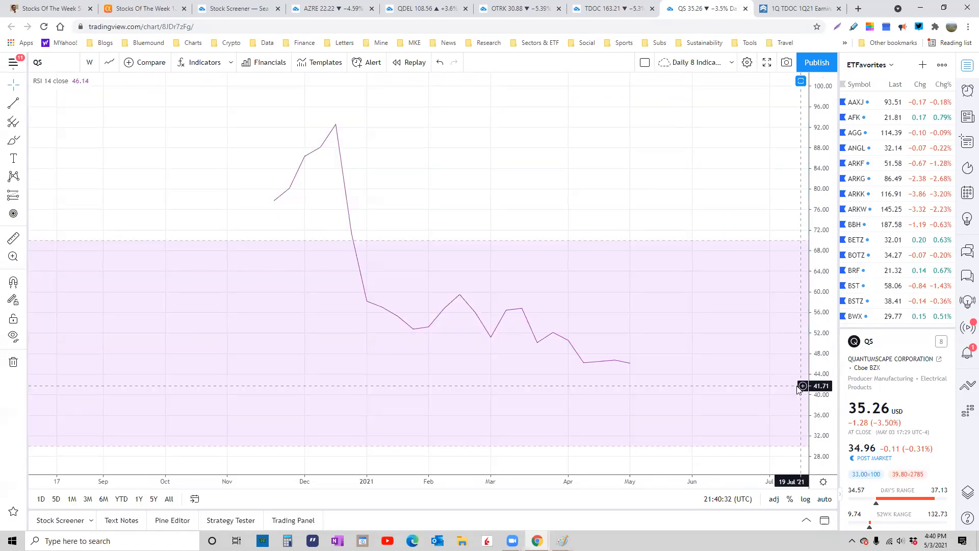
mouse_move(717, 448)
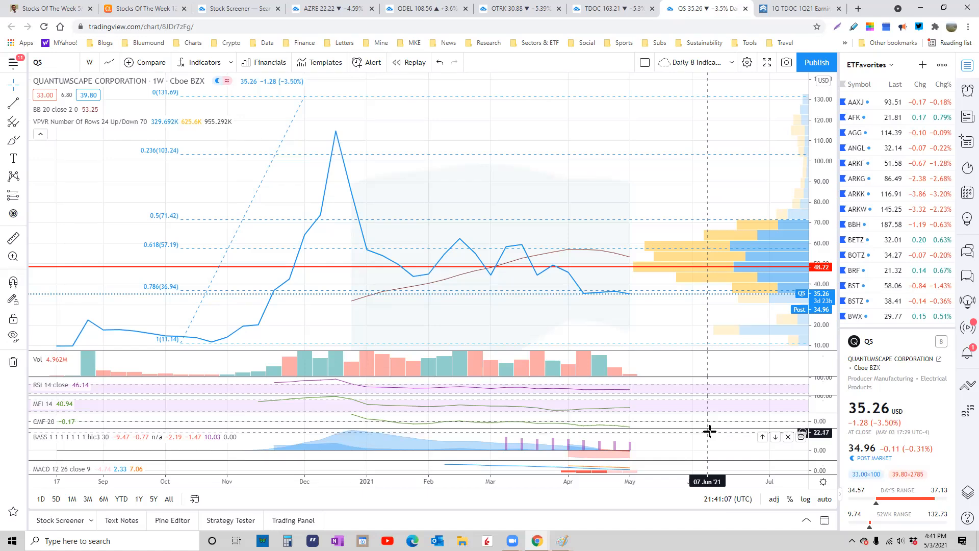
mouse_move(618, 295)
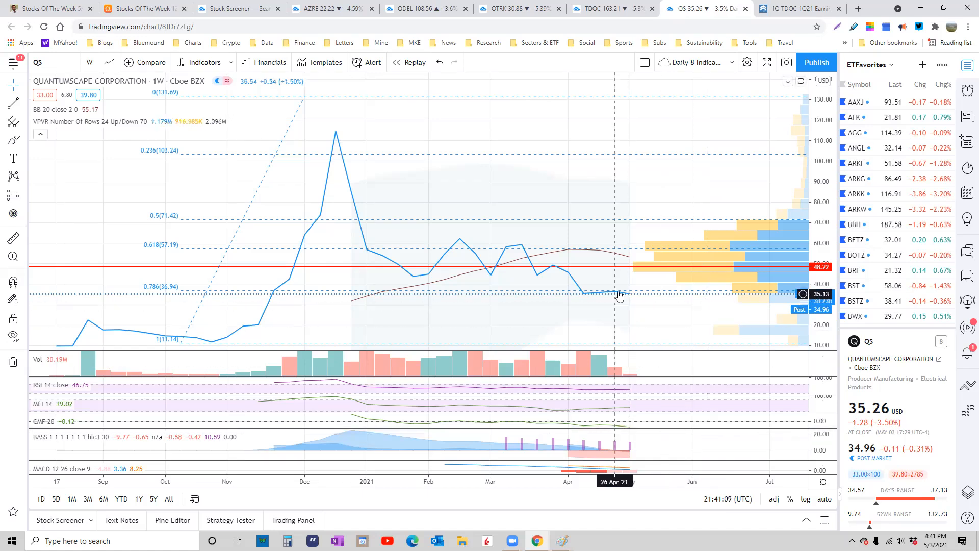
- Switch the QuantumScape chart's timeframe between weekly and daily views
left_click(90, 63)
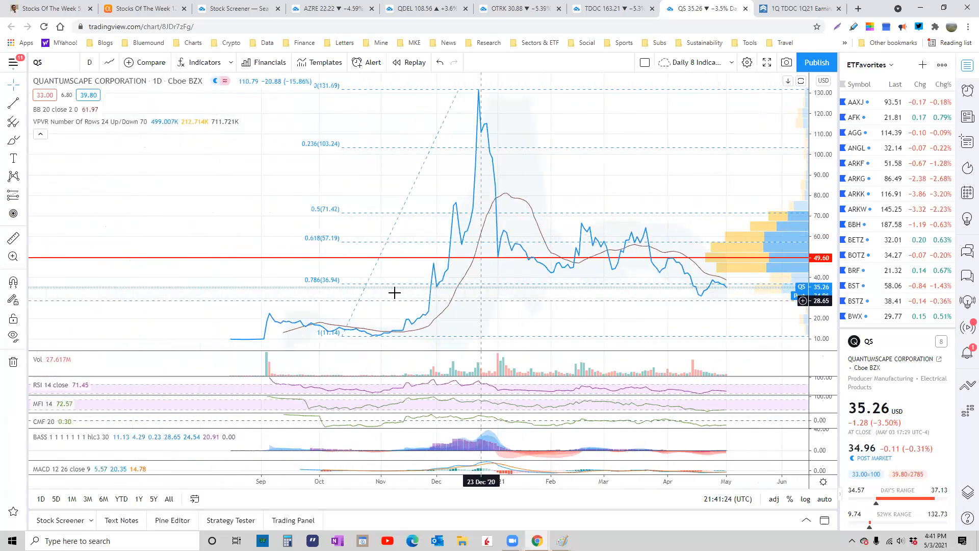
mouse_move(319, 311)
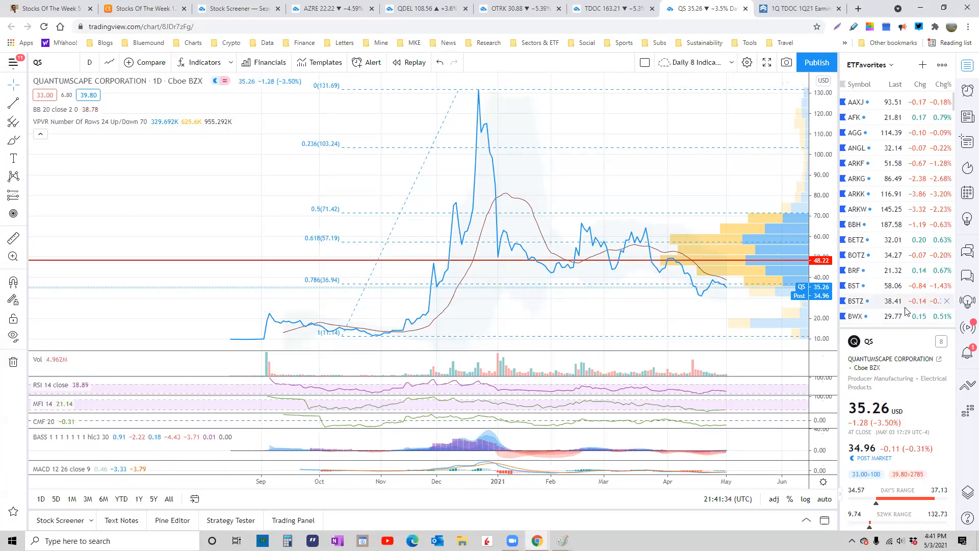
mouse_move(759, 320)
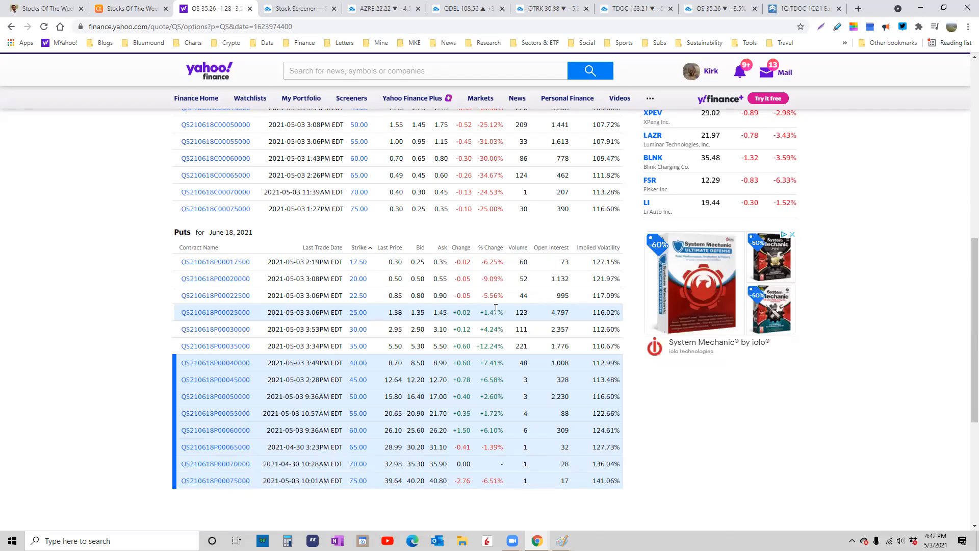
mouse_move(553, 310)
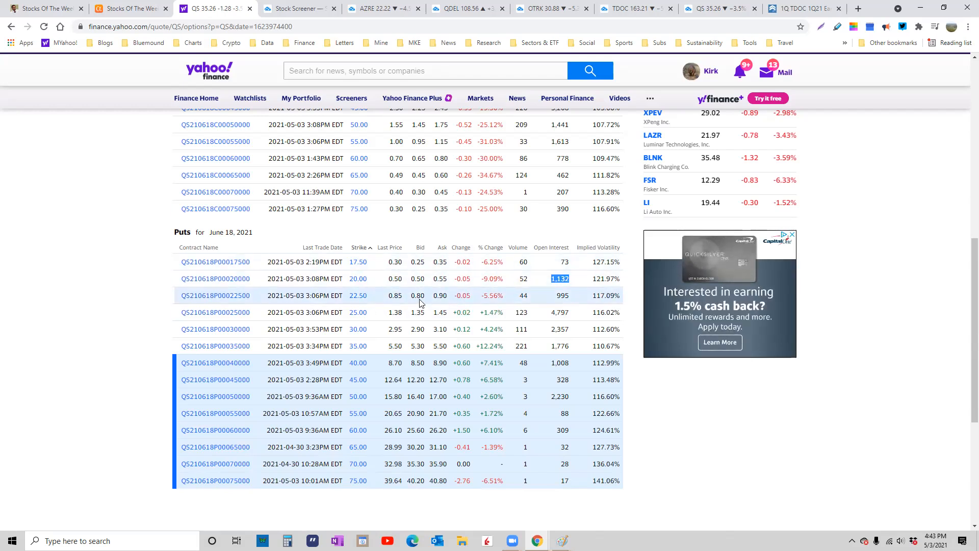
mouse_move(555, 307)
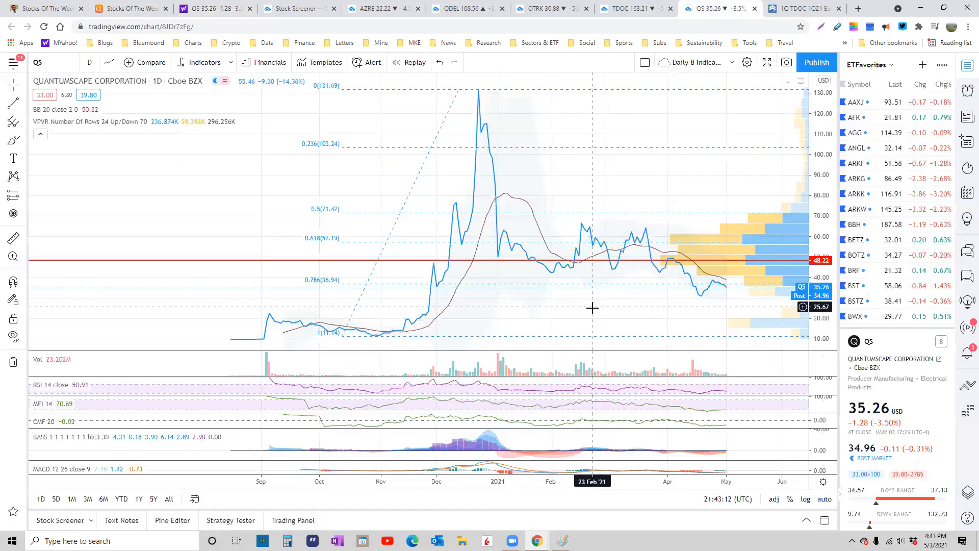
mouse_move(704, 313)
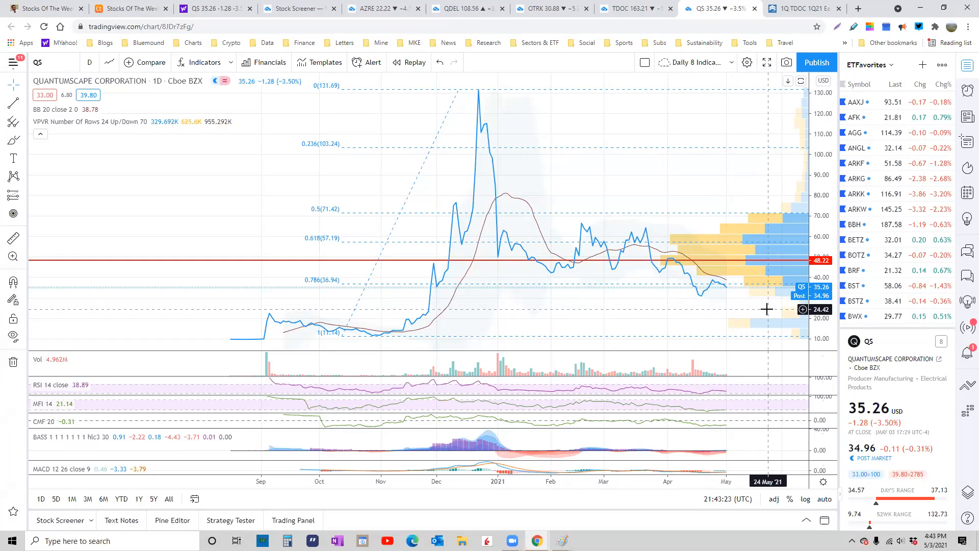
mouse_move(185, 319)
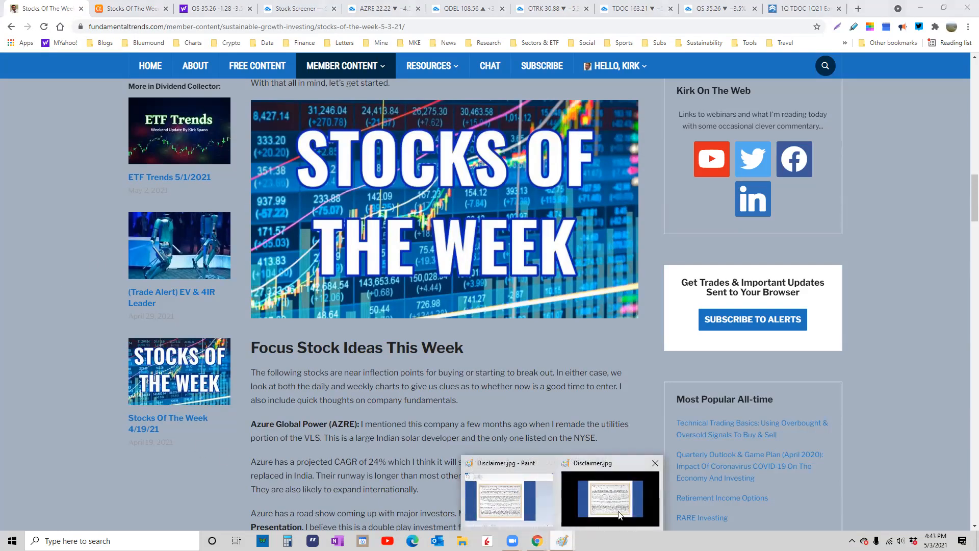
- Bring up the Disclaimer.jpg image in Paint over the article
left_click(609, 498)
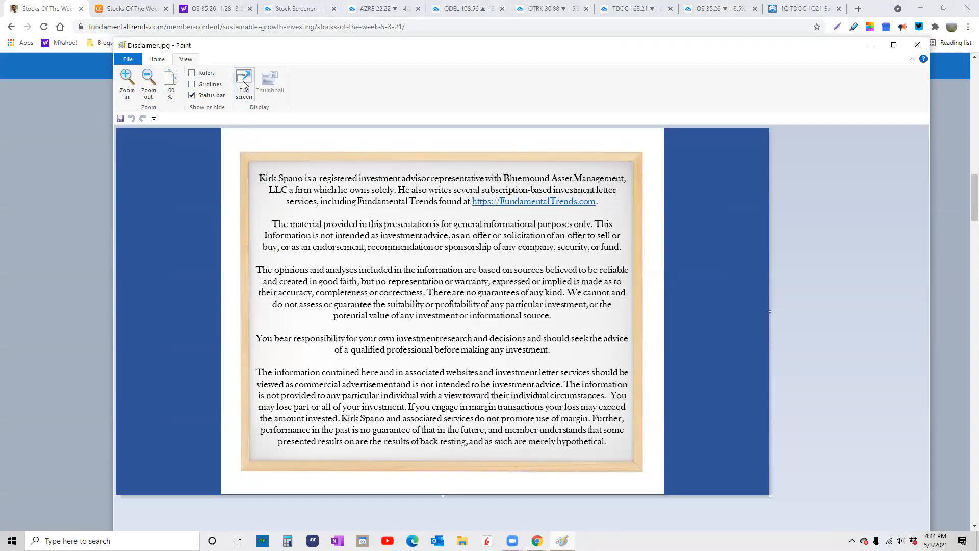